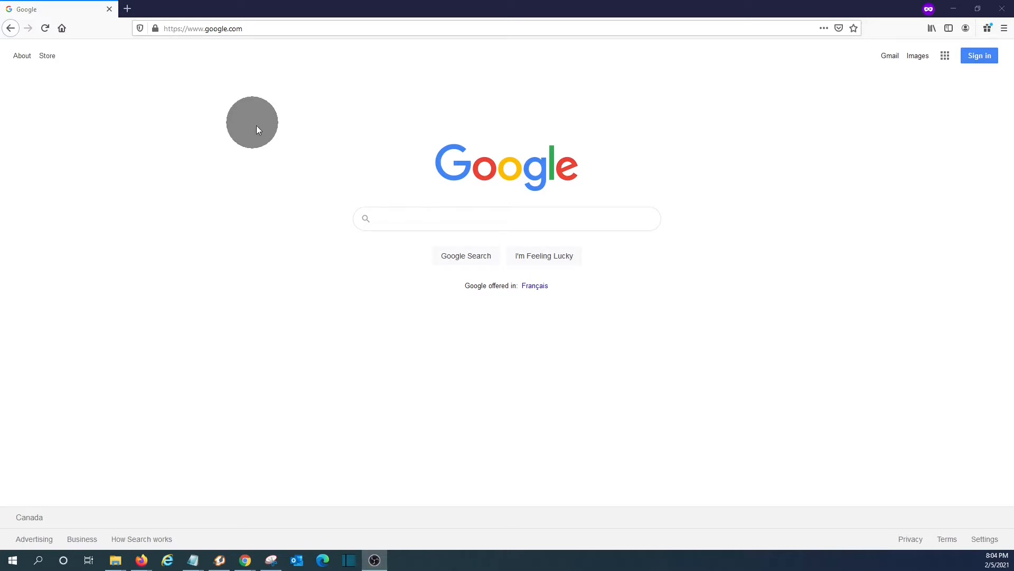
Open the Google Workspace site, view What's included and Pricing, then return to Overview
{"action": "left_click", "coordinate": [506, 219]}
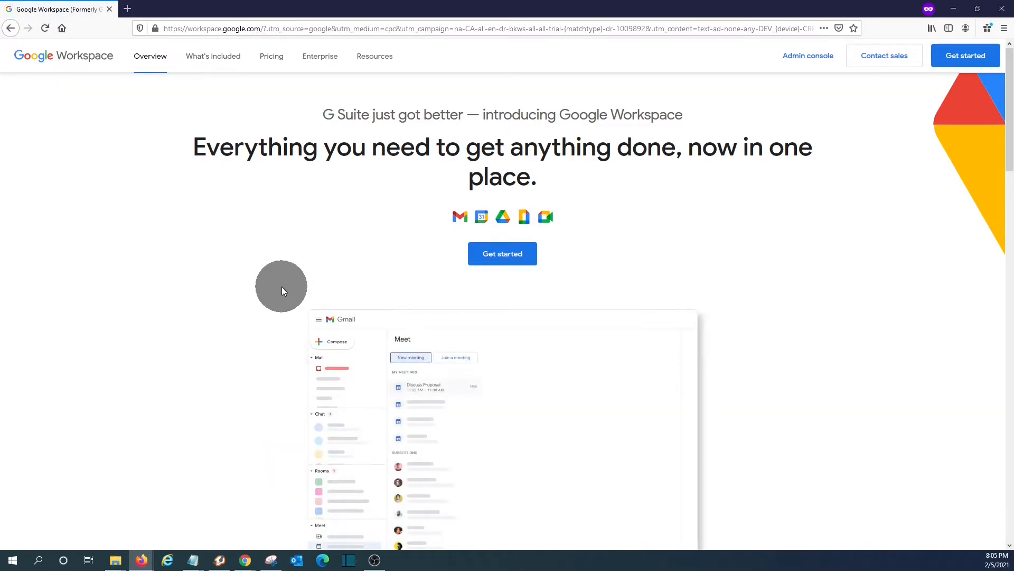
{"action": "scroll", "scroll_direction": "down", "scroll_amount": 3}
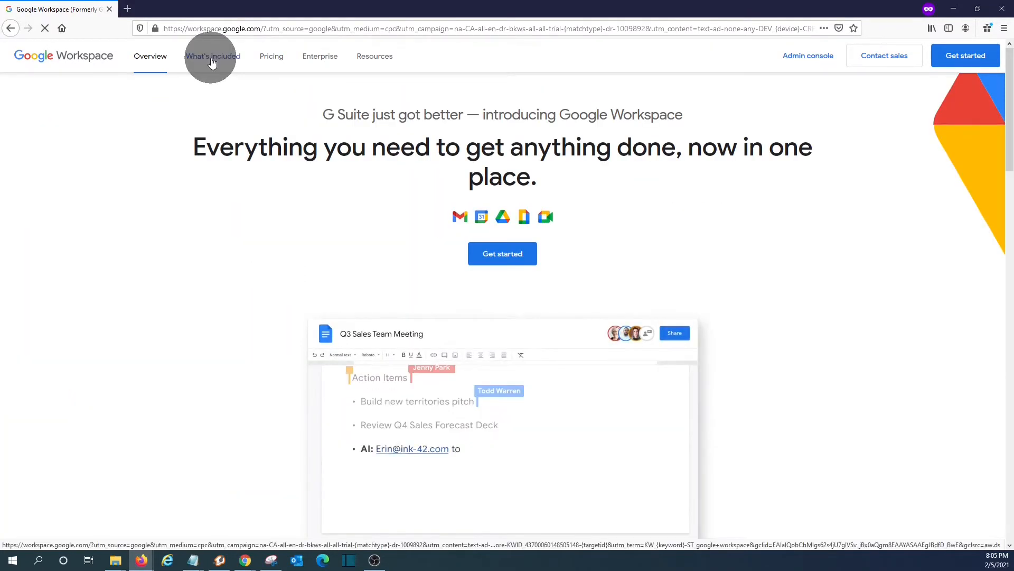
{"action": "left_click", "coordinate": [213, 56]}
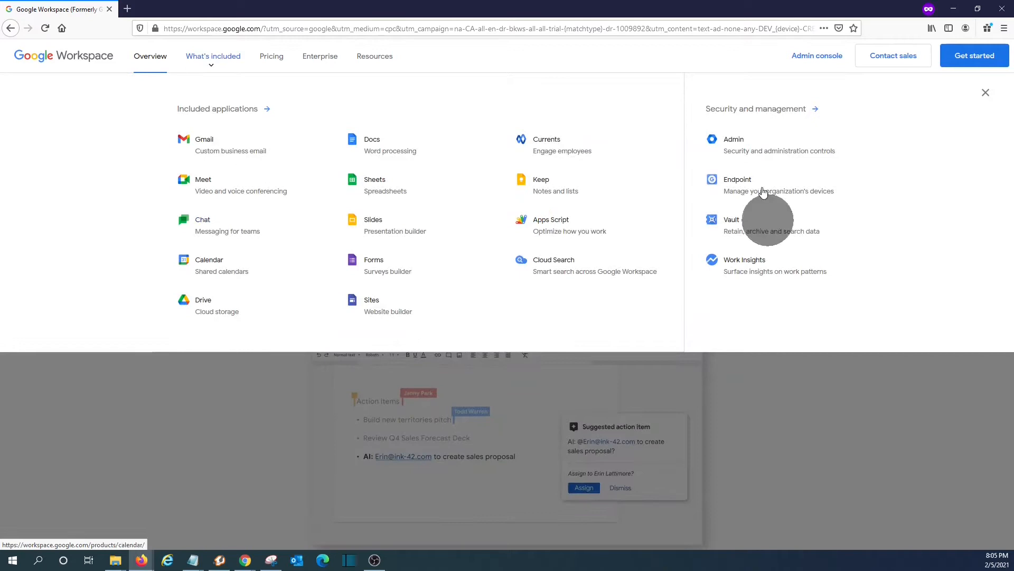
{"action": "left_click", "coordinate": [271, 55]}
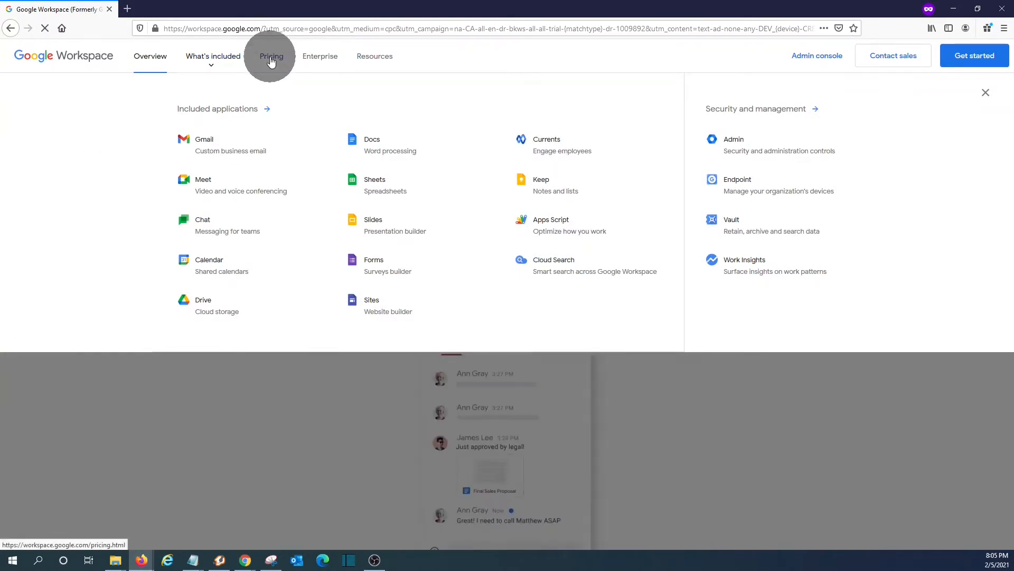
{"action": "left_click", "coordinate": [271, 55]}
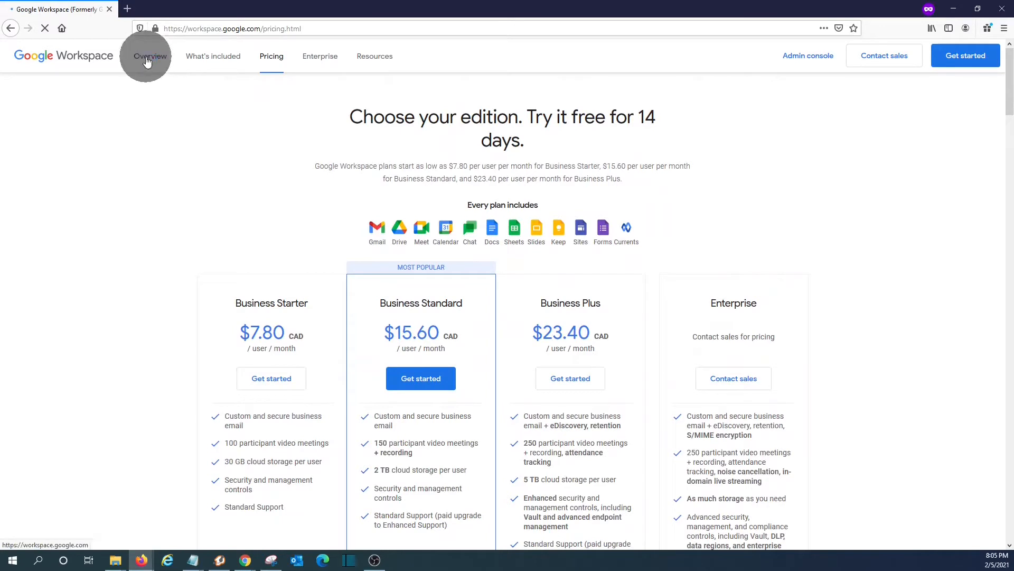
{"action": "left_click", "coordinate": [150, 55]}
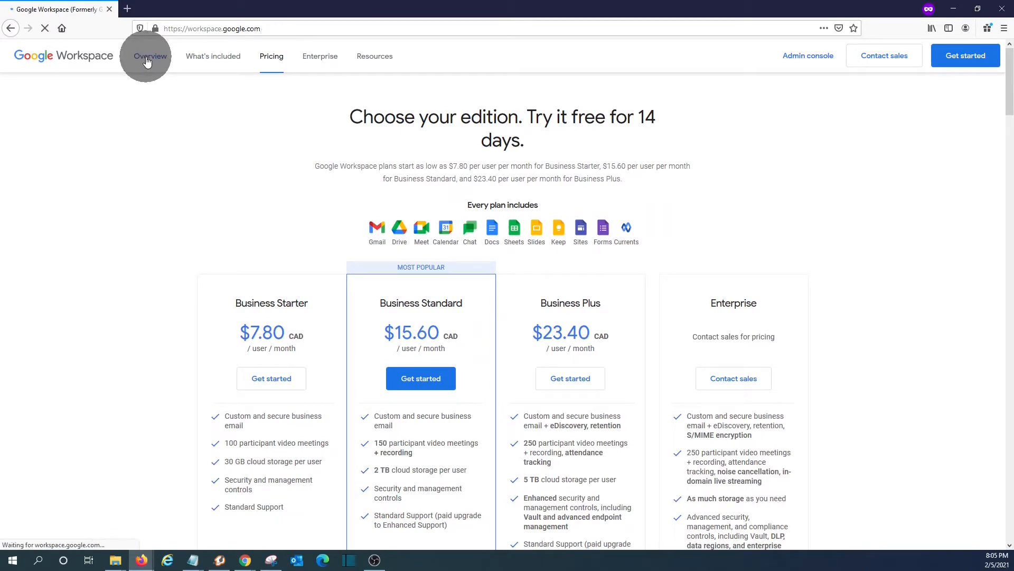
{"action": "left_click", "coordinate": [149, 55]}
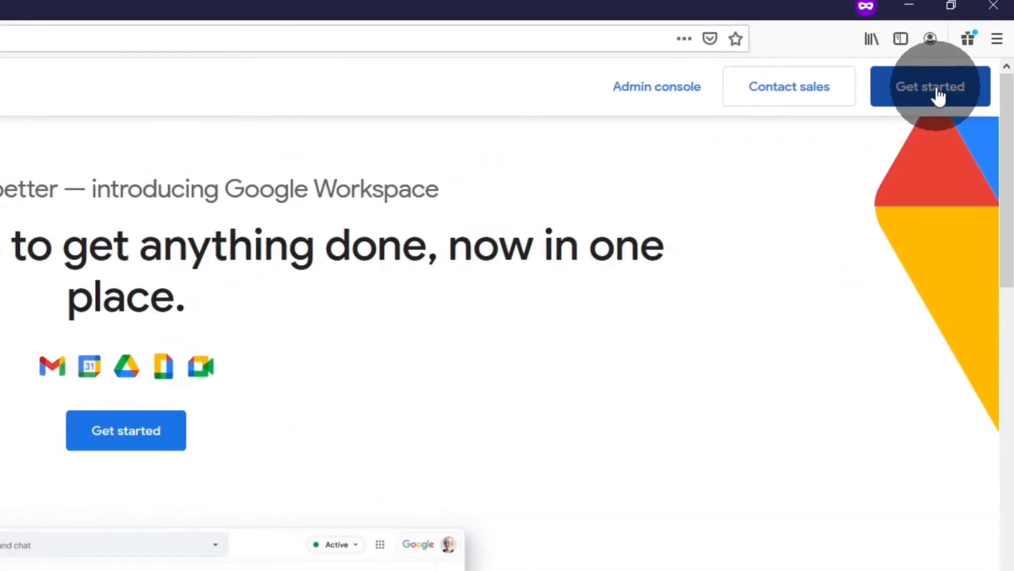
{"action": "left_click", "coordinate": [930, 86]}
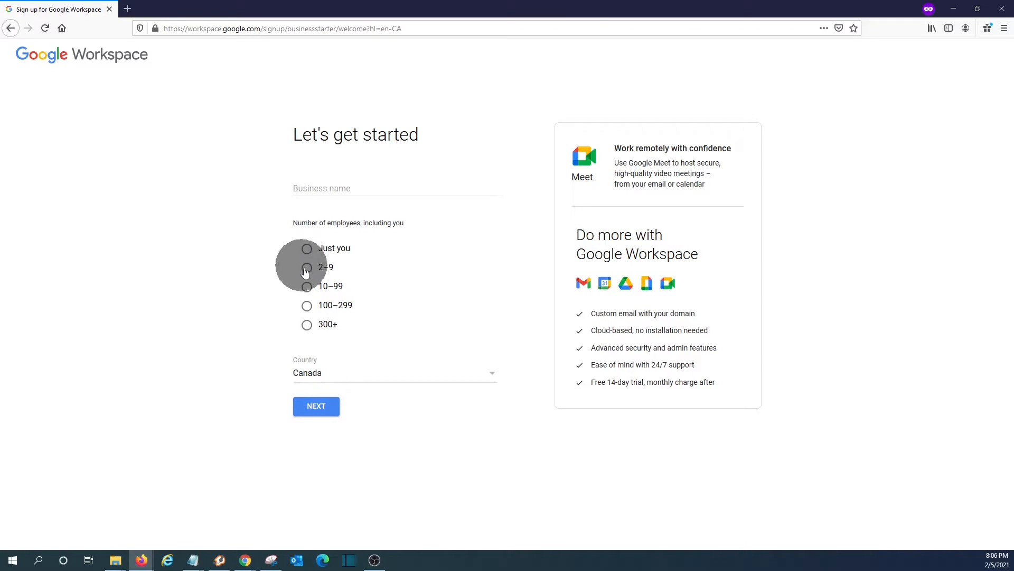
{"action": "mouse_move", "coordinate": [287, 268]}
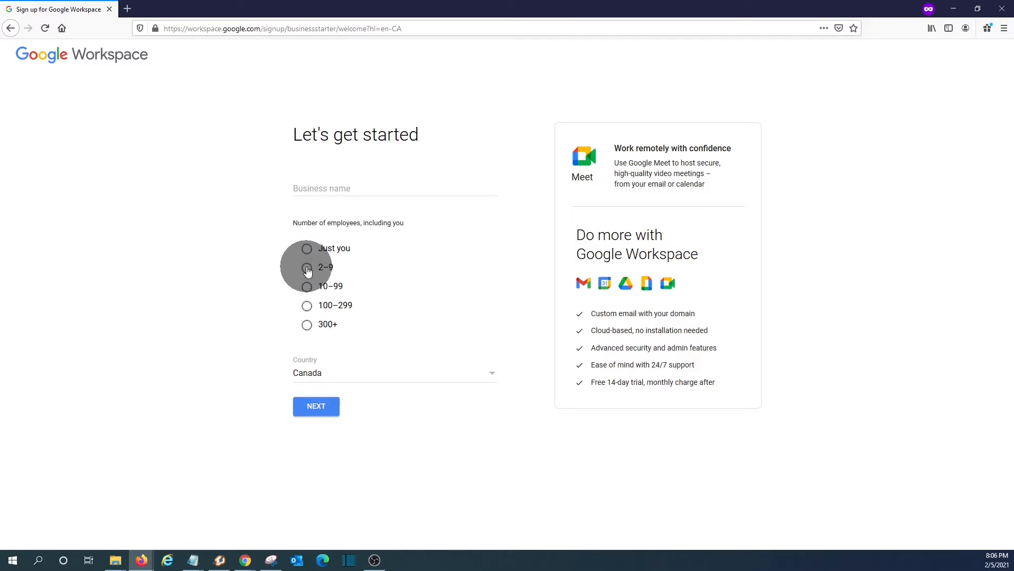
{"action": "left_click", "coordinate": [306, 268]}
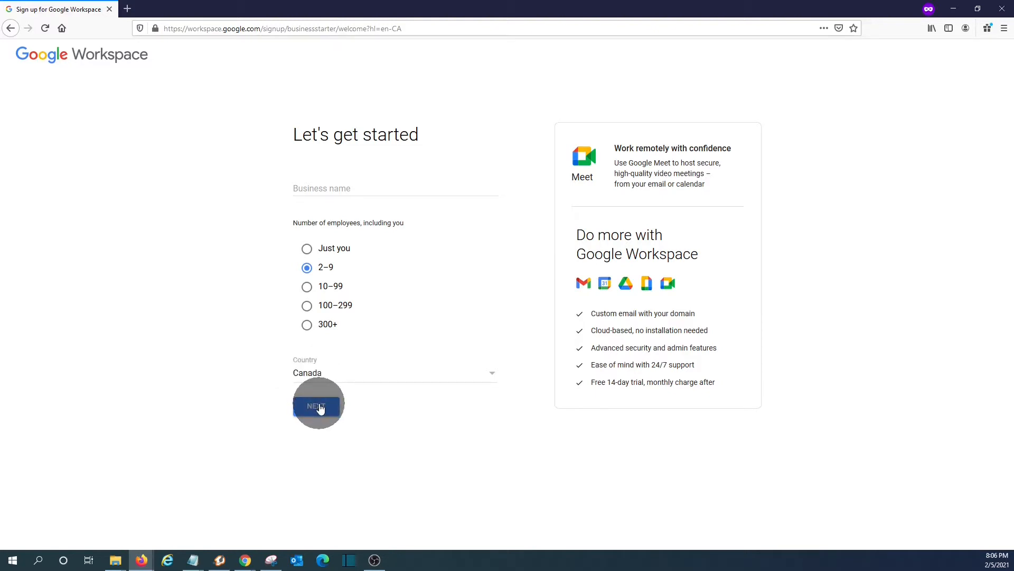
{"action": "left_click", "coordinate": [317, 405]}
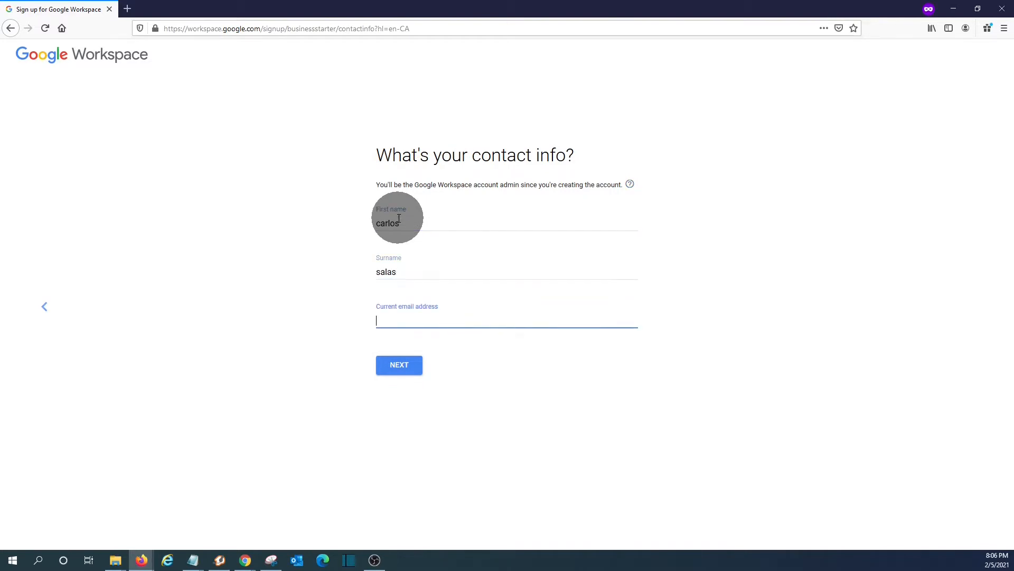
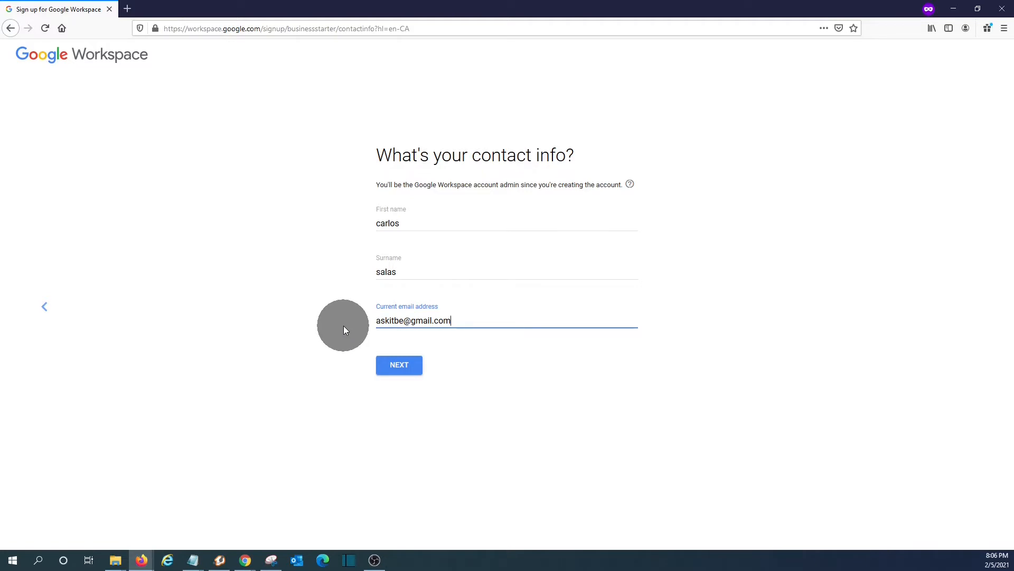
{"action": "left_click", "coordinate": [398, 365]}
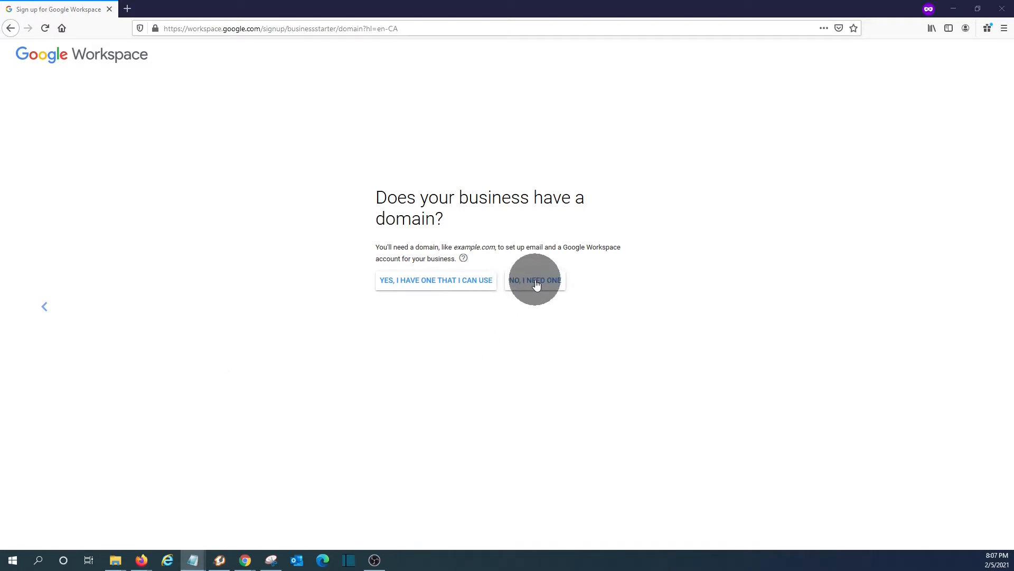
{"action": "mouse_move", "coordinate": [414, 283]}
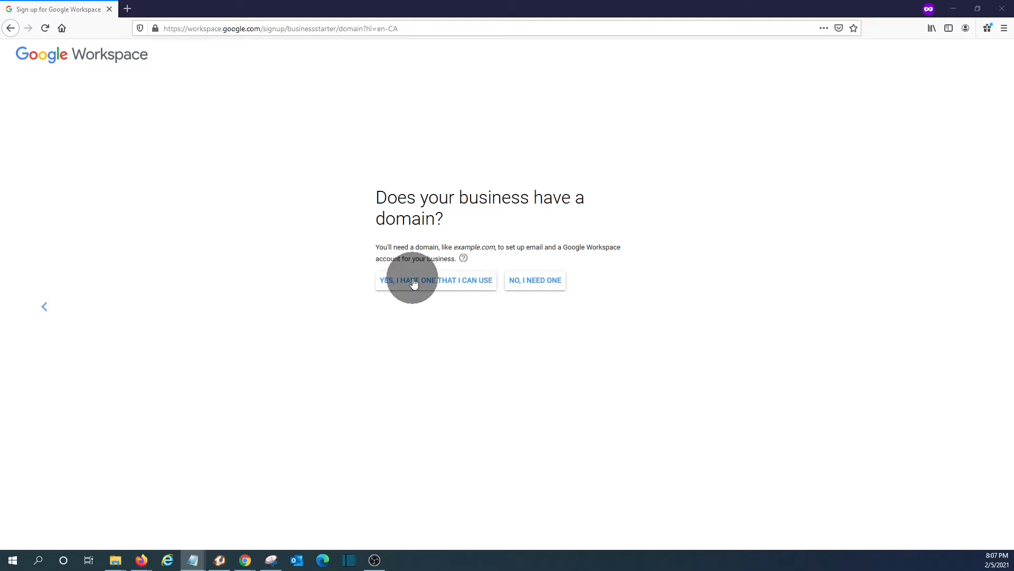
Confirm owning the domain askitbe.xyz, submit it, and accept the Business Starter Flexible Plan
{"action": "left_click", "coordinate": [435, 279]}
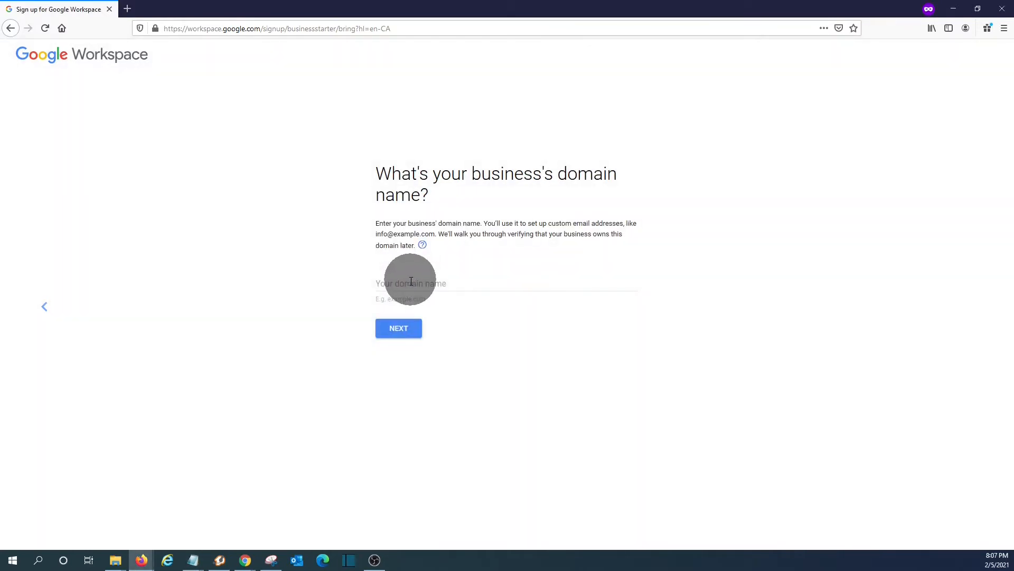
{"action": "type", "text": "askitbe.xyz"}
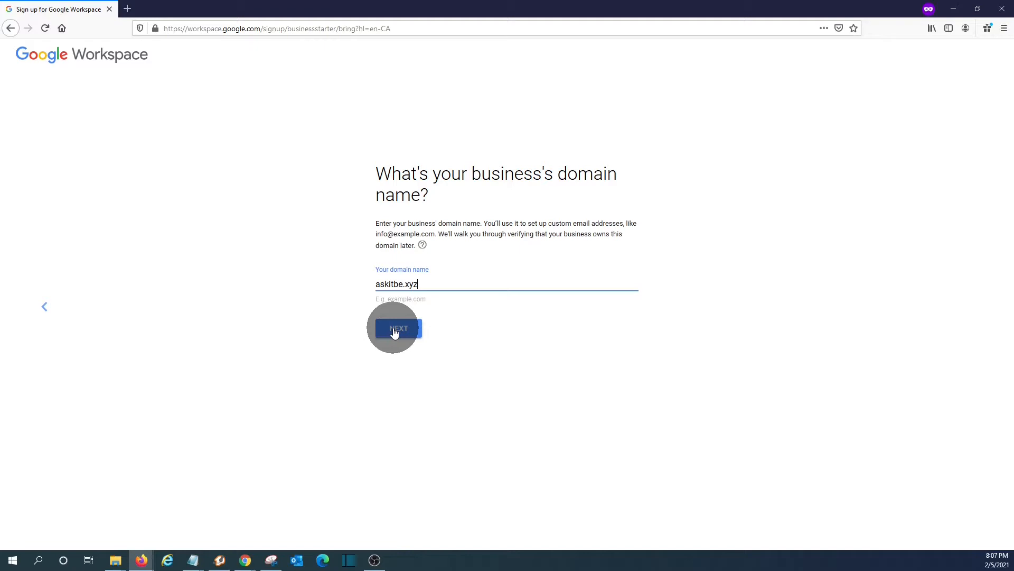
{"action": "left_click", "coordinate": [398, 328]}
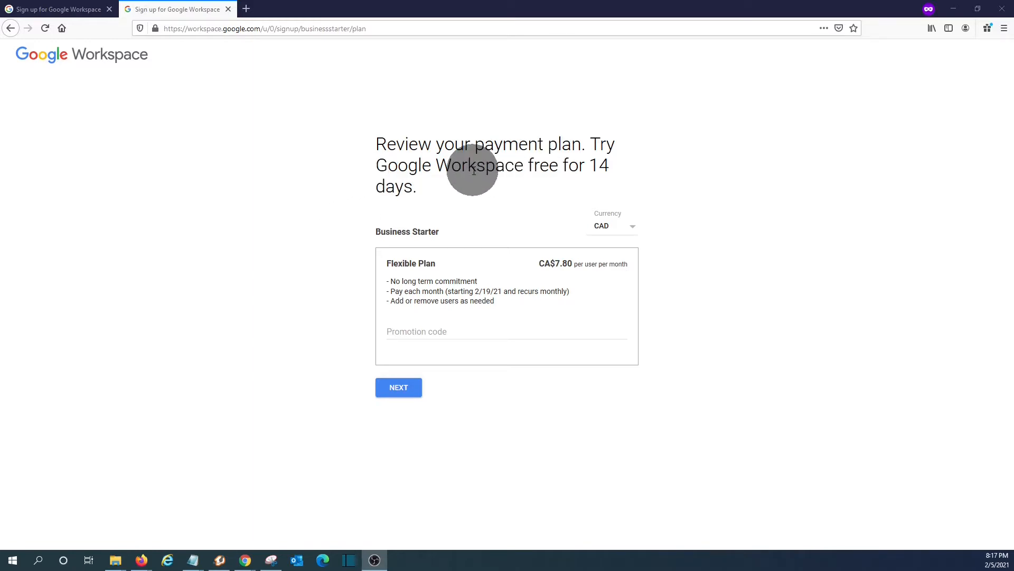
{"action": "mouse_move", "coordinate": [443, 278]}
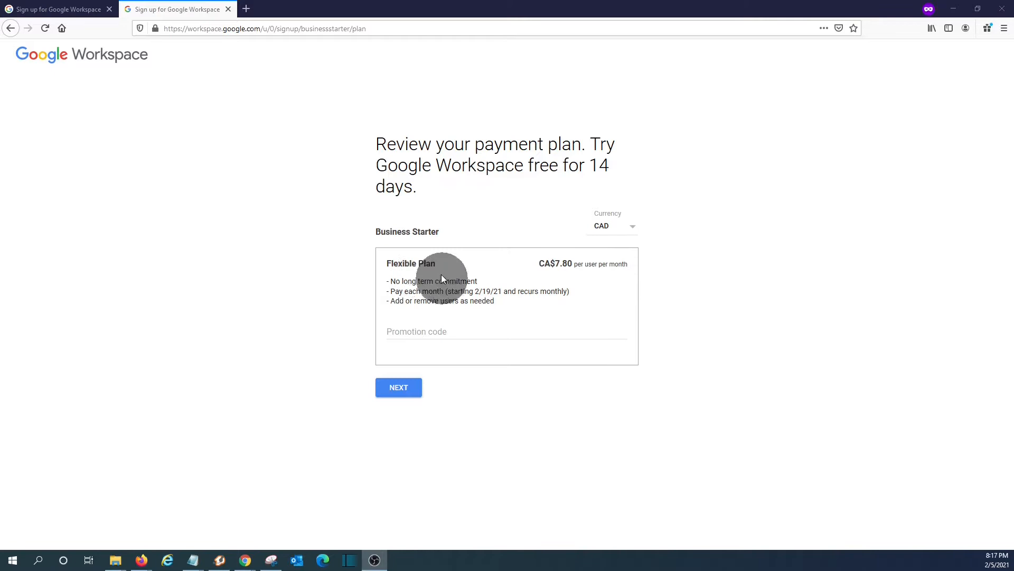
{"action": "left_click", "coordinate": [398, 387]}
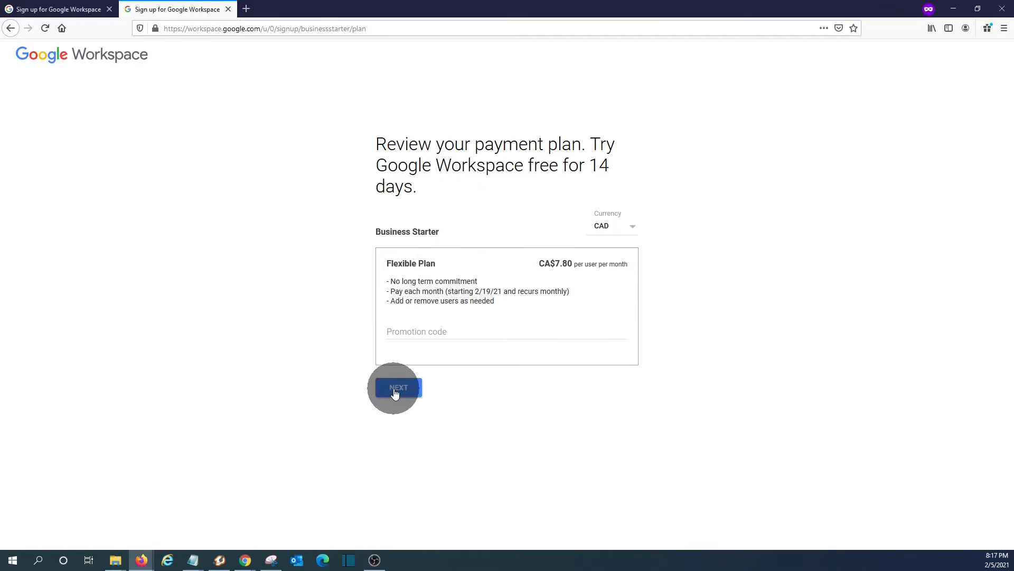
Submit the checkout name, address and payment details to create the Workspace account
{"action": "left_click", "coordinate": [398, 386]}
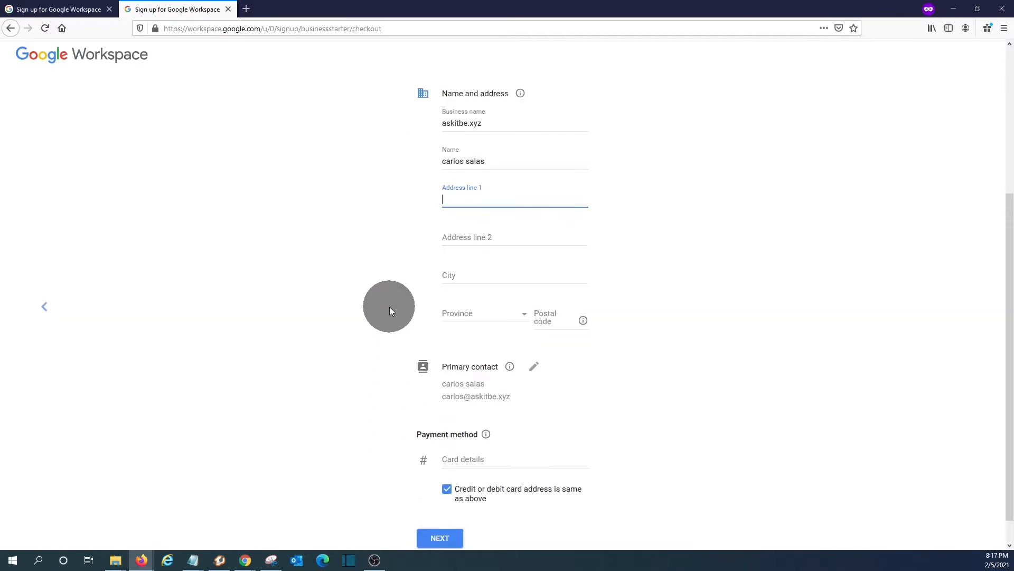
{"action": "scroll", "scroll_direction": "down", "scroll_amount": 3}
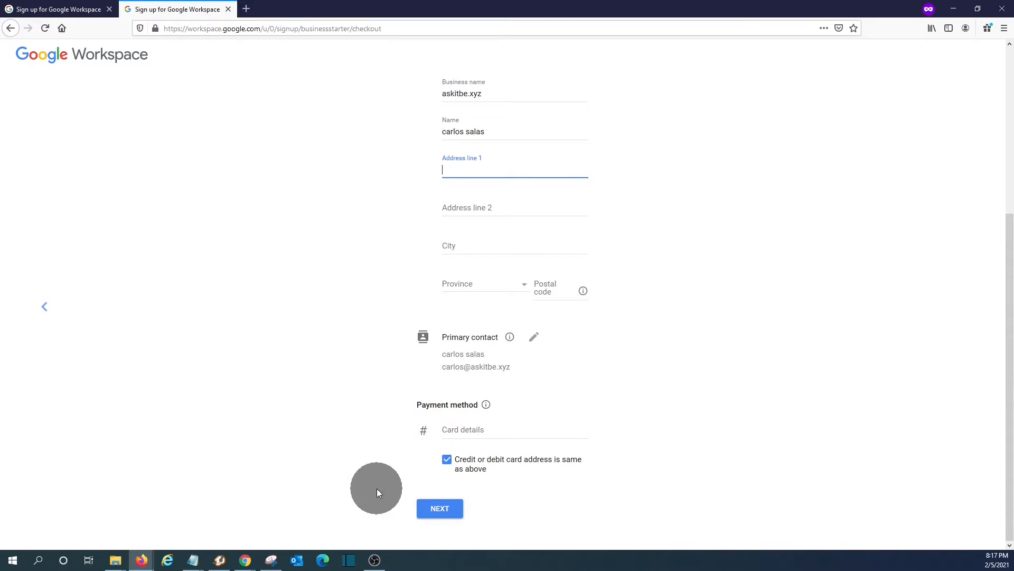
{"action": "left_click", "coordinate": [439, 508]}
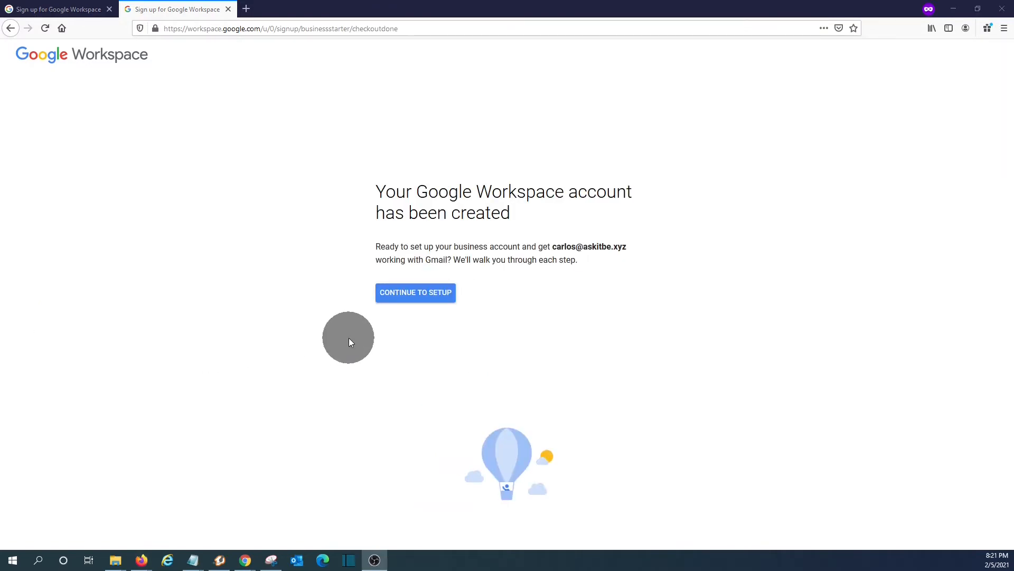
{"action": "mouse_move", "coordinate": [367, 184]}
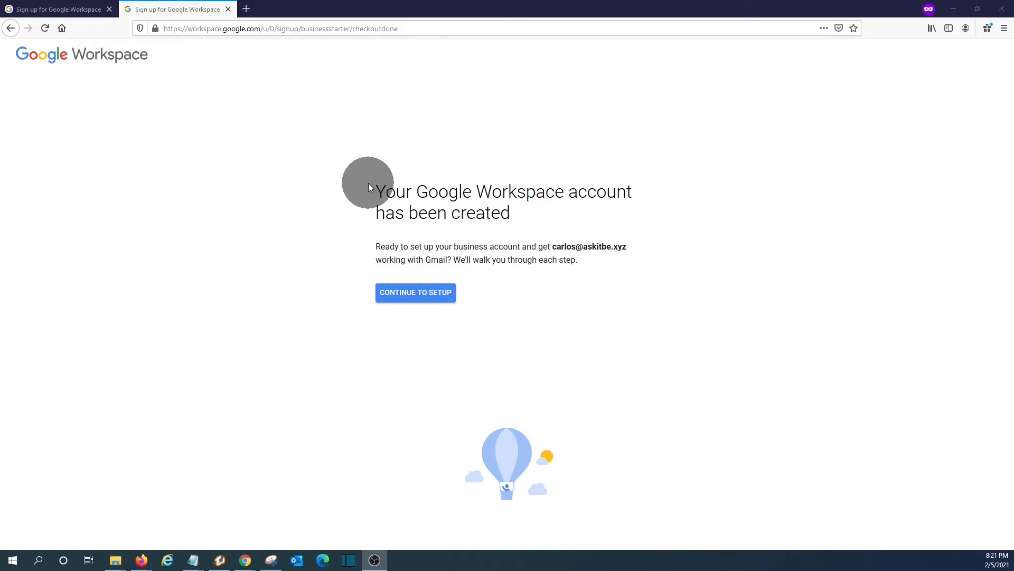
{"action": "mouse_move", "coordinate": [461, 183]}
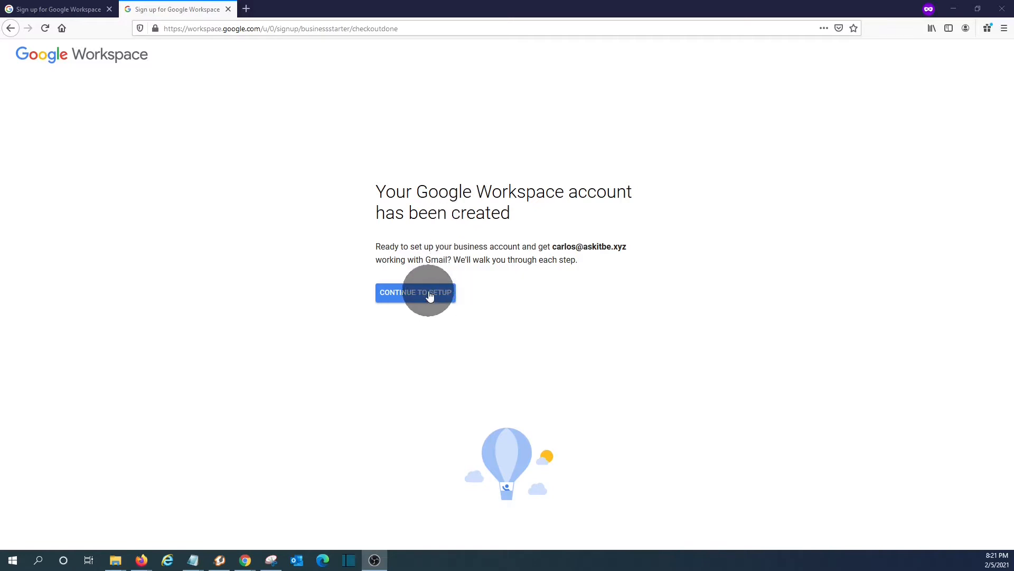
Continue past setup and the Admin Console welcome, then start verifying askitbe.xyz
{"action": "left_click", "coordinate": [416, 291]}
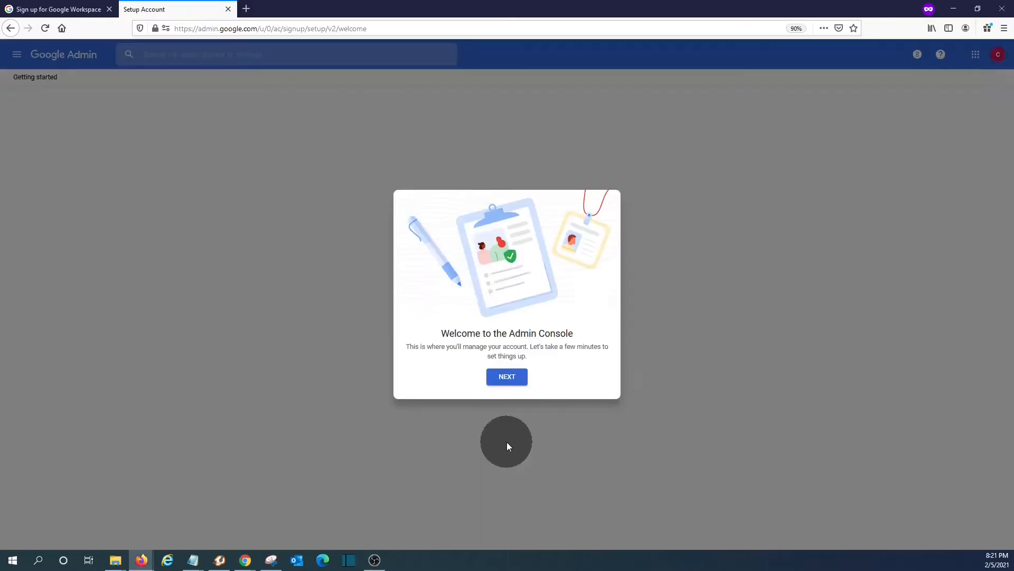
{"action": "left_click", "coordinate": [506, 377]}
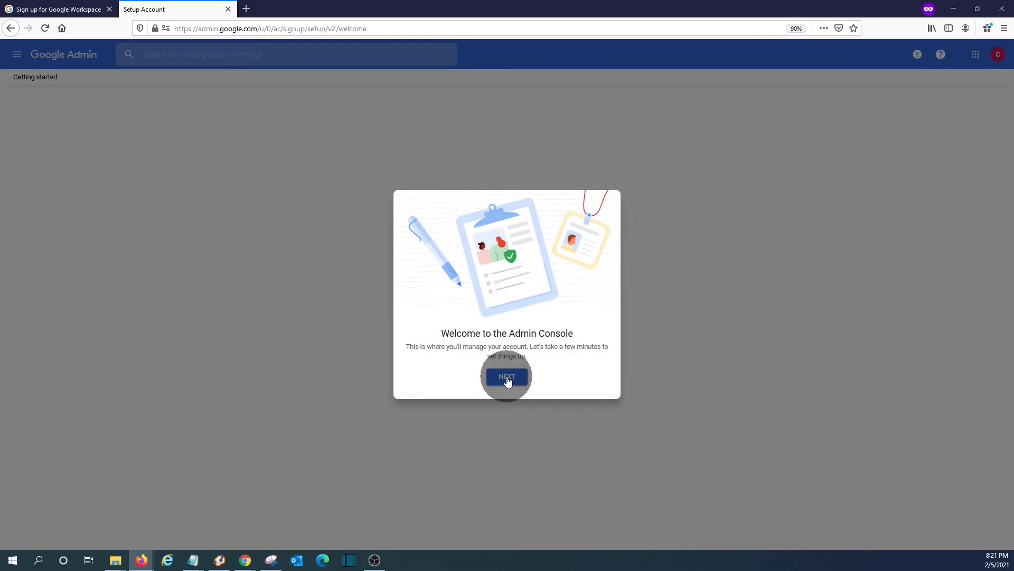
{"action": "left_click", "coordinate": [507, 376]}
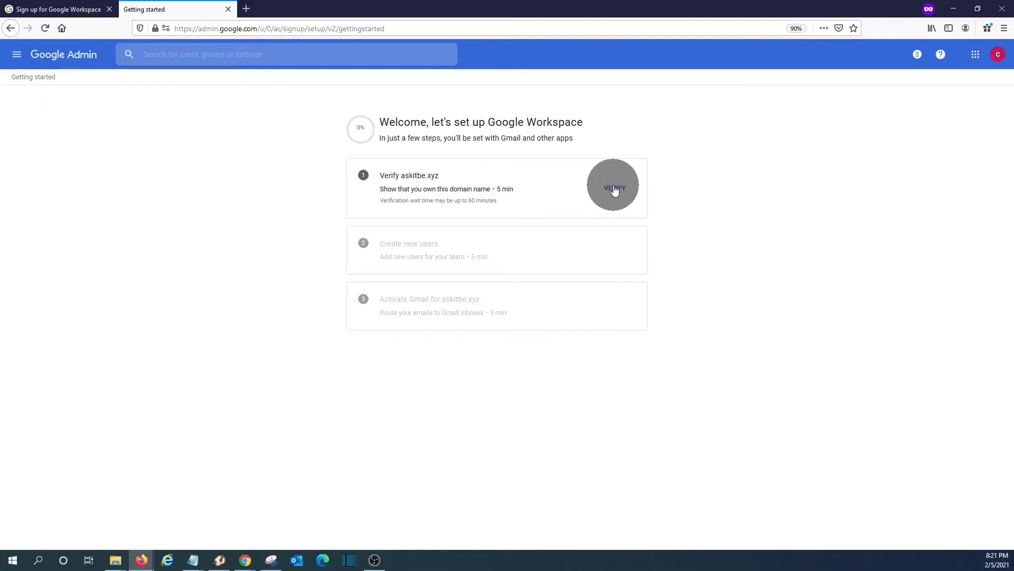
{"action": "left_click", "coordinate": [612, 187]}
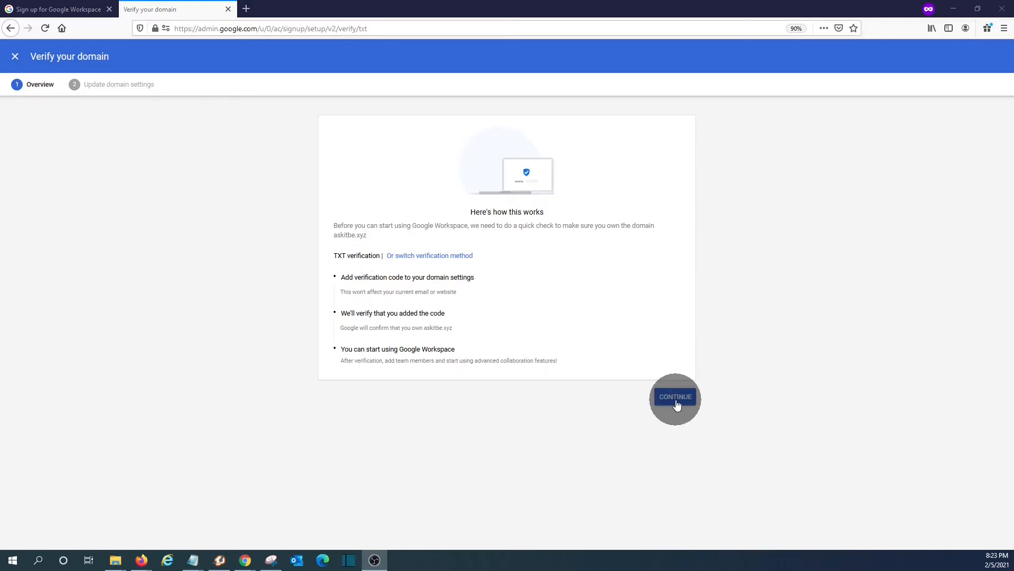
Continue from the verification overview to the step showing the TXT verification code
{"action": "left_click", "coordinate": [674, 396]}
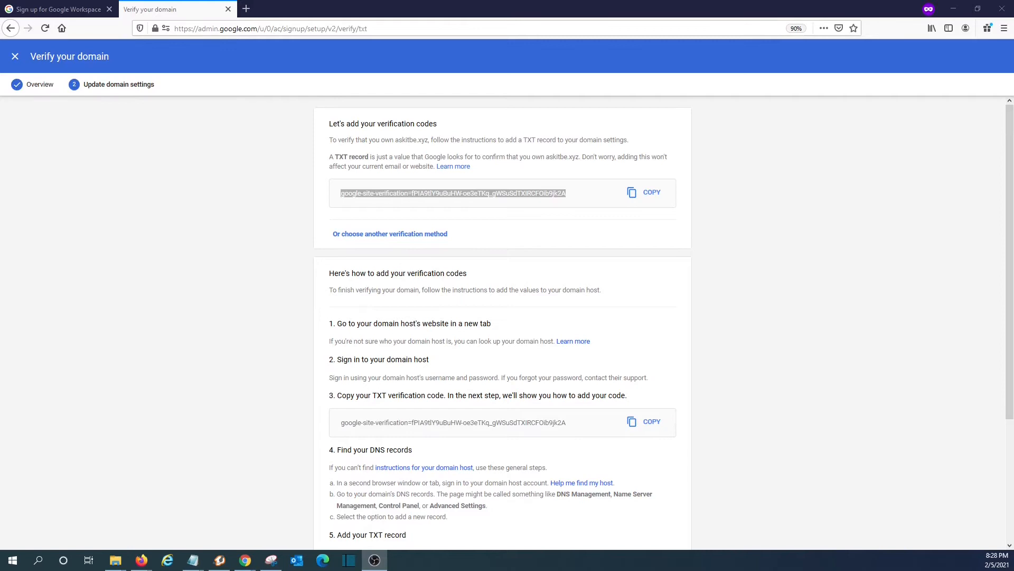
{"action": "mouse_move", "coordinate": [247, 8]}
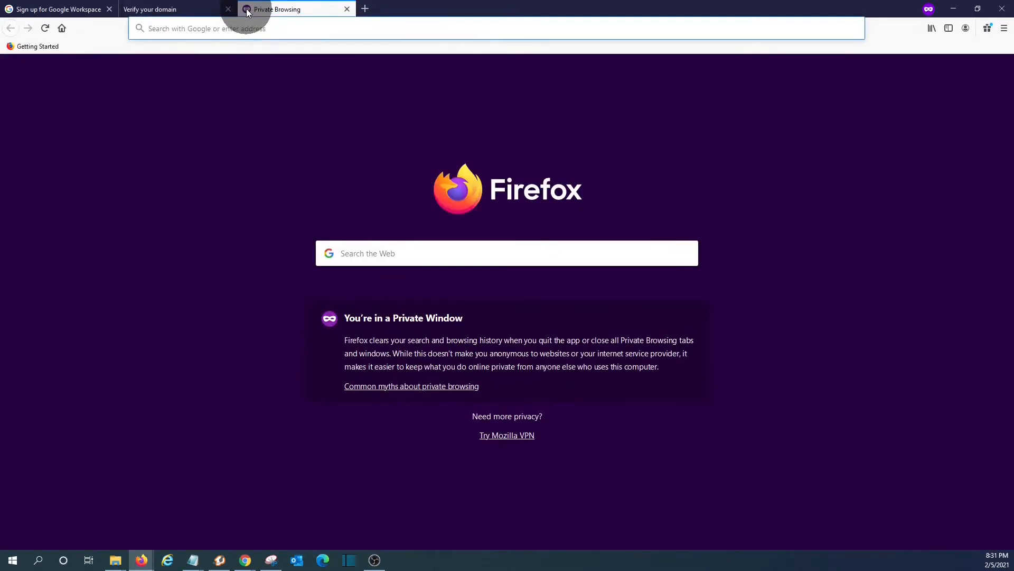
Go to askitbe.xyz/cpanel in the private Firefox window
{"action": "type", "text": "askitbe.xyz"}
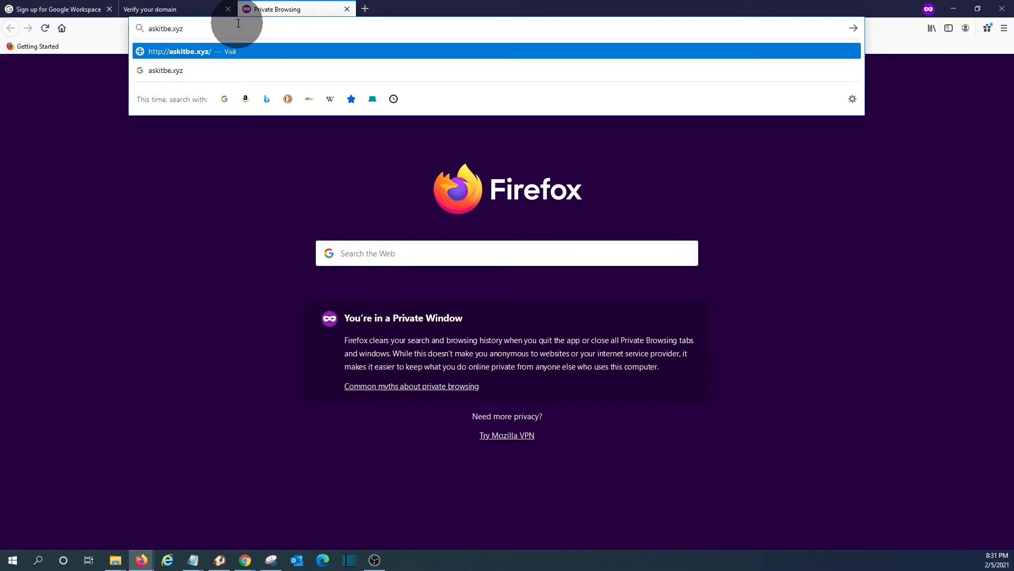
{"action": "type", "text": "/"}
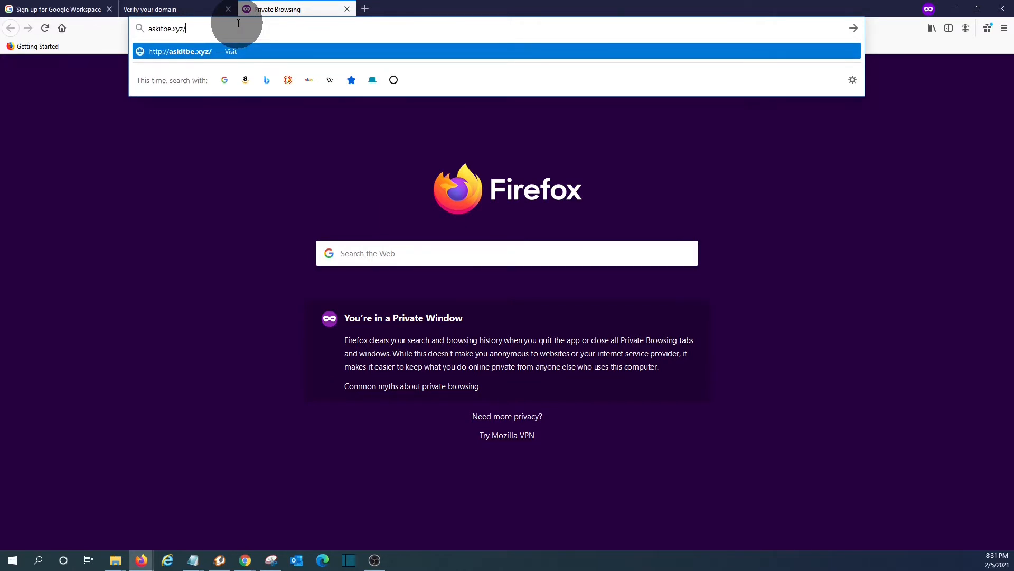
{"action": "type", "text": "cpanel"}
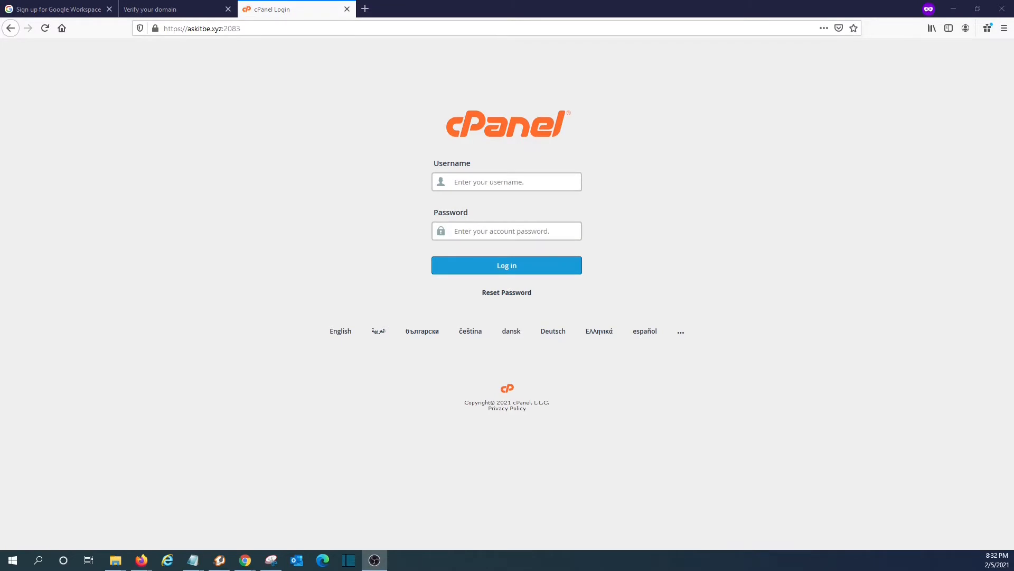
Log in to cPanel and manage askitbe.xyz's records in Zone Editor
{"action": "left_click", "coordinate": [507, 264]}
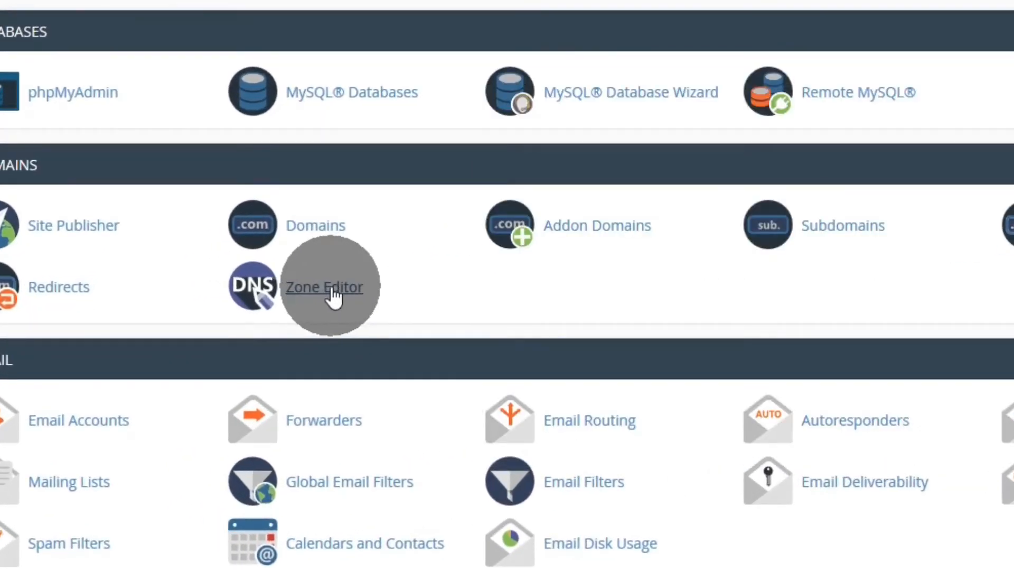
{"action": "left_click", "coordinate": [324, 286]}
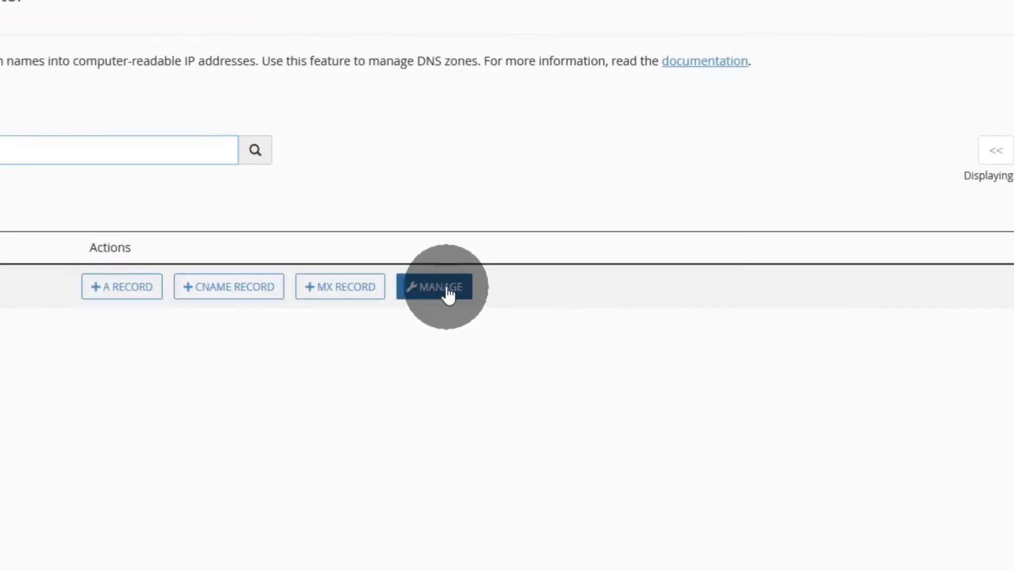
{"action": "left_click", "coordinate": [435, 286]}
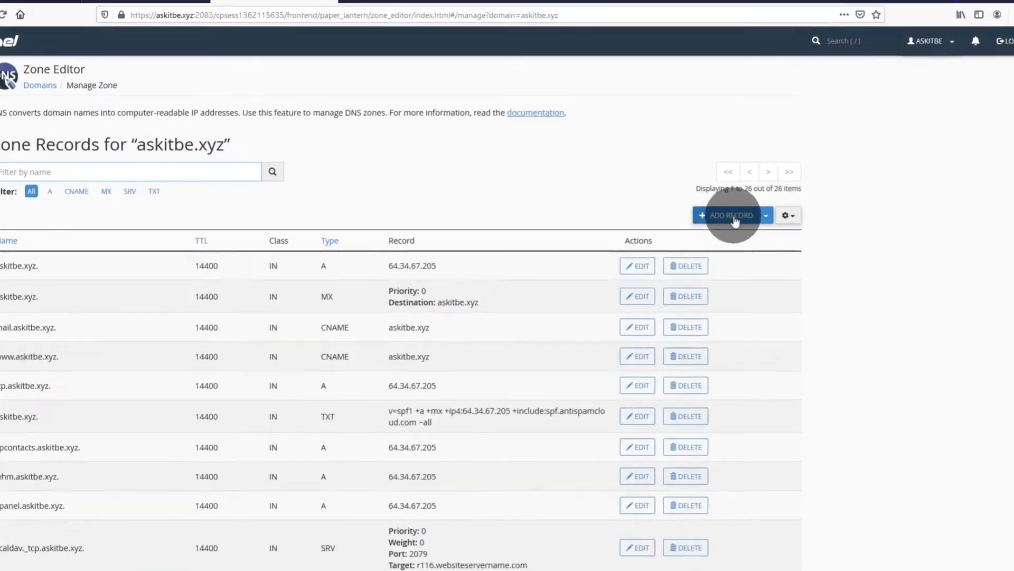
Add a TXT record named askitbe.xyz. containing the google-site-verification code
{"action": "left_click", "coordinate": [726, 215]}
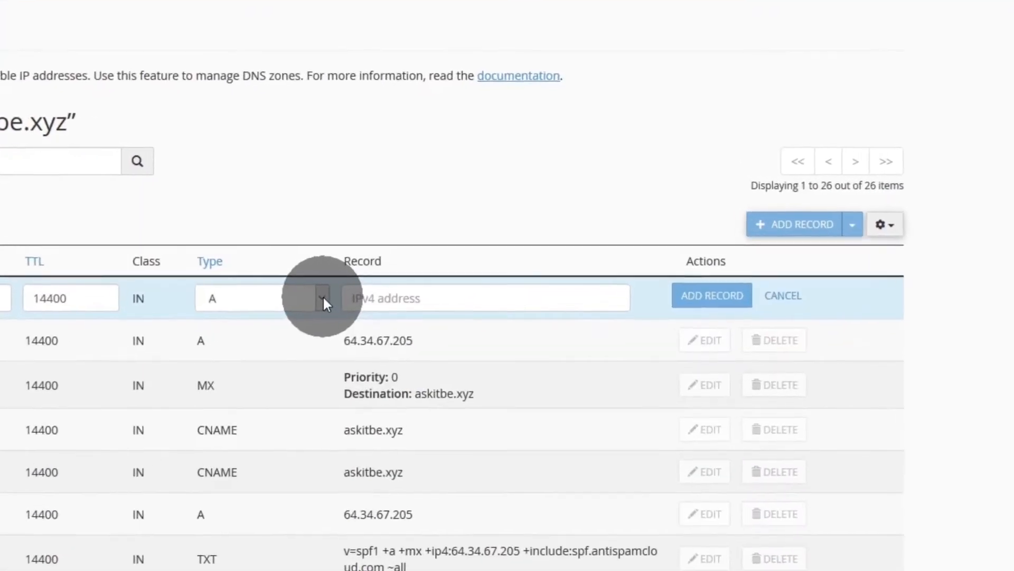
{"action": "left_click", "coordinate": [317, 298]}
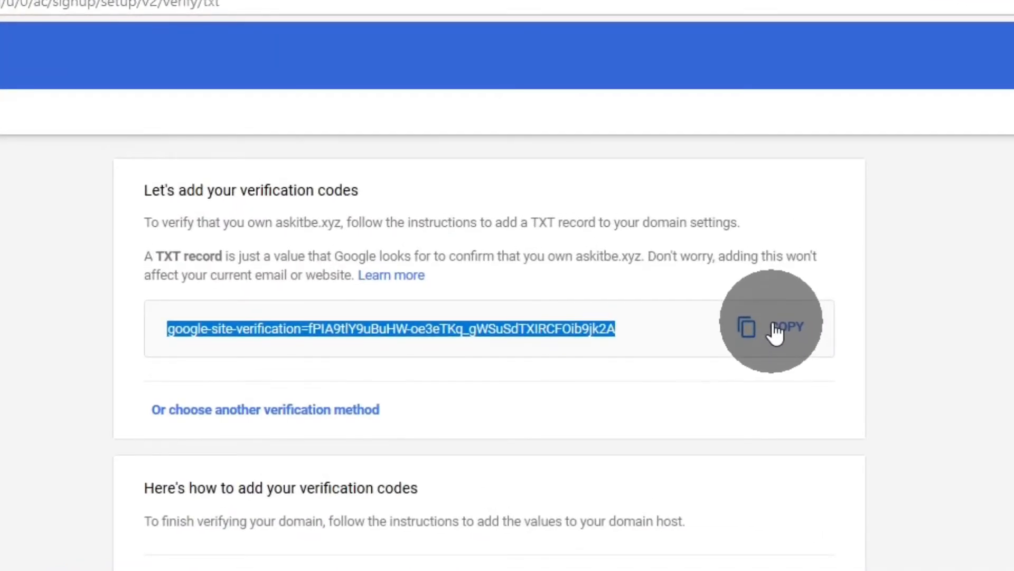
{"action": "left_click", "coordinate": [294, 8]}
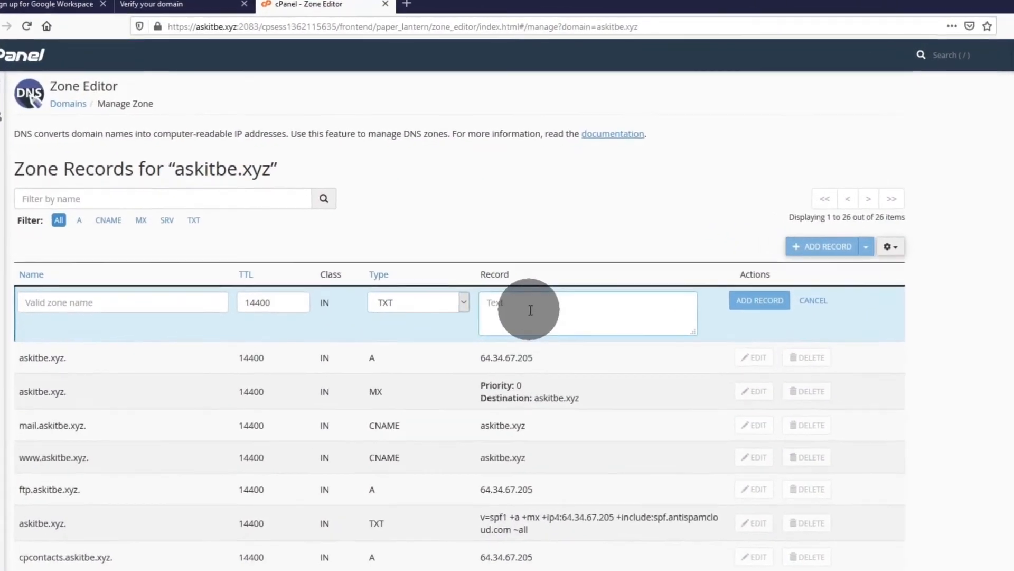
{"action": "type", "text": "google-site-verification=fPIA9tlY9uBuHW-oe3eTKq_gWSuSdTXIRCFOib9jk2A"}
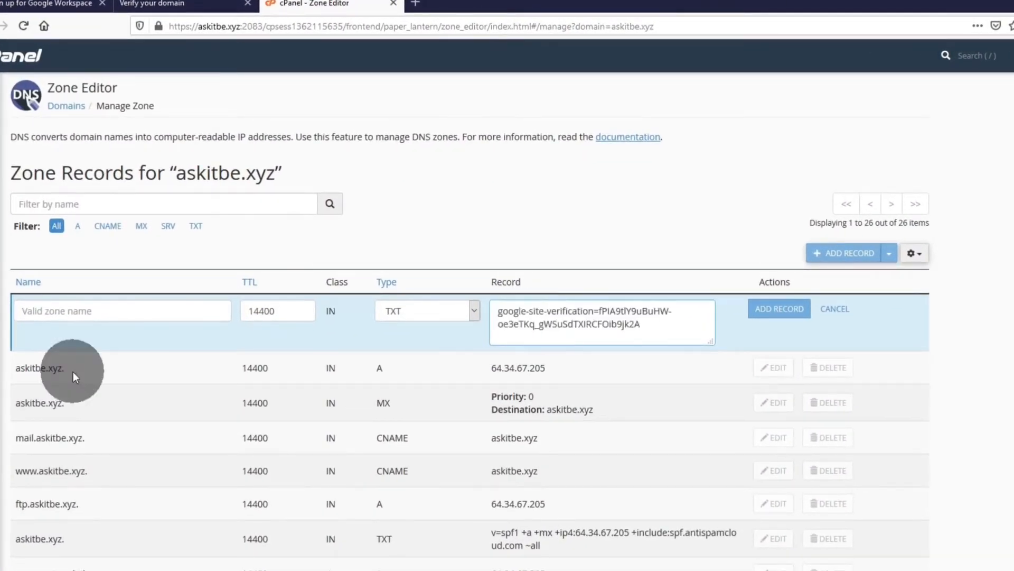
{"action": "double_click", "coordinate": [38, 368]}
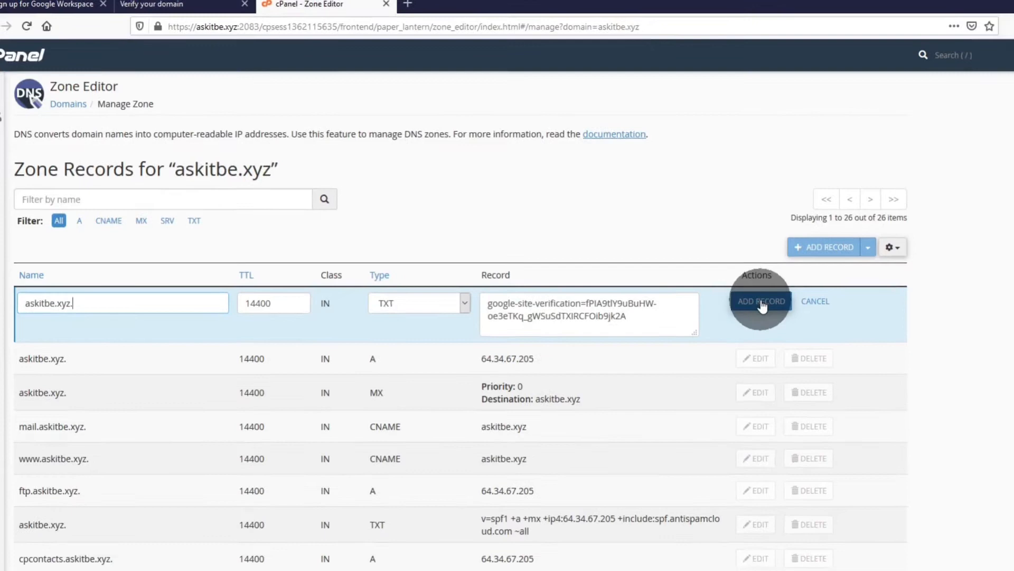
{"action": "left_click", "coordinate": [761, 301]}
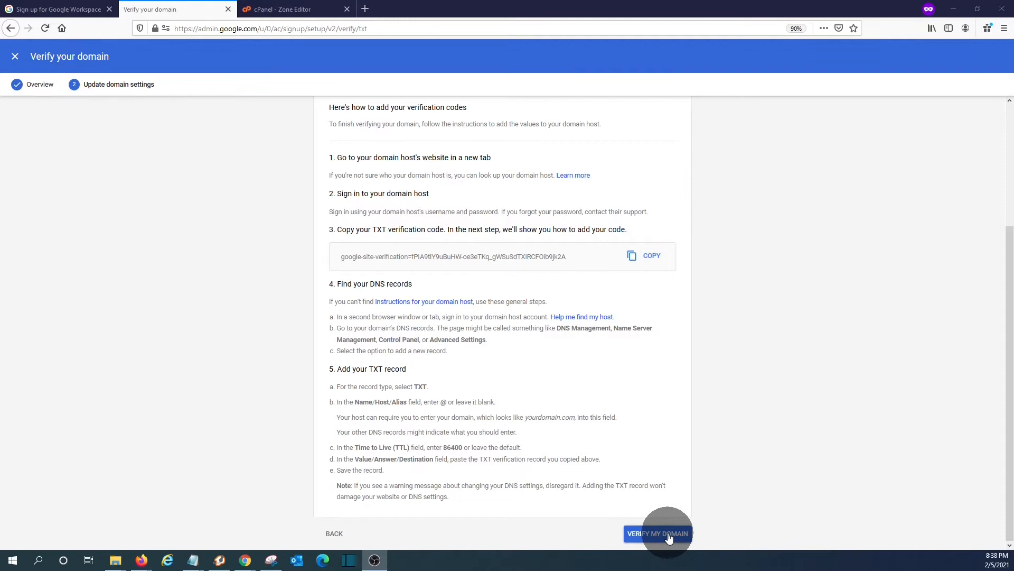
Run Verify My Domain so Google confirms ownership of askitbe.xyz
{"action": "left_click", "coordinate": [657, 533]}
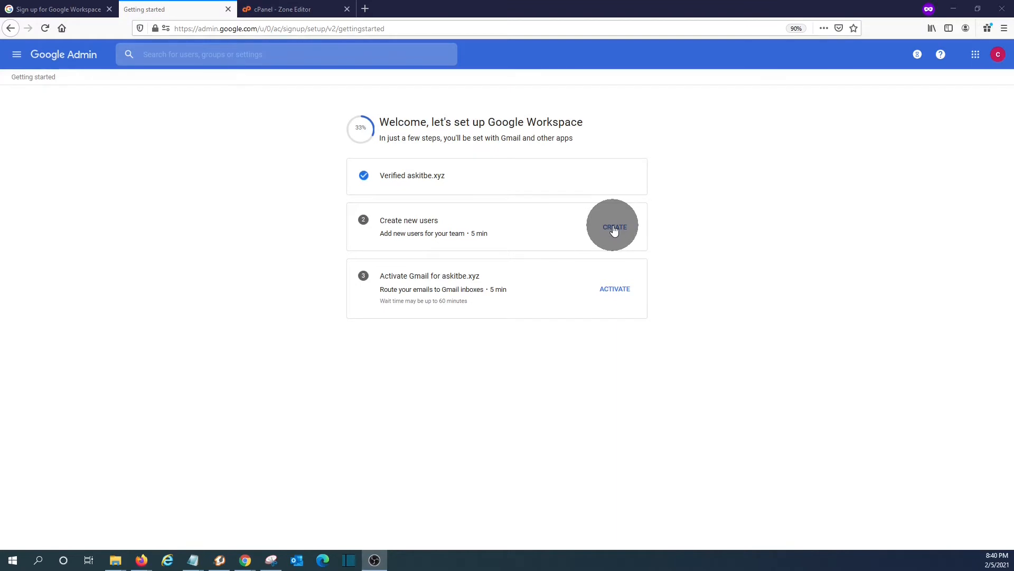
{"action": "mouse_move", "coordinate": [659, 272]}
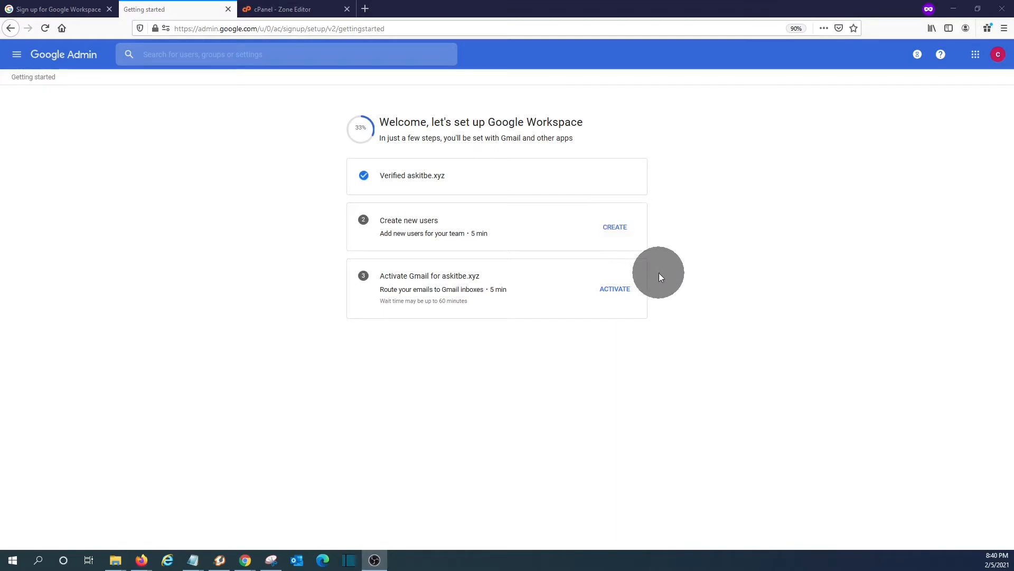
{"action": "mouse_move", "coordinate": [647, 300]}
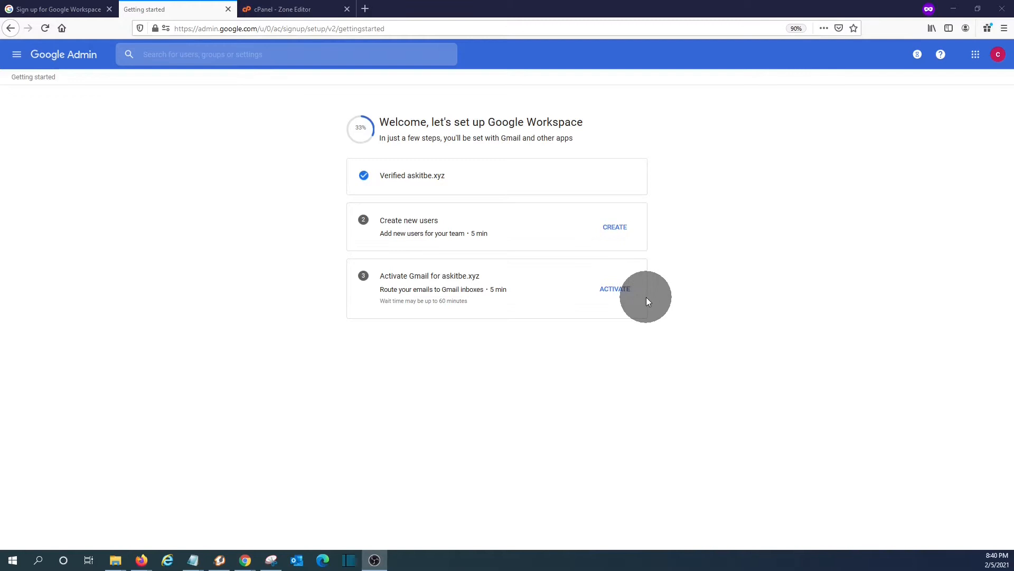
{"action": "mouse_move", "coordinate": [614, 288]}
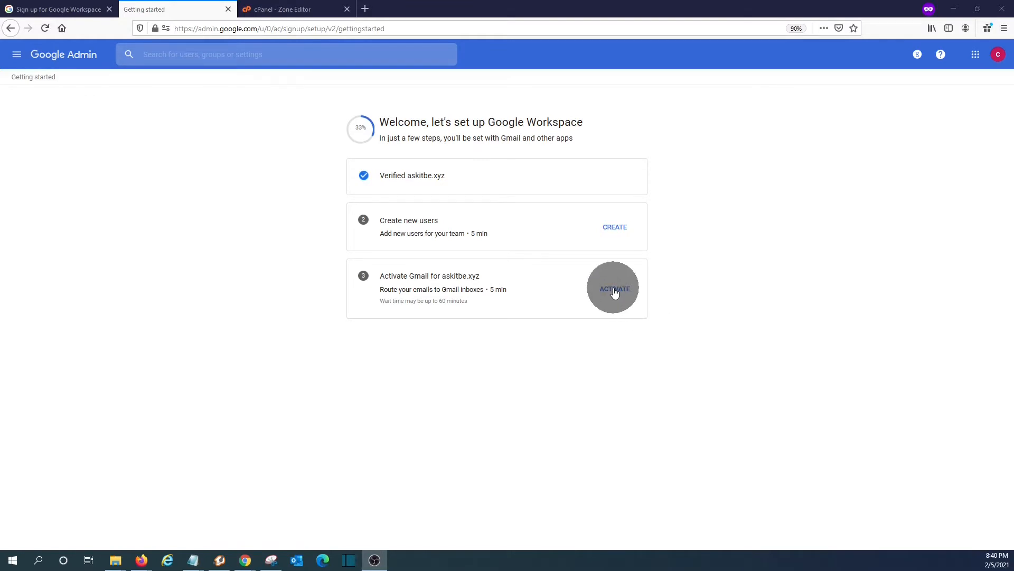
Begin Gmail activation for askitbe.xyz and confirm existing email addresses have been added
{"action": "left_click", "coordinate": [614, 289]}
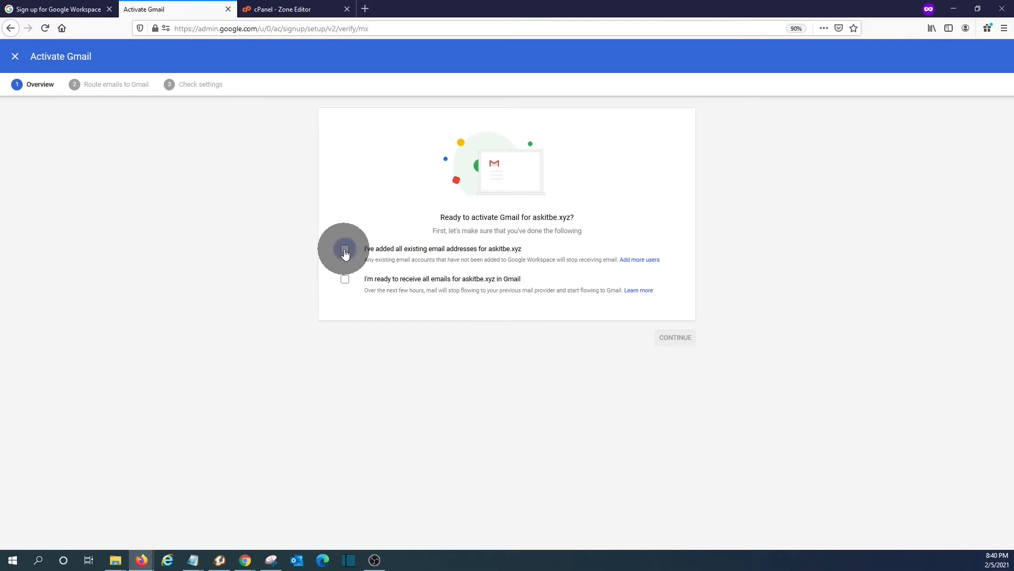
{"action": "left_click", "coordinate": [345, 249]}
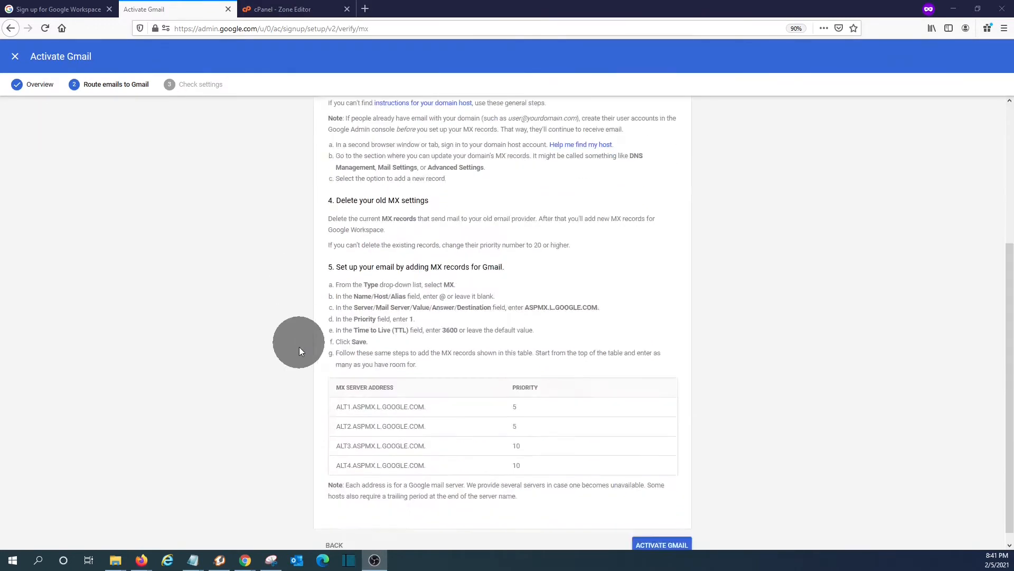
Scroll to the MX record instructions and copy ASPMX.L.GOOGLE.COM. as the primary server
{"action": "scroll", "scroll_direction": "down", "scroll_amount": 3}
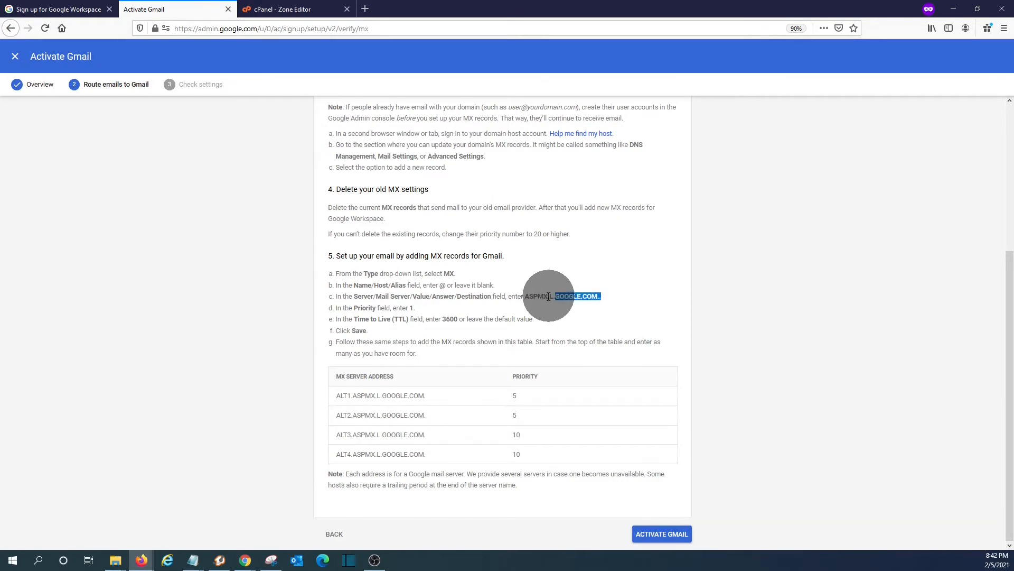
{"action": "left_click", "coordinate": [291, 9]}
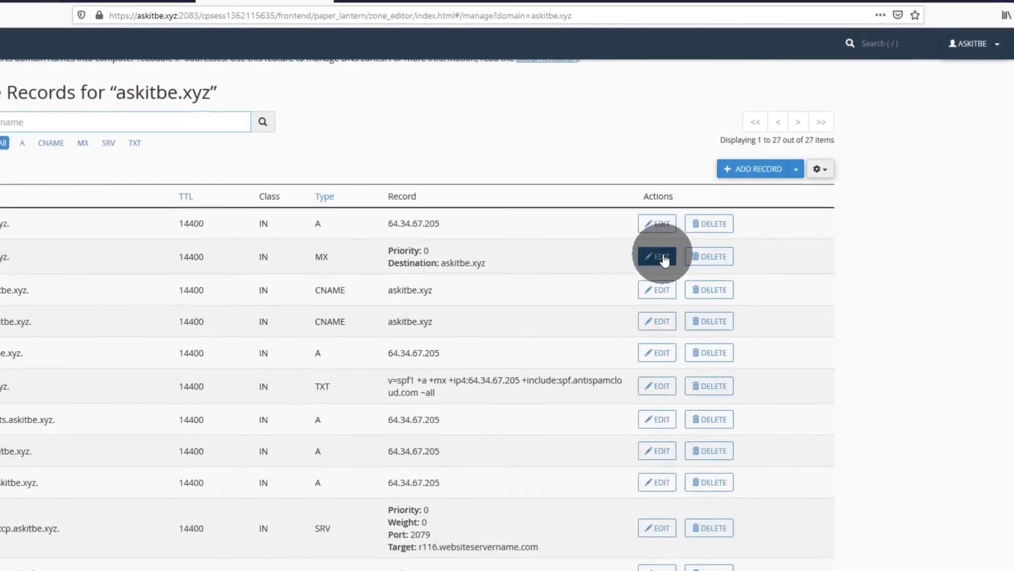
Change the existing MX record's destination to ASPMX.L.GOOGLE.COM. and save it
{"action": "left_click", "coordinate": [657, 256]}
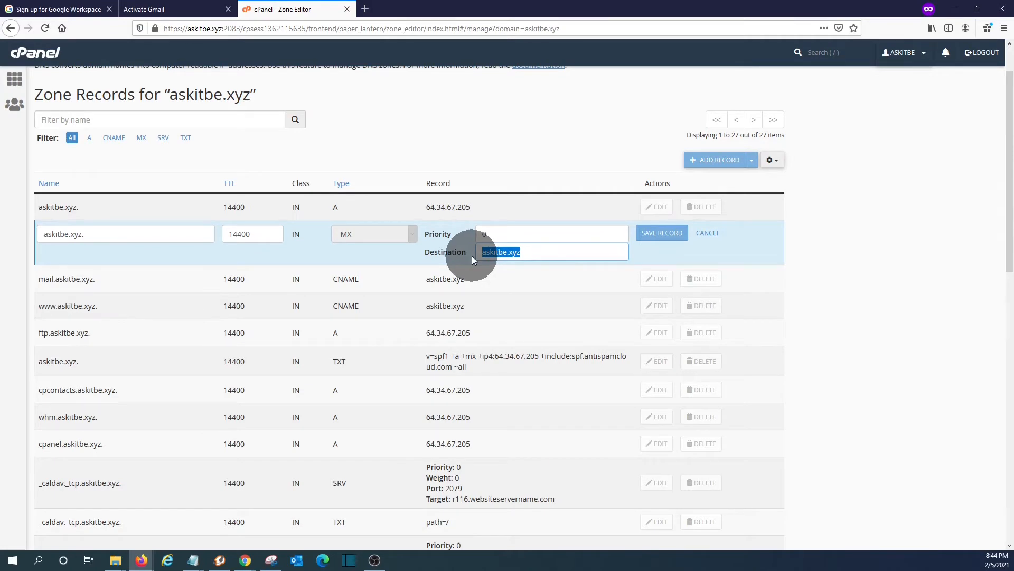
{"action": "type", "text": "ASPMX.L.GOOGLE.COM."}
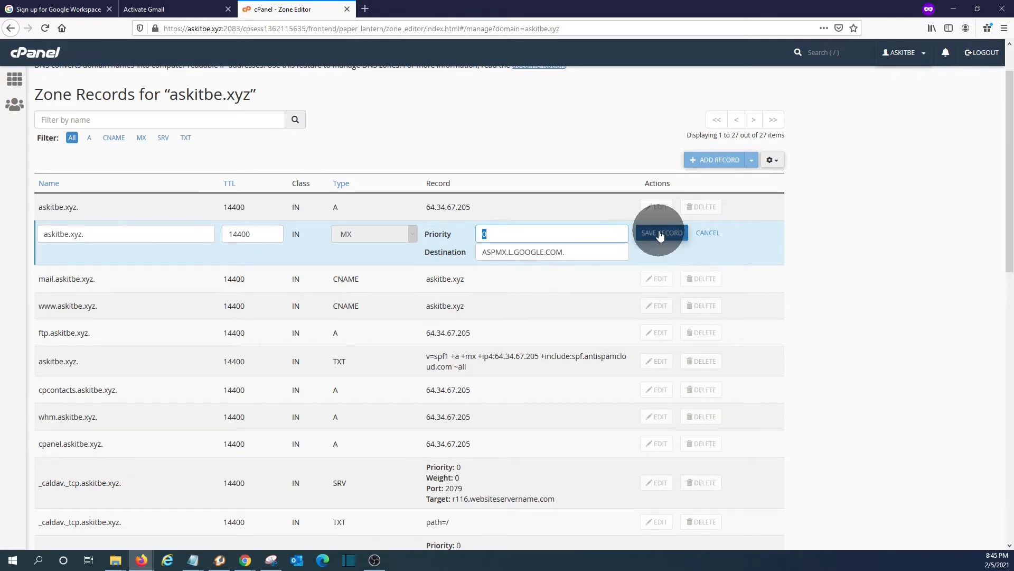
{"action": "left_click", "coordinate": [660, 233]}
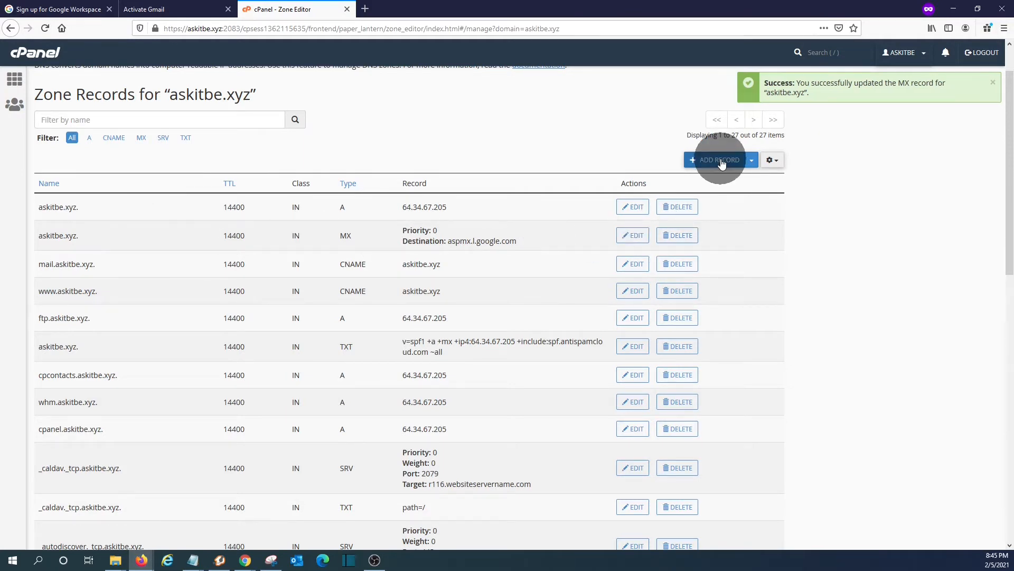
{"action": "left_click", "coordinate": [714, 160]}
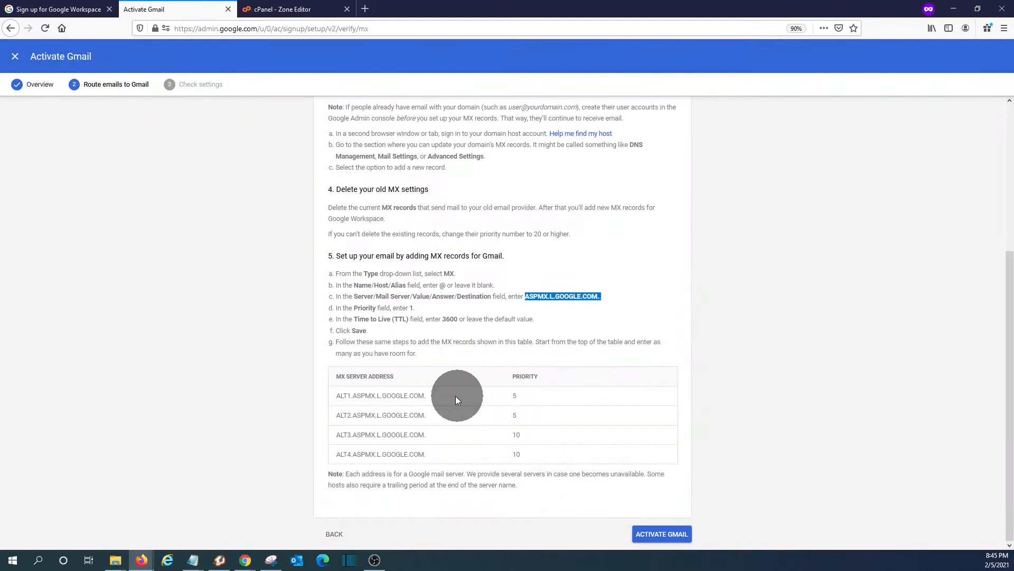
Copy ALT1.ASPMX.L.GOOGLE.COM. and add it as a new MX record with priority 5
{"action": "double_click", "coordinate": [380, 395]}
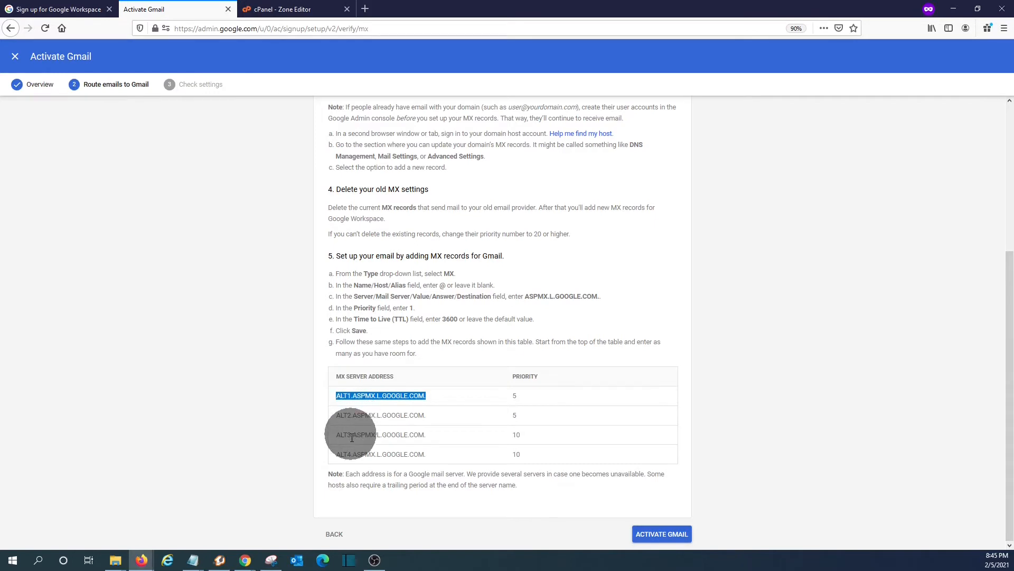
{"action": "mouse_move", "coordinate": [483, 428]}
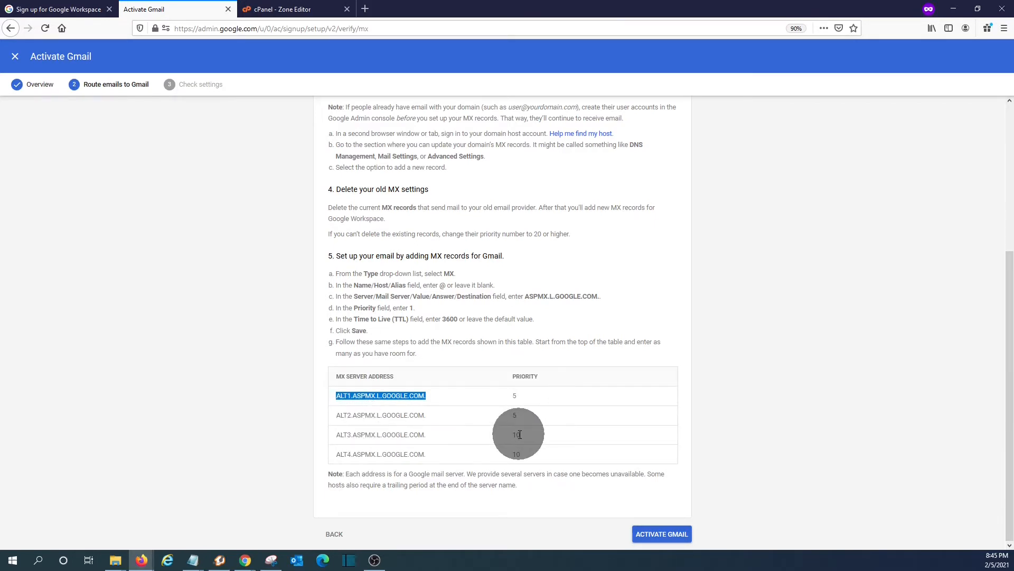
{"action": "left_click", "coordinate": [296, 9]}
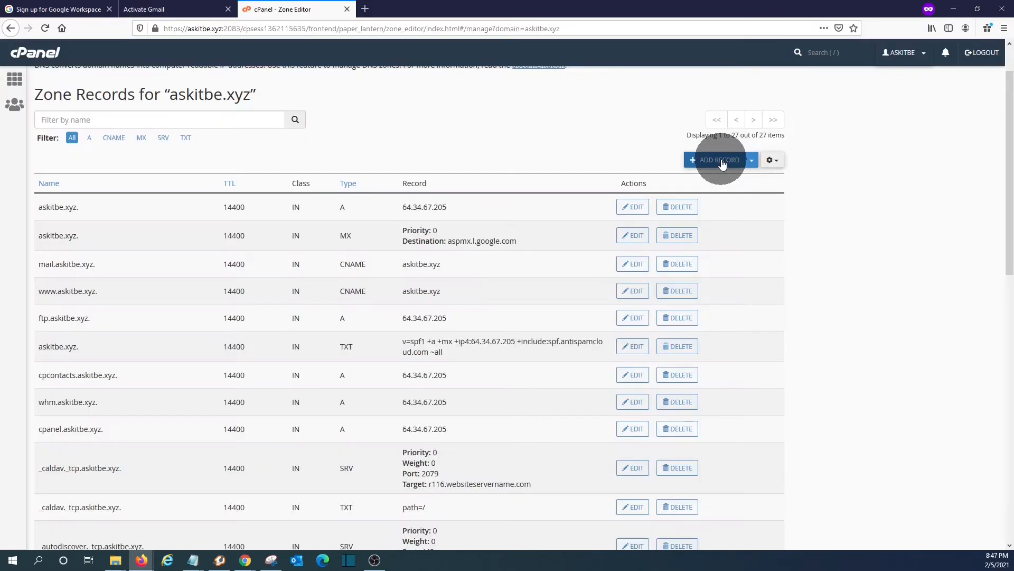
{"action": "left_click", "coordinate": [714, 160]}
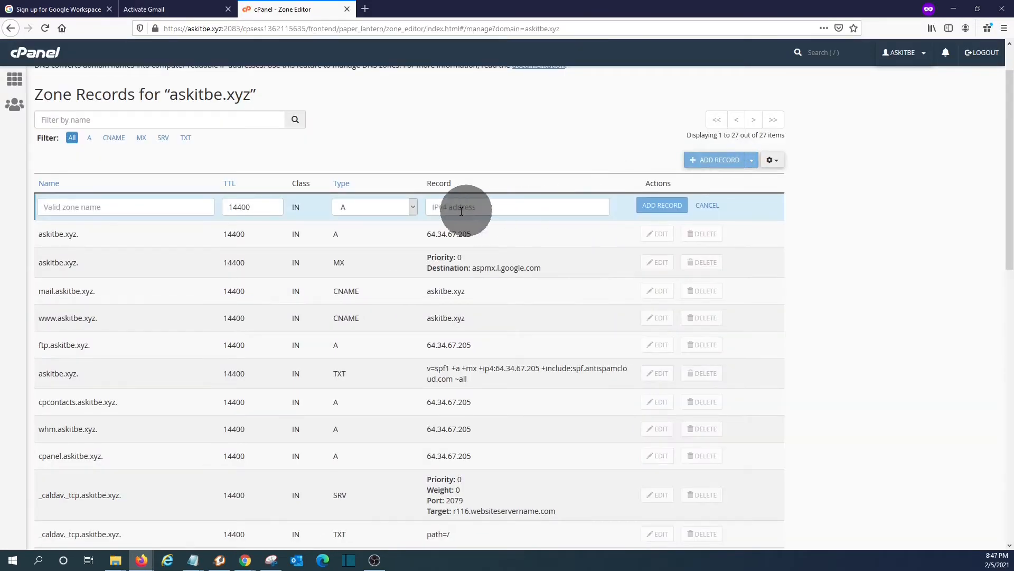
{"action": "left_click", "coordinate": [375, 207]}
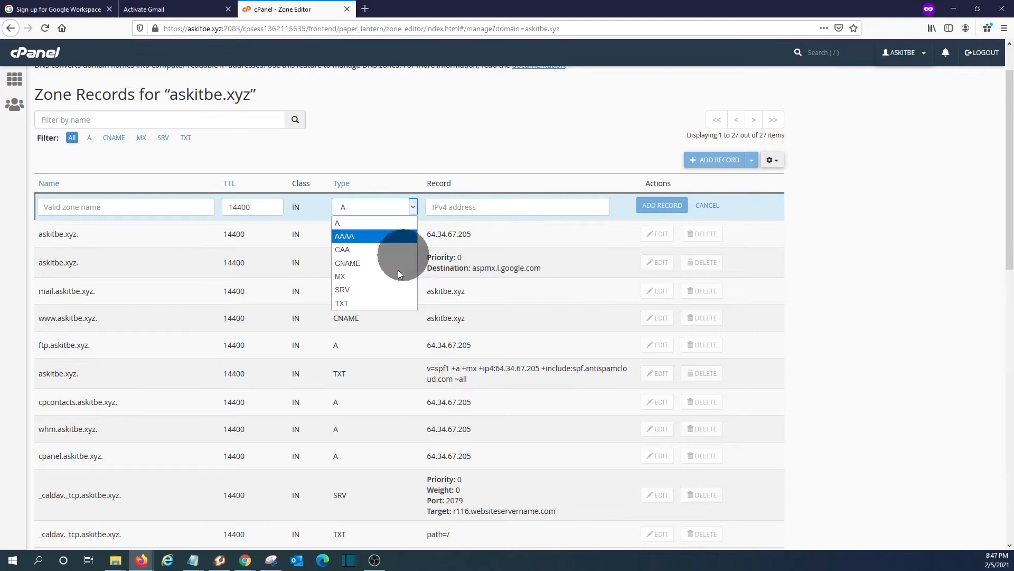
{"action": "left_click", "coordinate": [340, 276]}
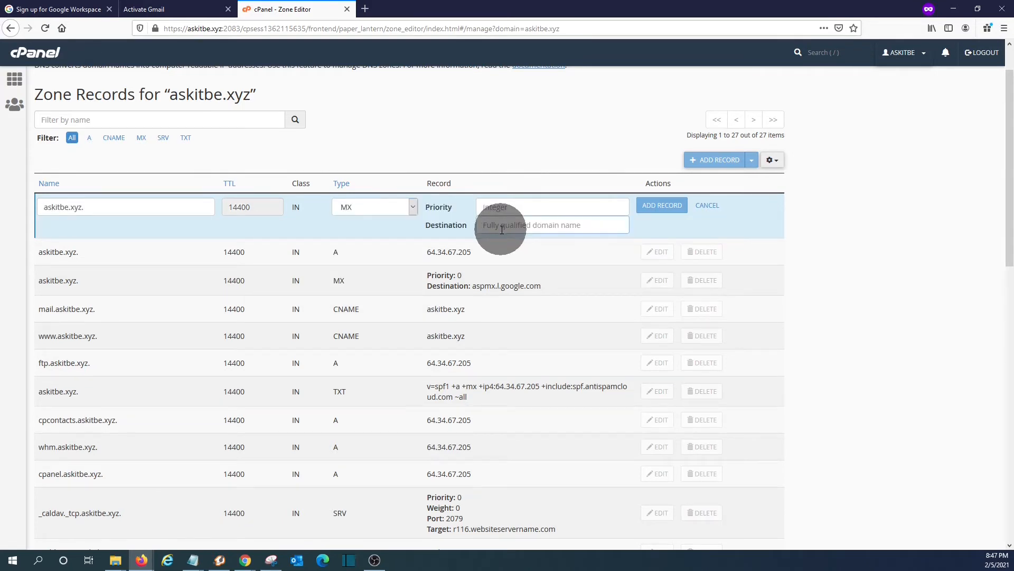
{"action": "type", "text": "ALT1.ASPMX.L.GOOGLE.COM."}
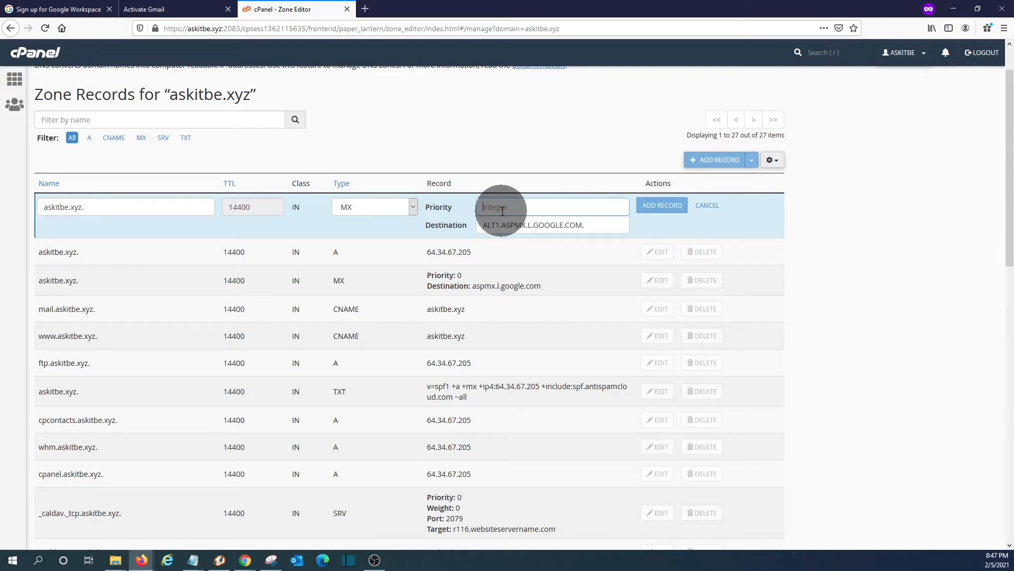
{"action": "type", "text": "5"}
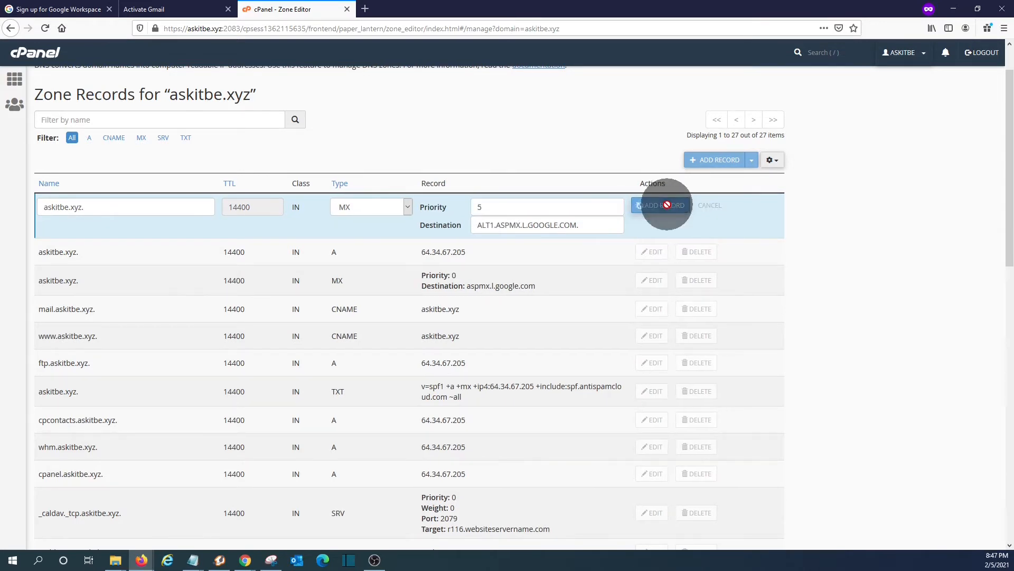
{"action": "left_click", "coordinate": [661, 205]}
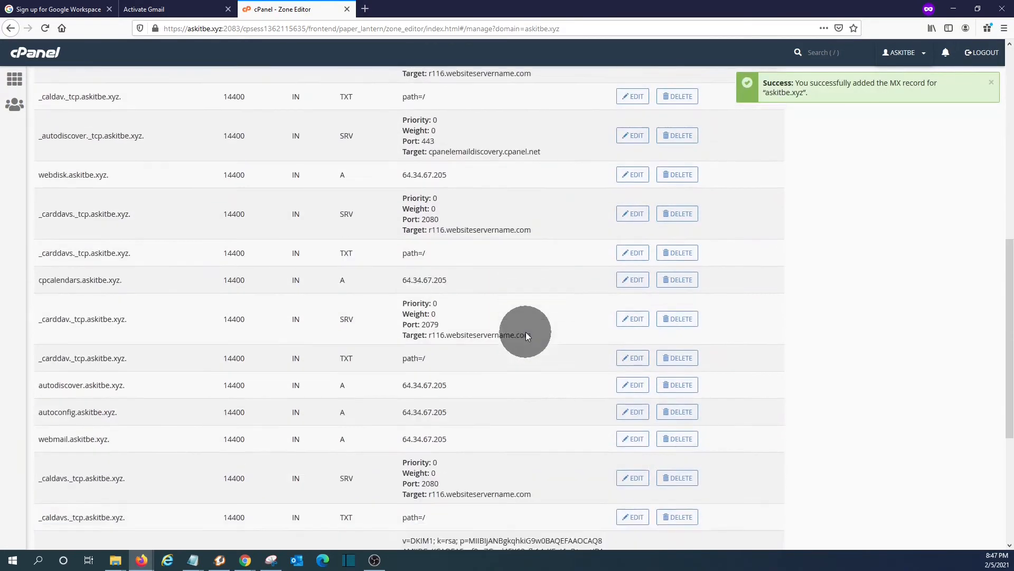
{"action": "scroll", "scroll_direction": "down", "scroll_amount": 3}
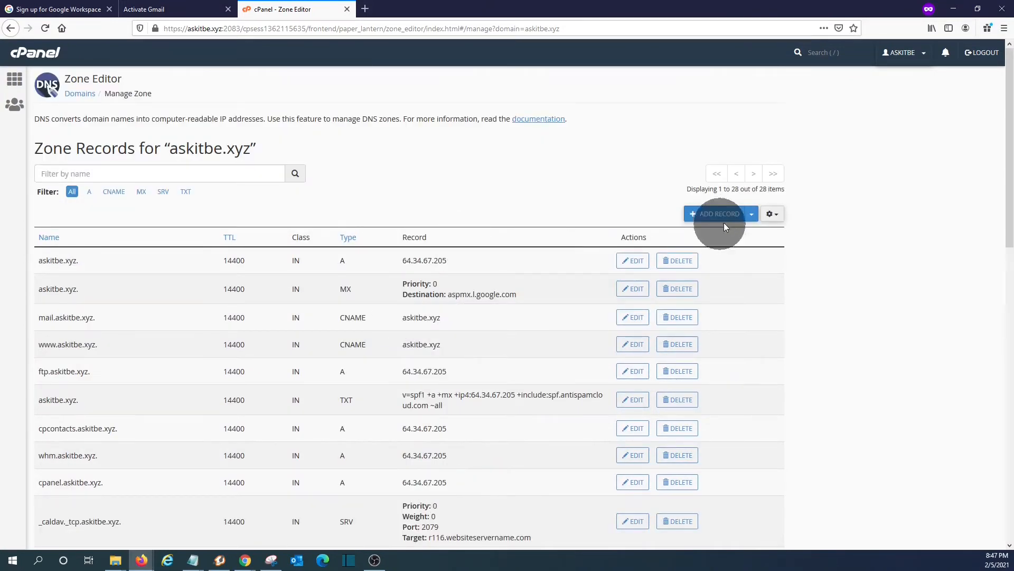
Add the ALT2 Google MX record at priority 5
{"action": "left_click", "coordinate": [717, 213]}
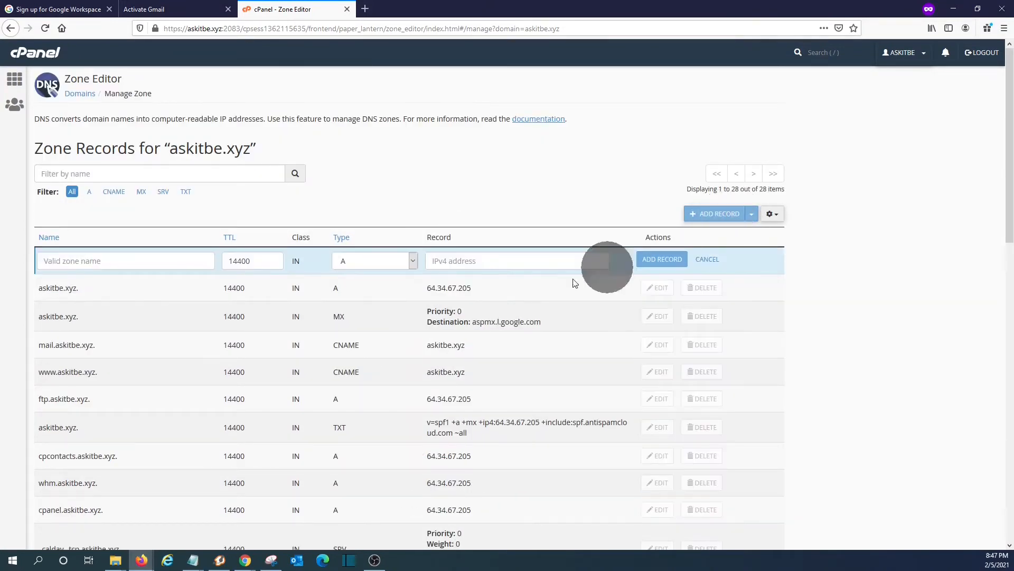
{"action": "left_click", "coordinate": [374, 260]}
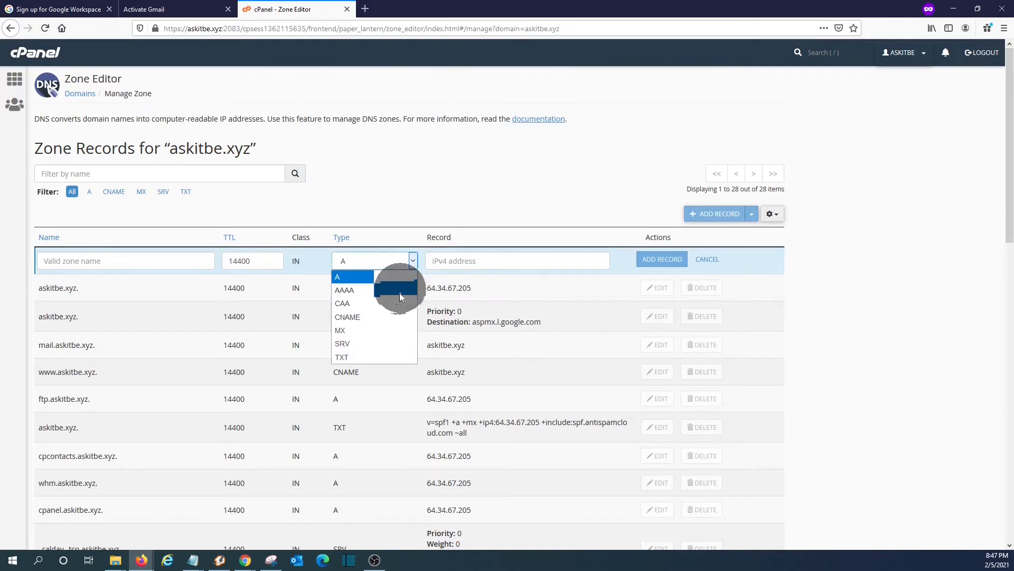
{"action": "left_click", "coordinate": [340, 330]}
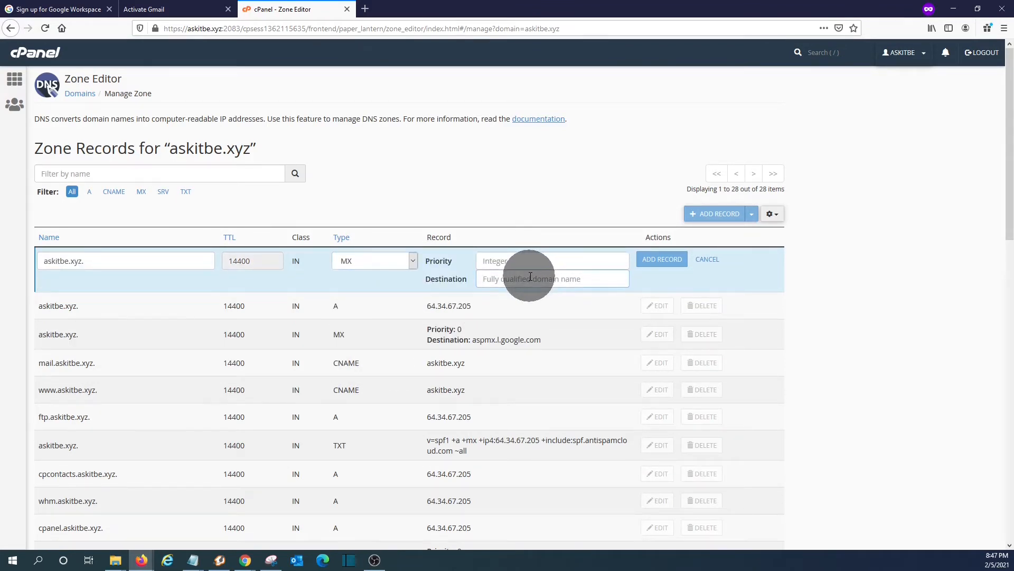
{"action": "type", "text": "ALT1.ASPMX.L.GOOGLE.COM."}
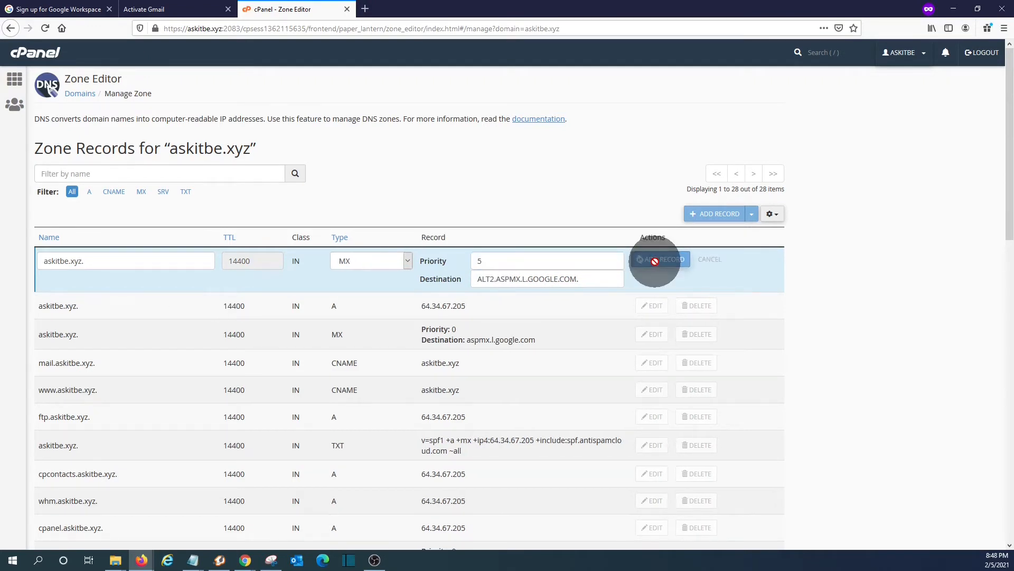
{"action": "left_click", "coordinate": [660, 259]}
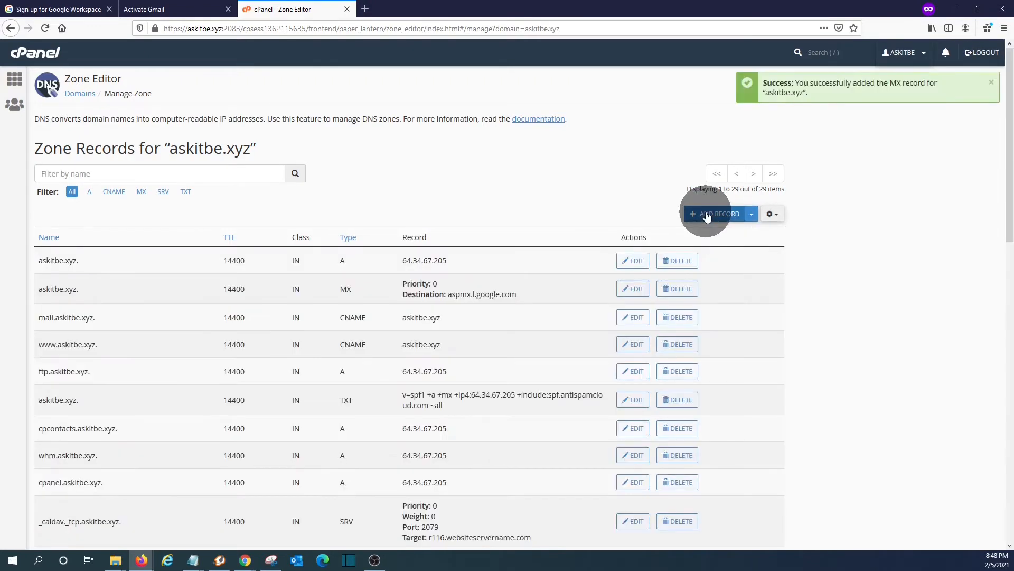
Add the ALT3 and ALT4 Google MX records, each with priority 10
{"action": "left_click", "coordinate": [715, 213]}
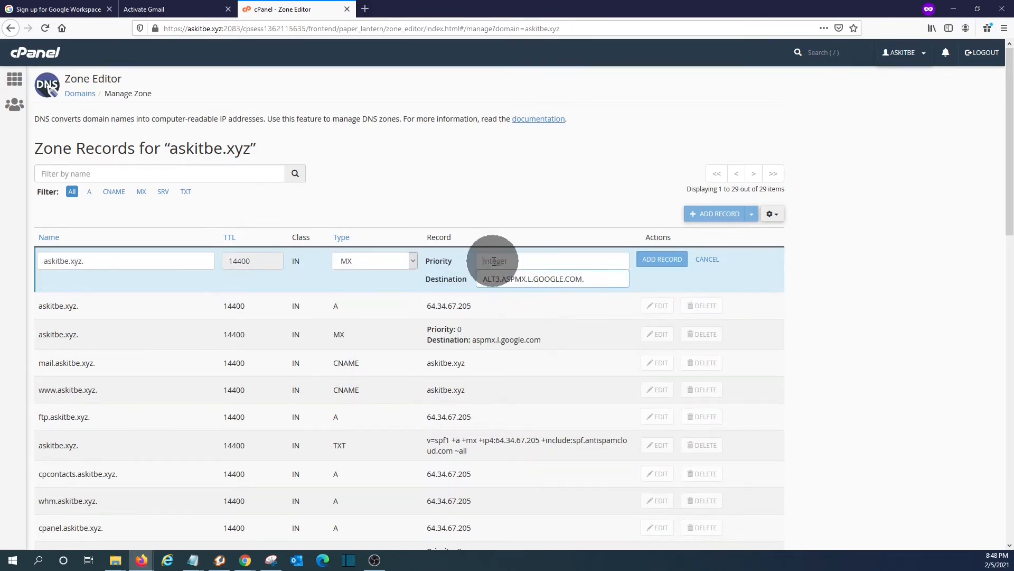
{"action": "type", "text": "10"}
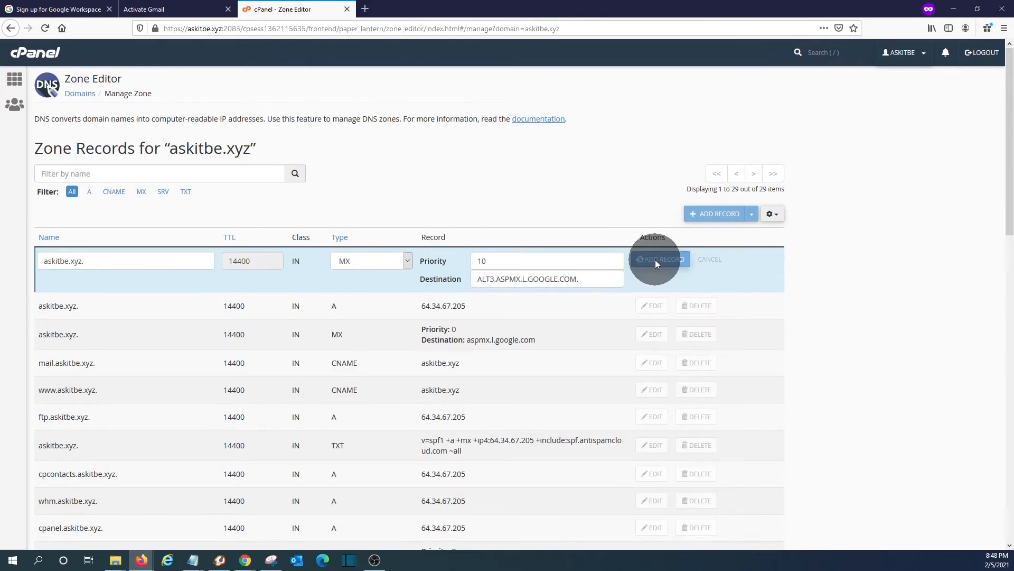
{"action": "left_click", "coordinate": [660, 259]}
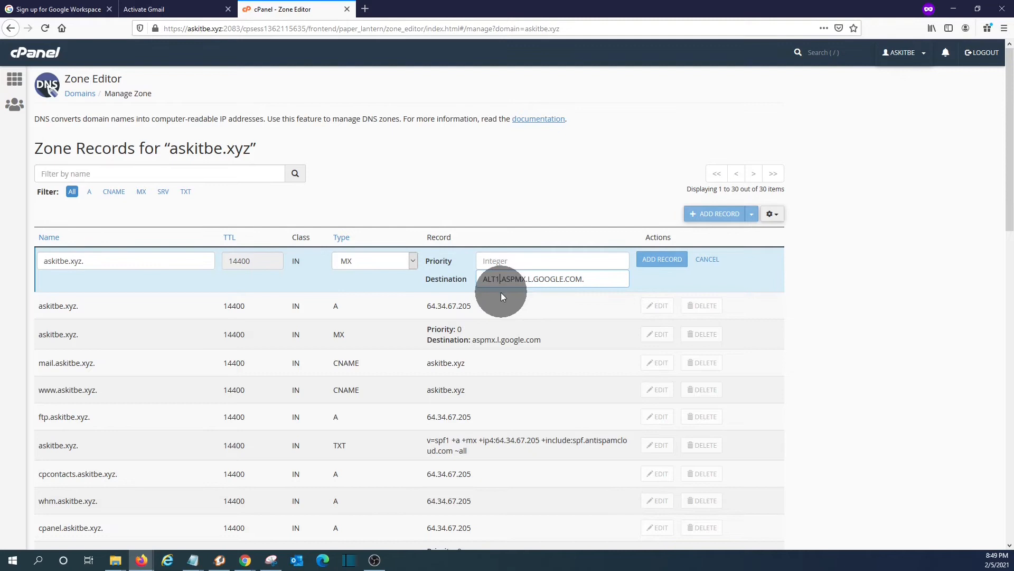
{"action": "type", "text": "1"}
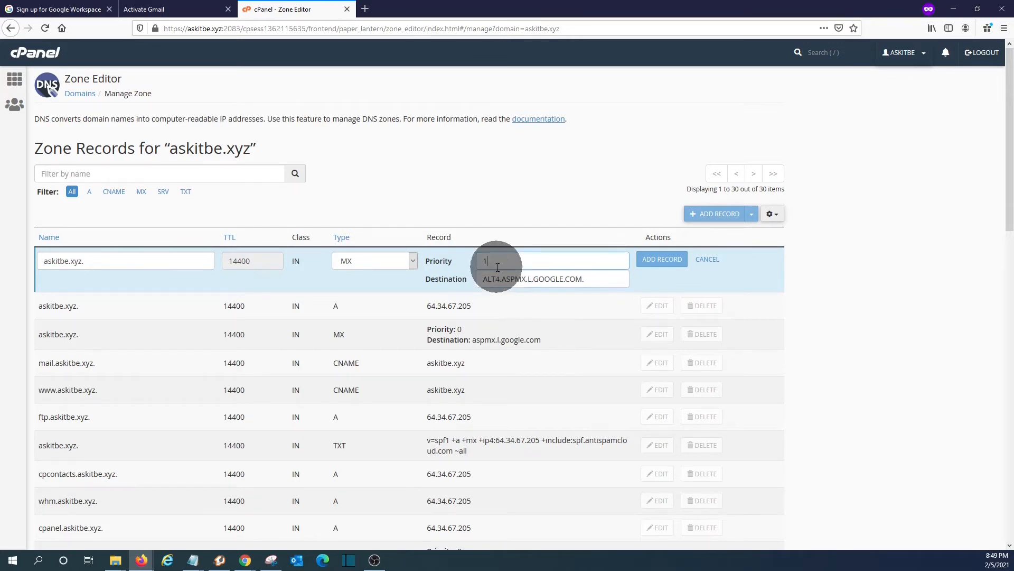
{"action": "type", "text": "0"}
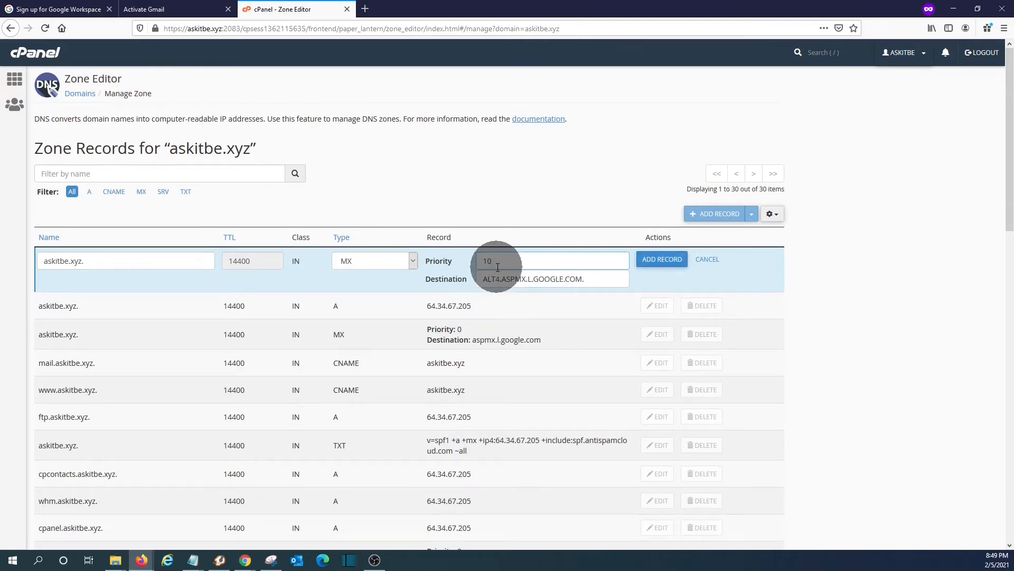
{"action": "left_click", "coordinate": [662, 259]}
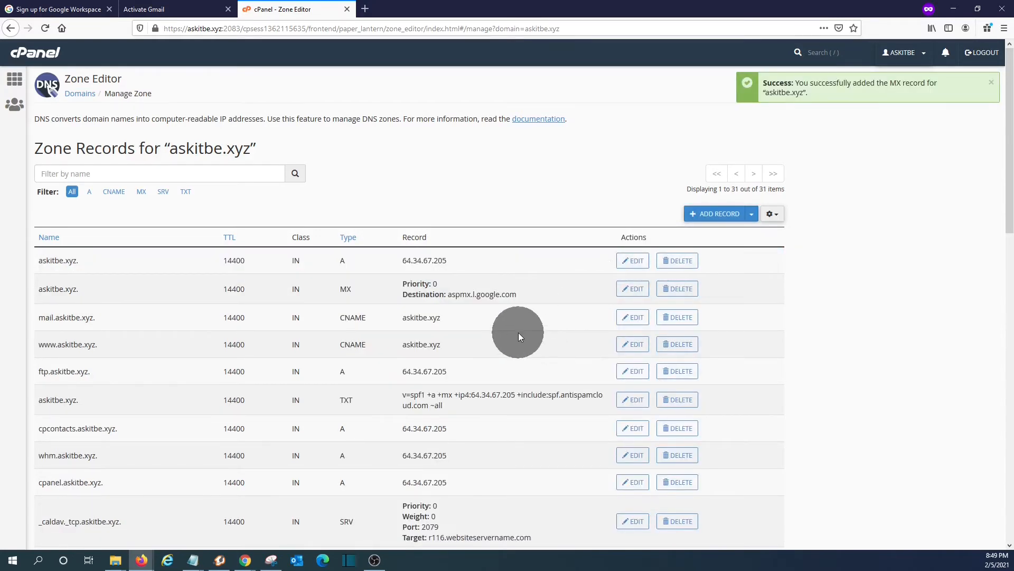
{"action": "mouse_move", "coordinate": [372, 297]}
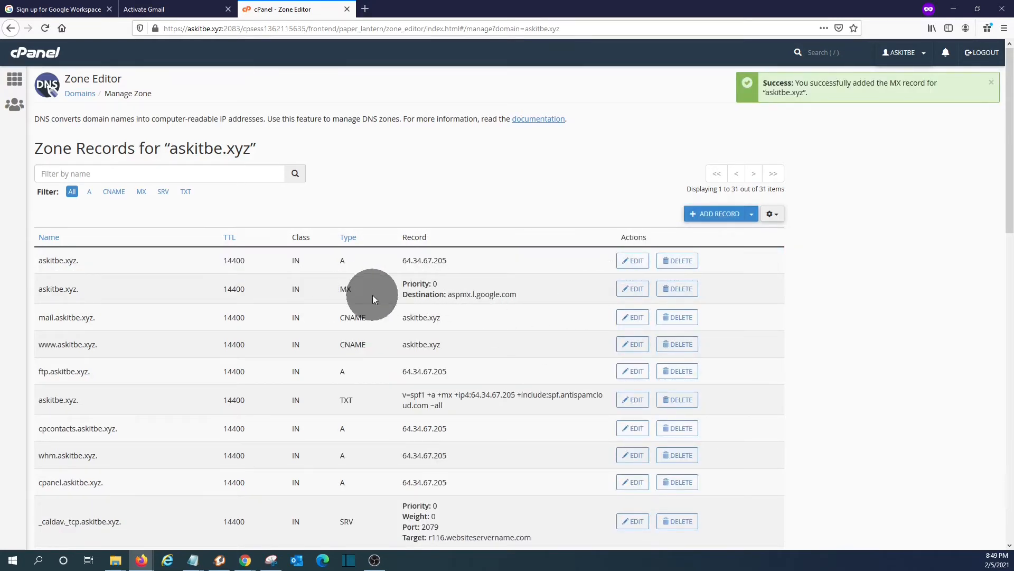
{"action": "scroll", "scroll_direction": "down", "scroll_amount": 3}
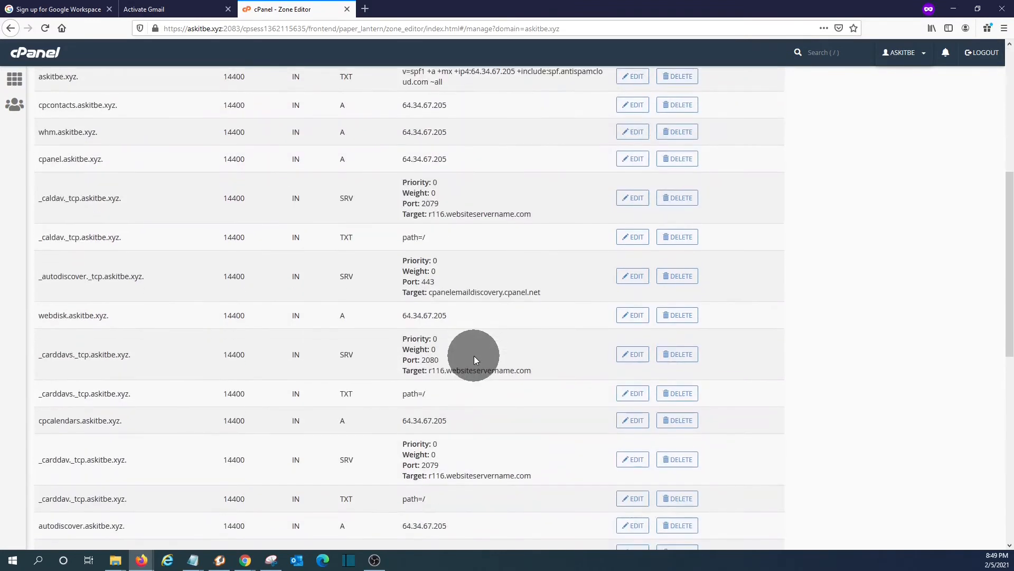
{"action": "scroll", "scroll_direction": "down", "scroll_amount": 3}
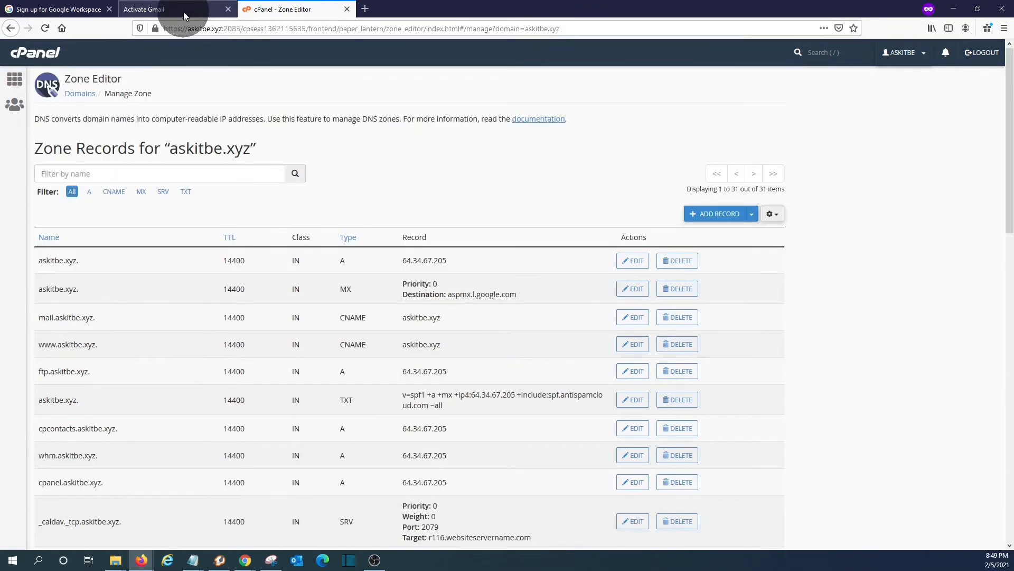
Activate Gmail for askitbe.xyz and skip creating new users for now
{"action": "left_click", "coordinate": [144, 9]}
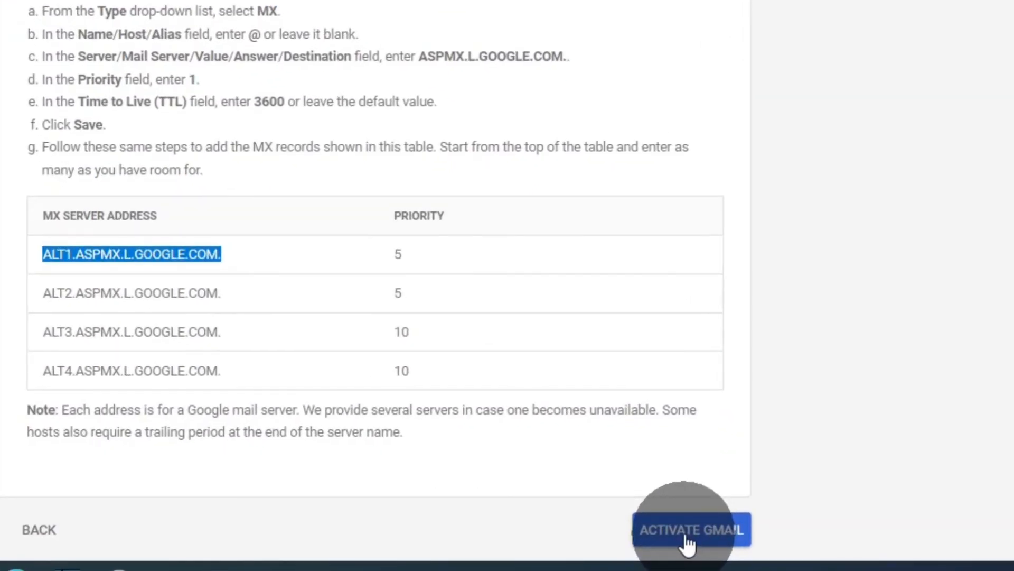
{"action": "left_click", "coordinate": [690, 529]}
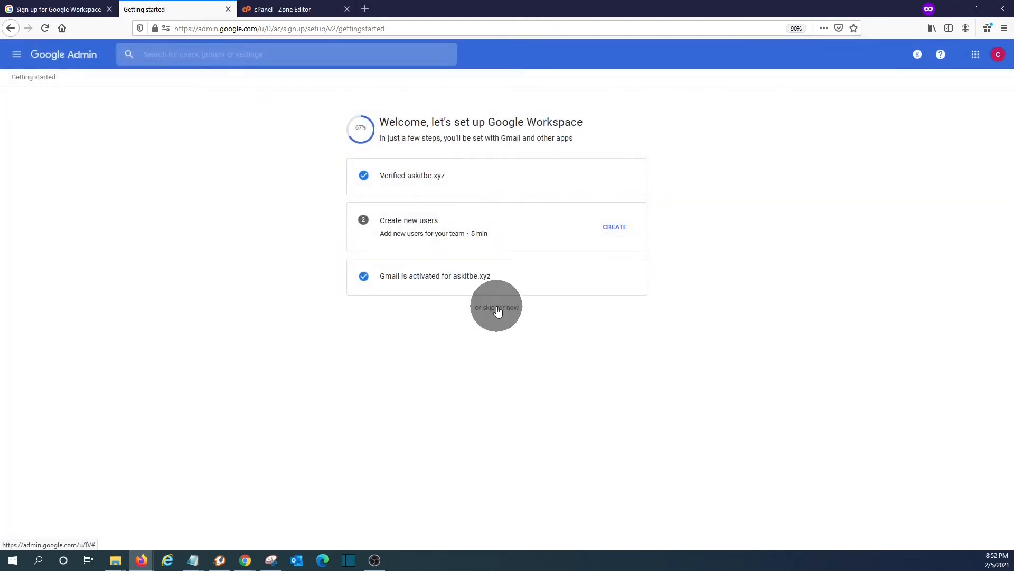
{"action": "mouse_move", "coordinate": [469, 226]}
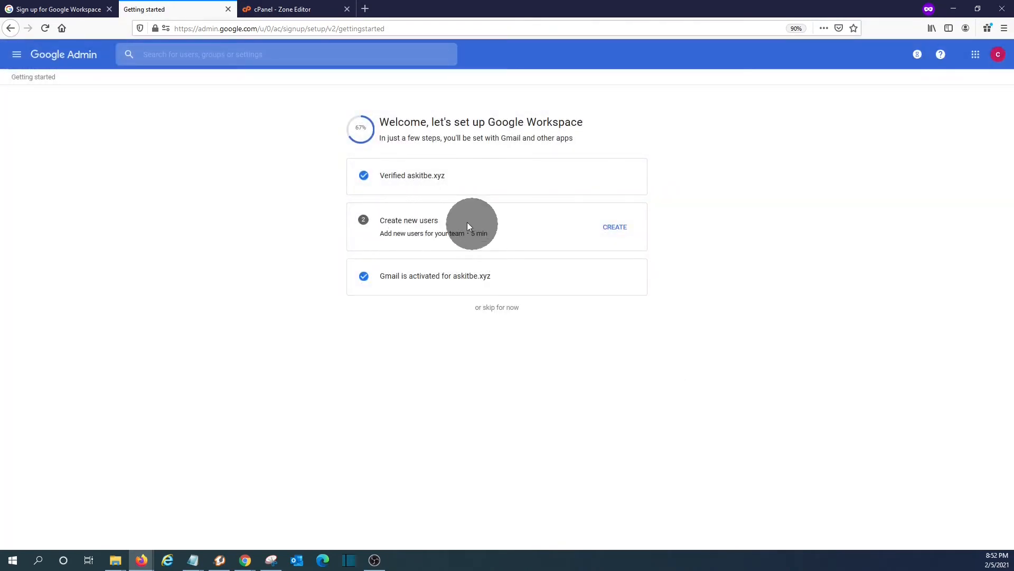
{"action": "mouse_move", "coordinate": [483, 308]}
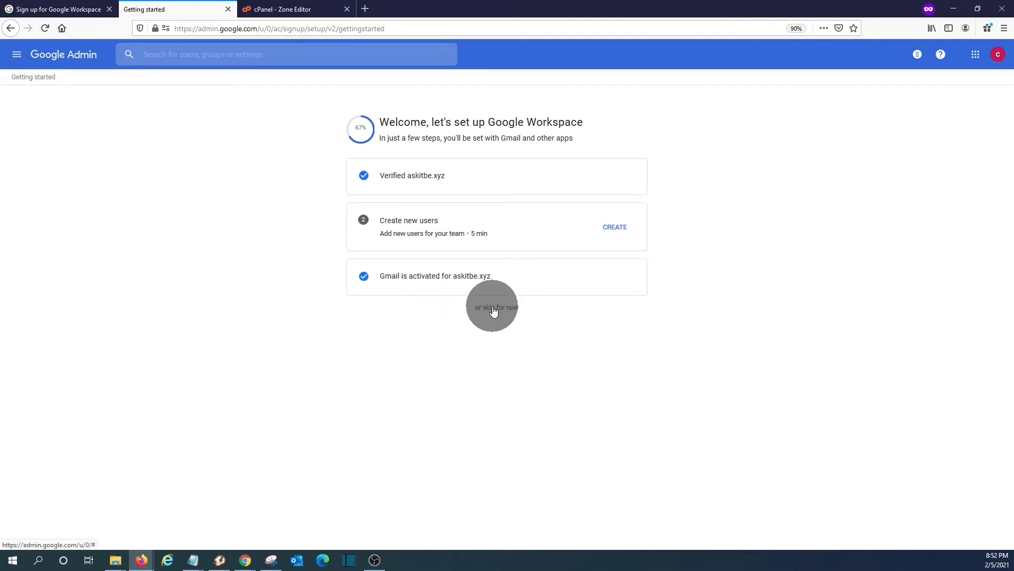
{"action": "left_click", "coordinate": [492, 306]}
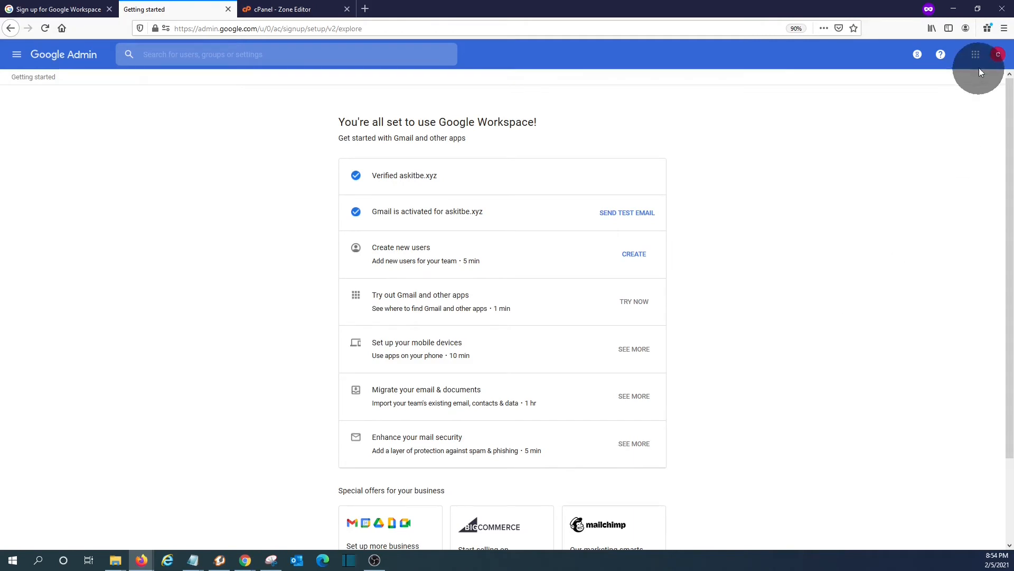
{"action": "mouse_move", "coordinate": [976, 55]}
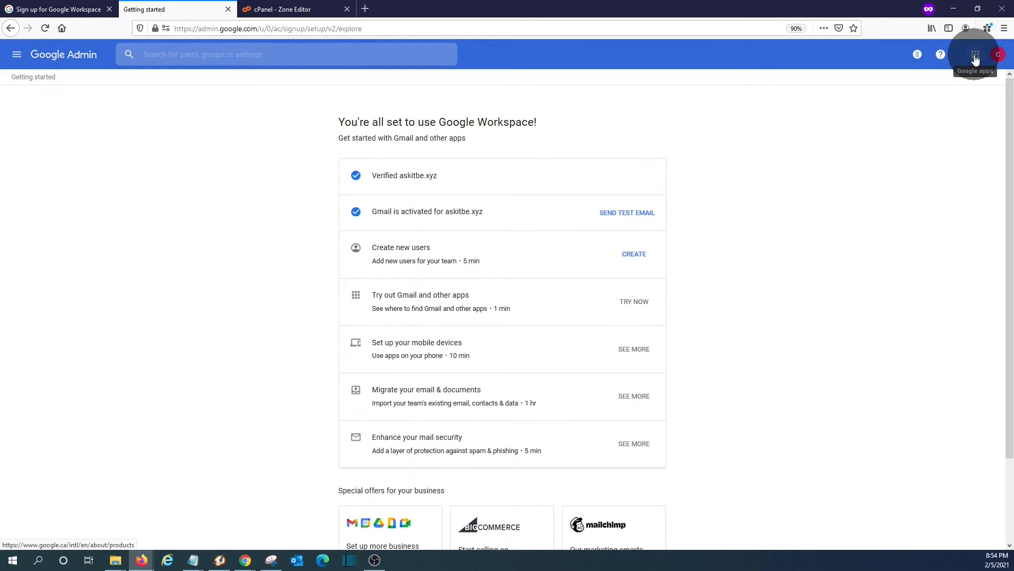
Open the askitbe.xyz Gmail inbox from the Google apps grid
{"action": "left_click", "coordinate": [974, 55]}
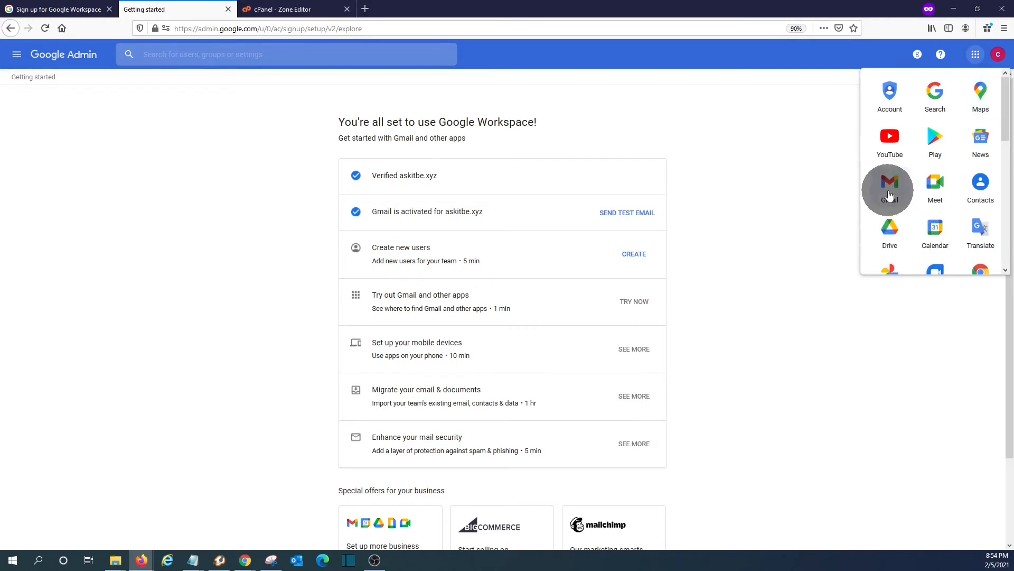
{"action": "left_click", "coordinate": [890, 188]}
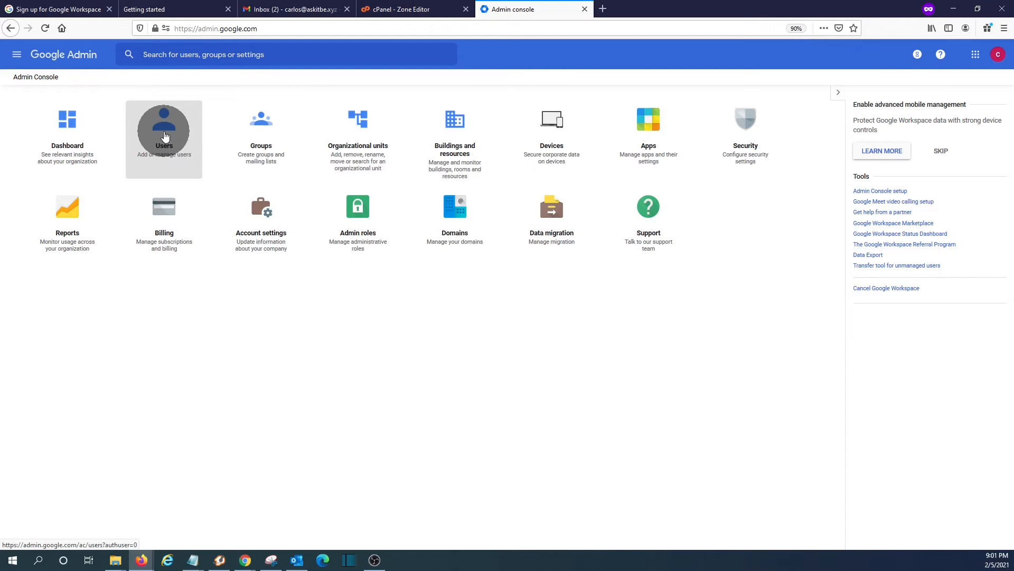
{"action": "left_click", "coordinate": [163, 132]}
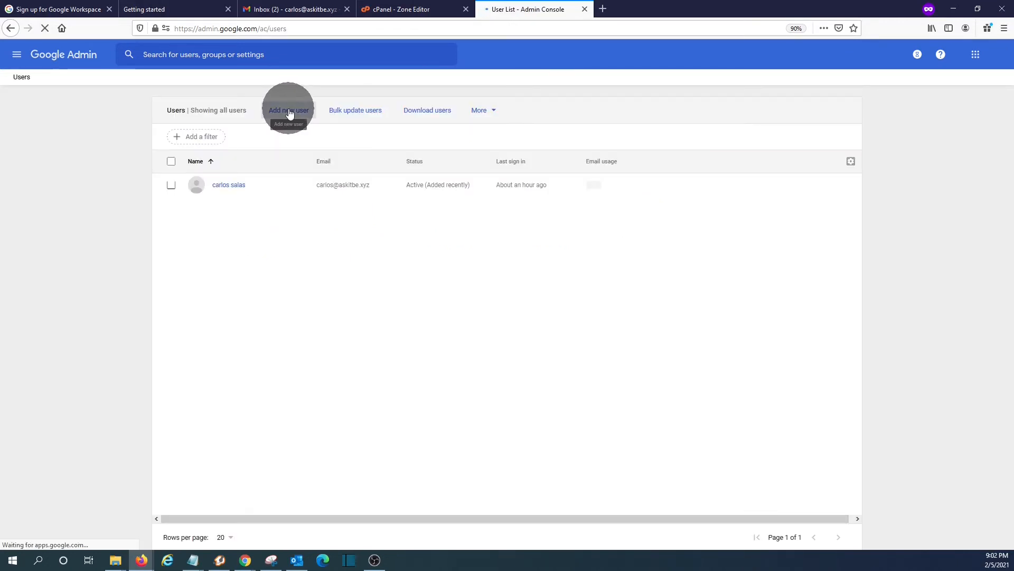
{"action": "left_click", "coordinate": [289, 109]}
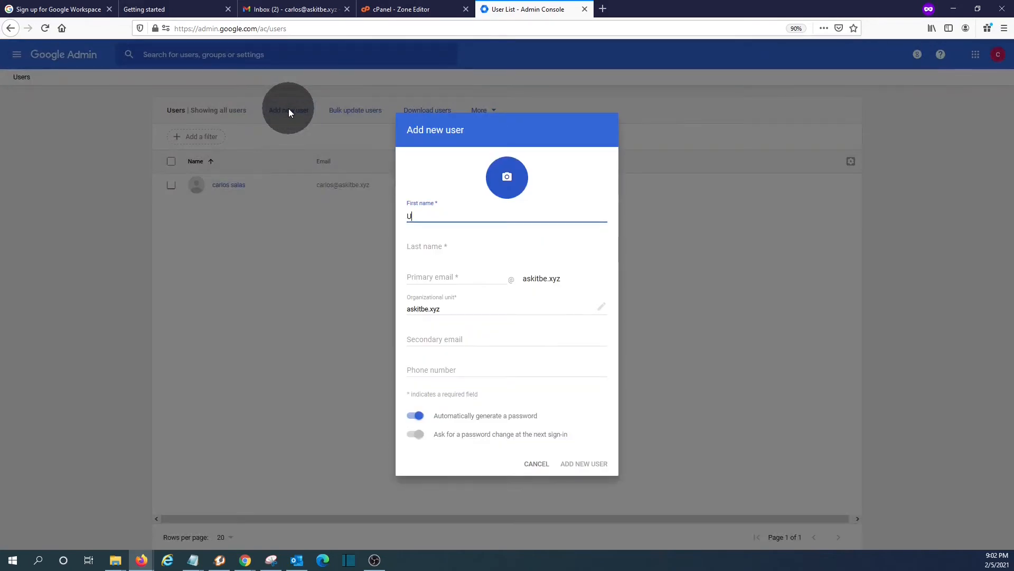
{"action": "type", "text": "ASKITBE"}
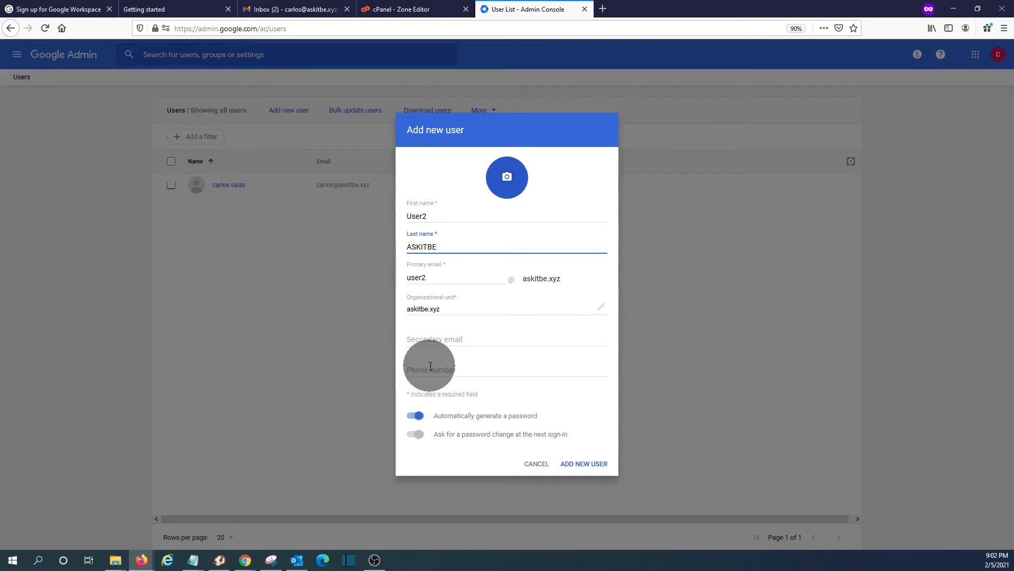
{"action": "left_click", "coordinate": [415, 415]}
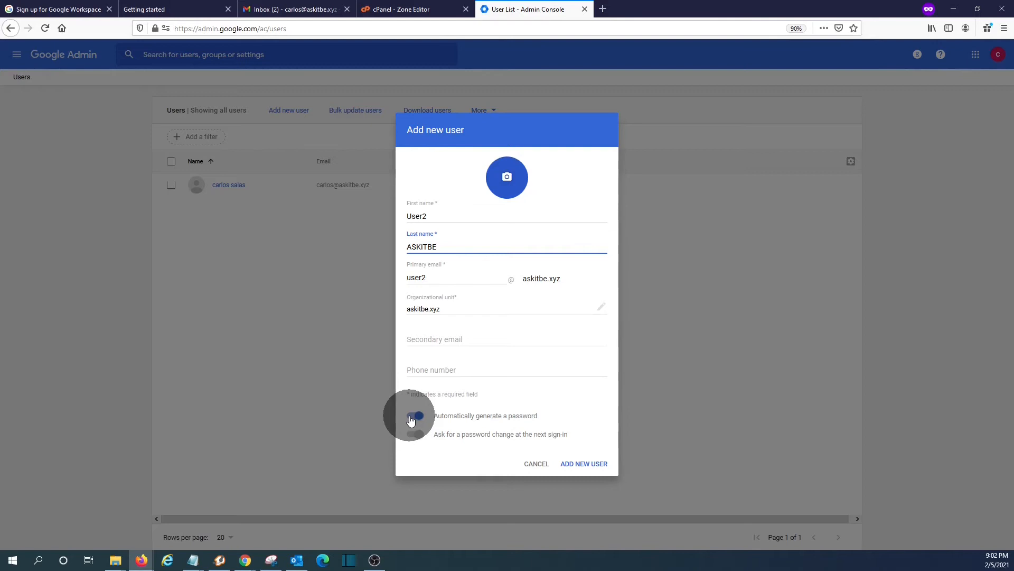
{"action": "left_click", "coordinate": [415, 416]}
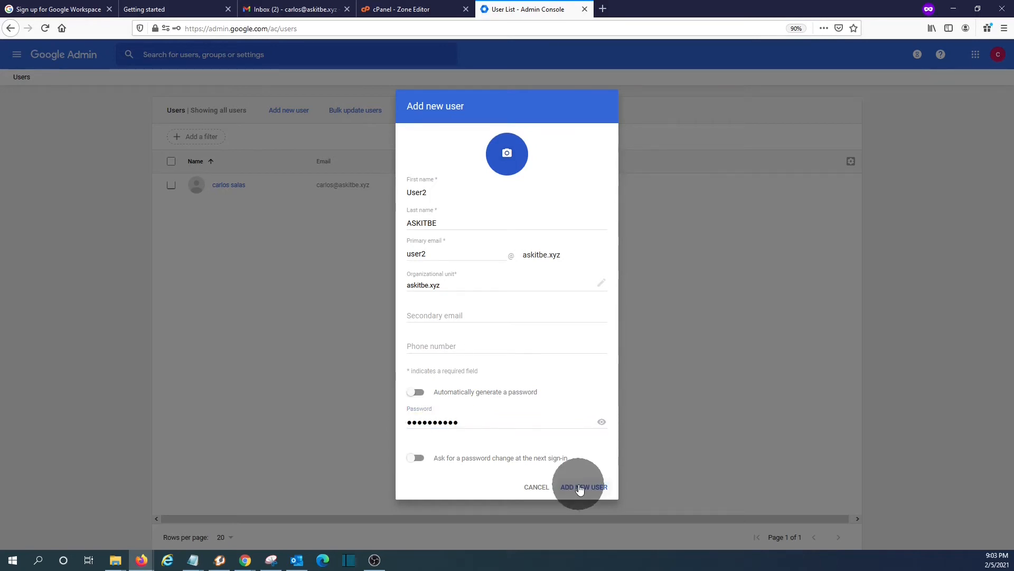
{"action": "left_click", "coordinate": [583, 487]}
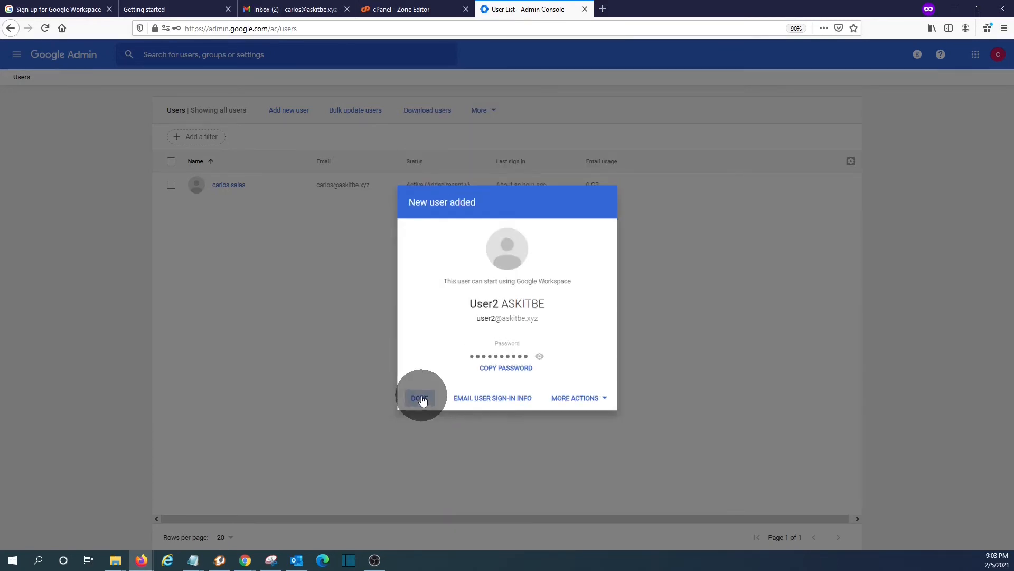
{"action": "left_click", "coordinate": [419, 398]}
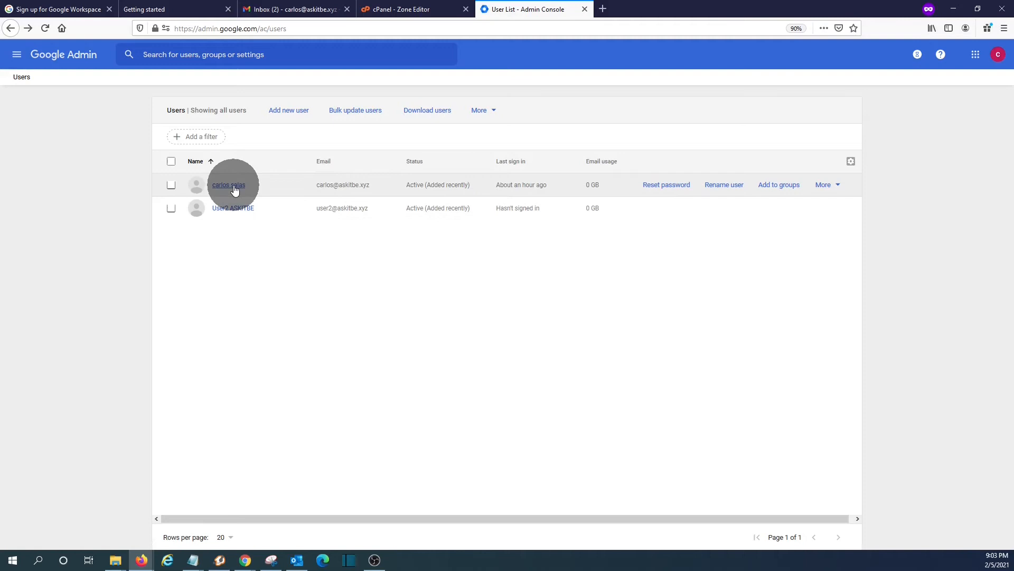
{"action": "left_click", "coordinate": [228, 184]}
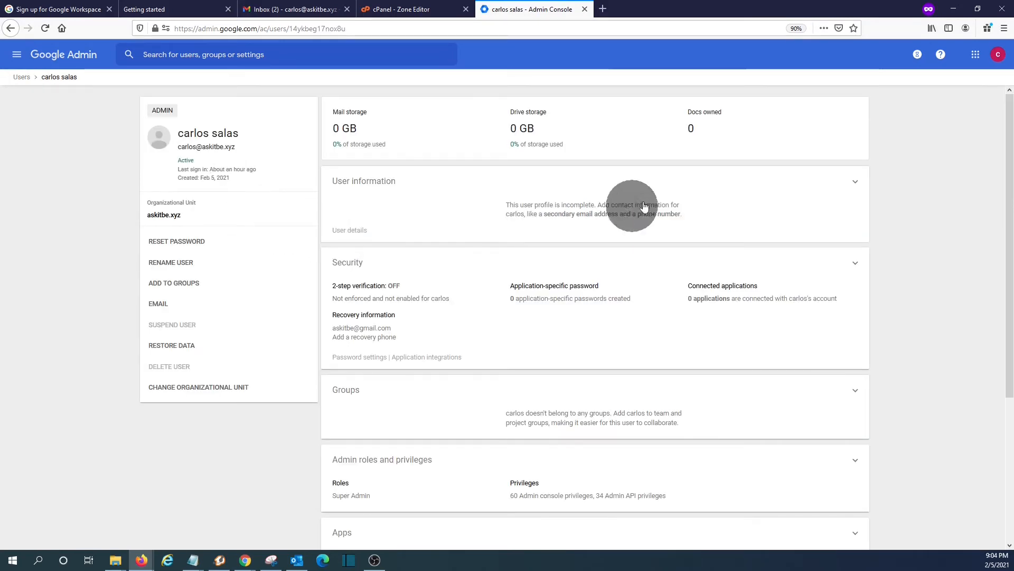
{"action": "mouse_move", "coordinate": [242, 290]}
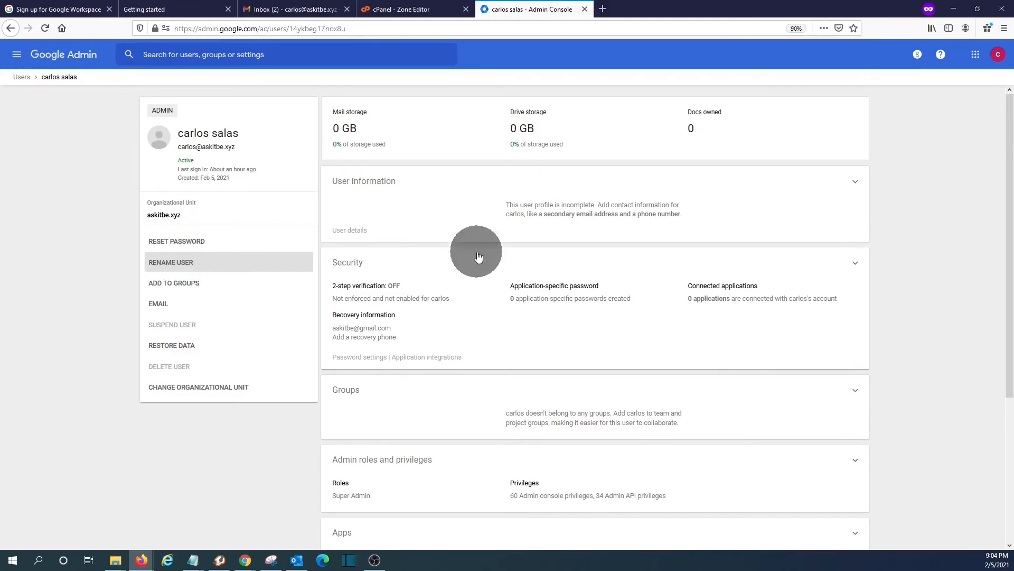
{"action": "mouse_move", "coordinate": [179, 286]}
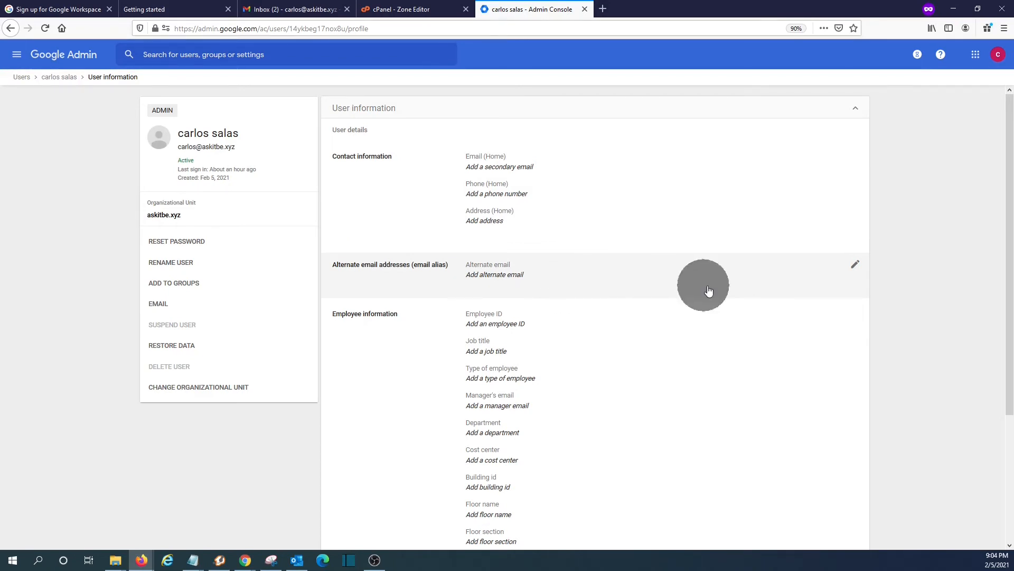
{"action": "mouse_move", "coordinate": [855, 270]}
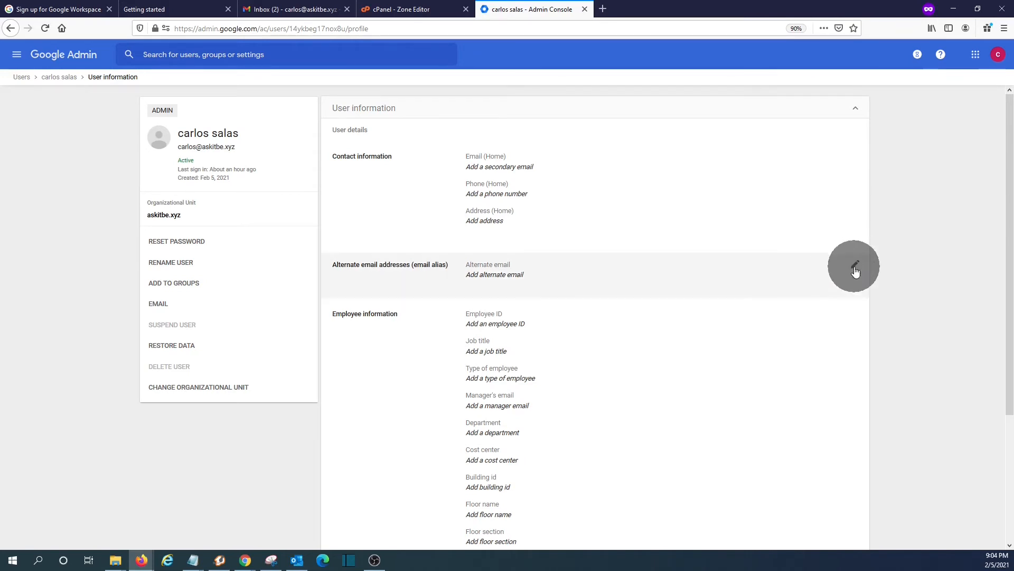
{"action": "left_click", "coordinate": [854, 267]}
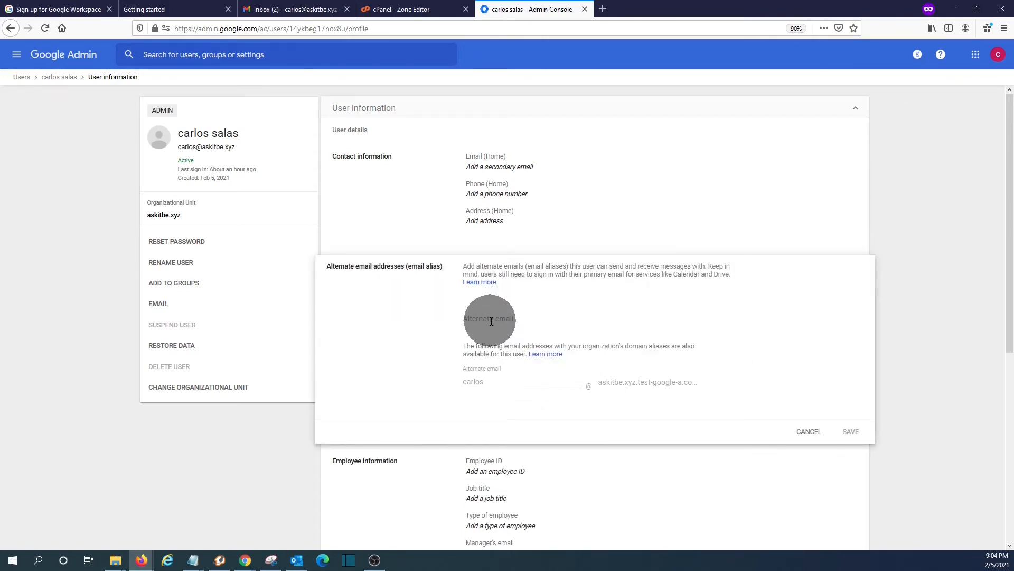
{"action": "scroll", "scroll_direction": "down", "scroll_amount": 3}
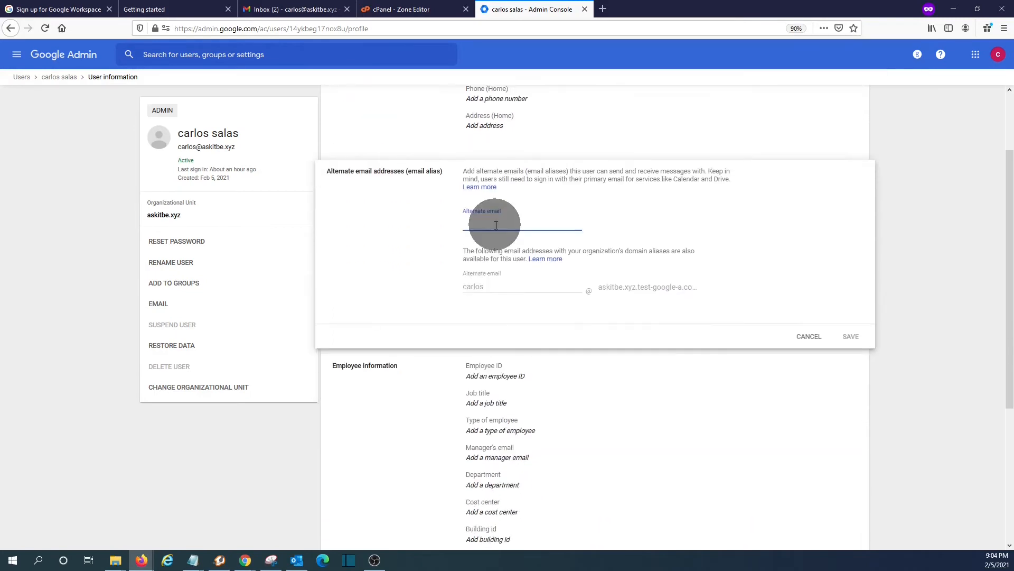
{"action": "type", "text": "info"}
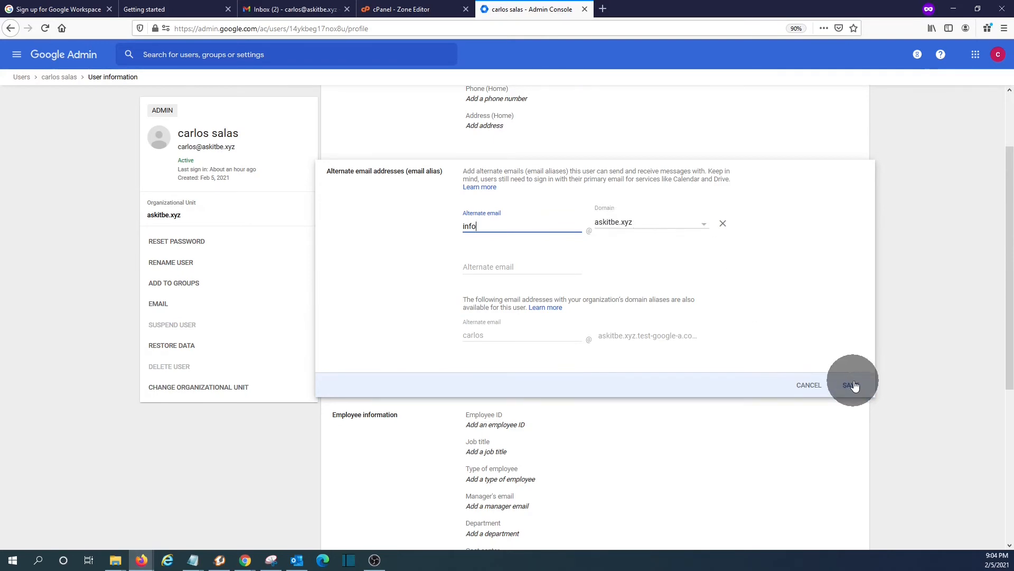
{"action": "left_click", "coordinate": [851, 385]}
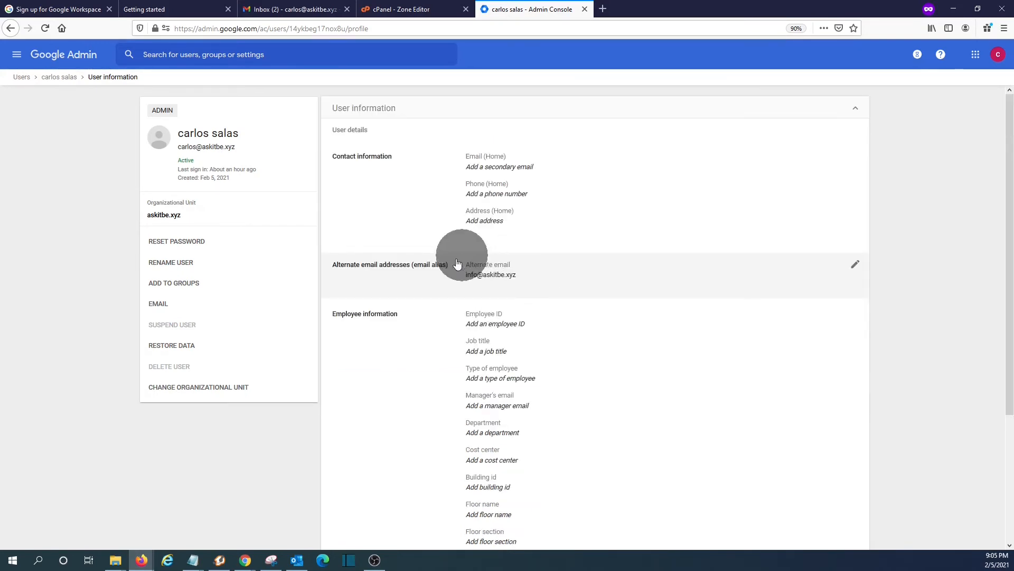
{"action": "mouse_move", "coordinate": [244, 139]}
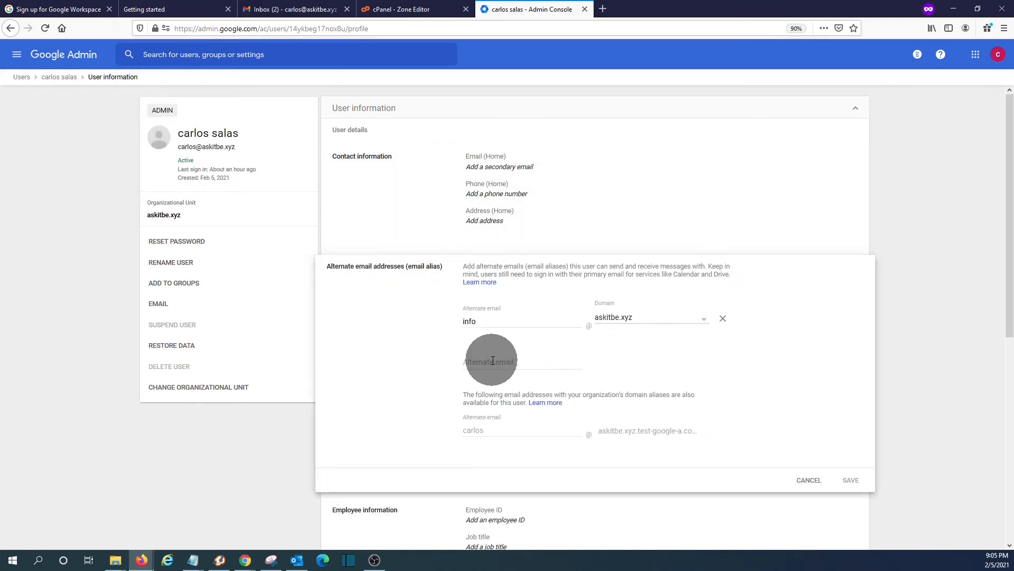
{"action": "left_click", "coordinate": [521, 361]}
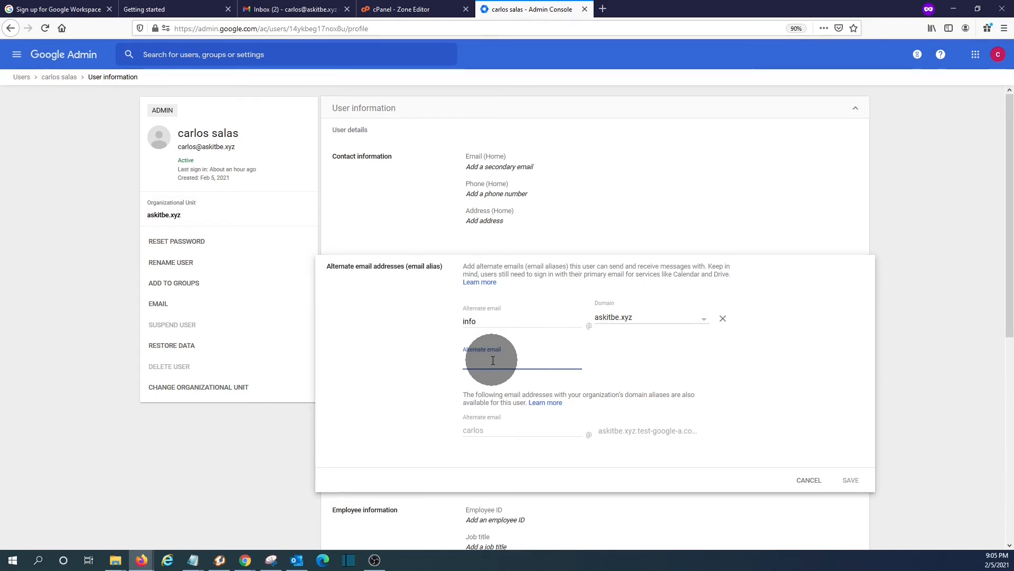
{"action": "type", "text": "sales"}
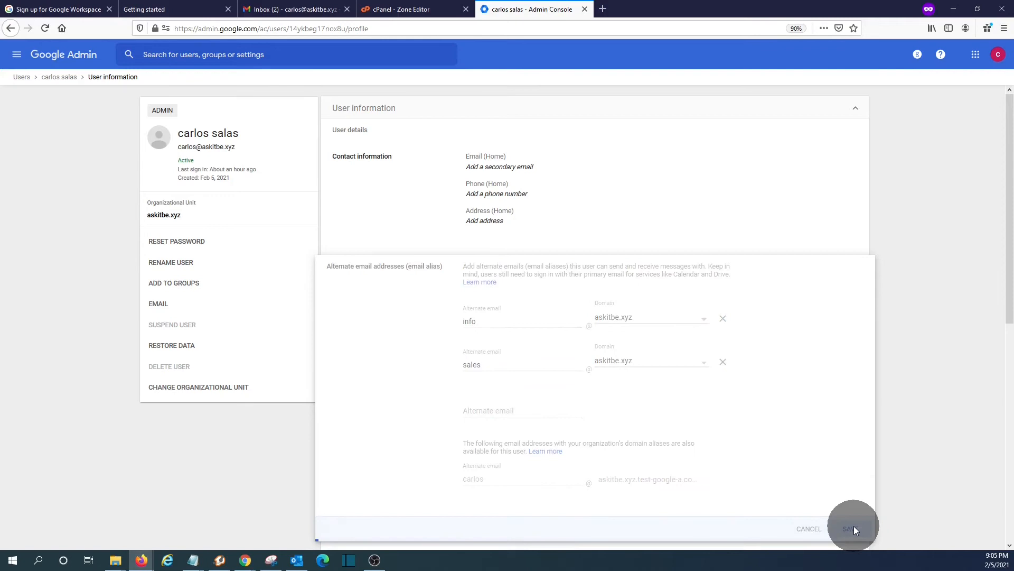
{"action": "left_click", "coordinate": [853, 528]}
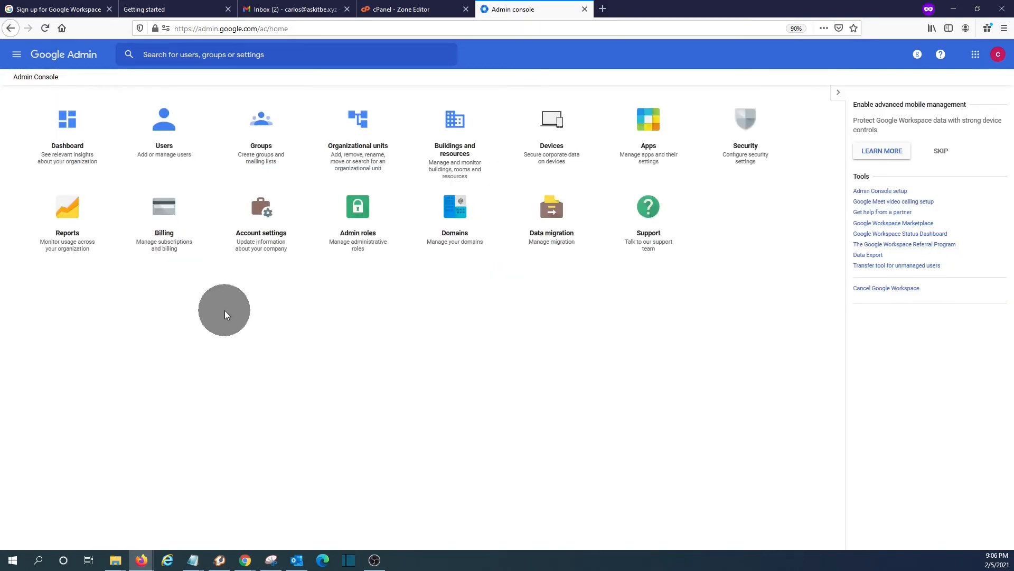
{"action": "mouse_move", "coordinate": [271, 322]}
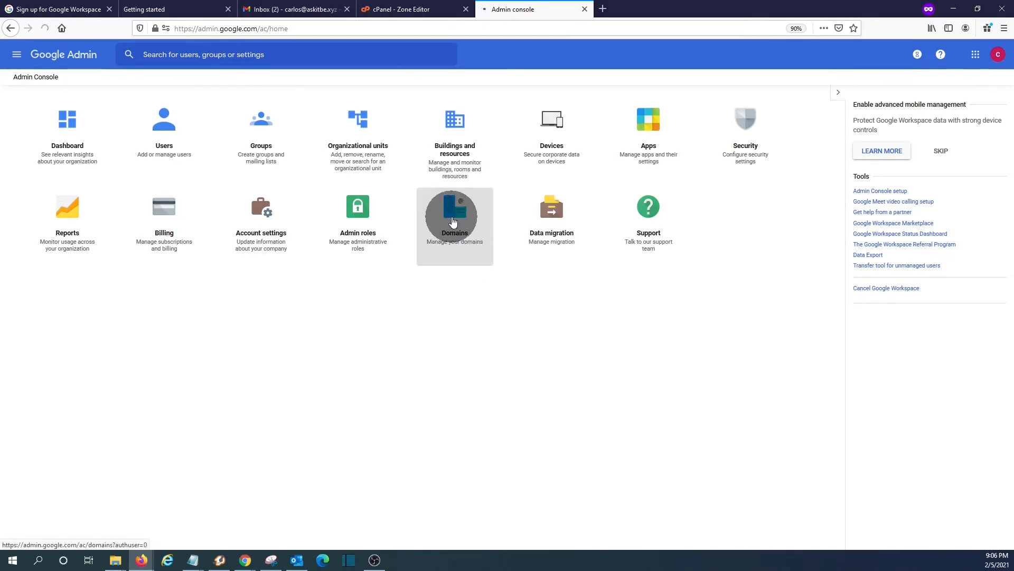
{"action": "left_click", "coordinate": [455, 213]}
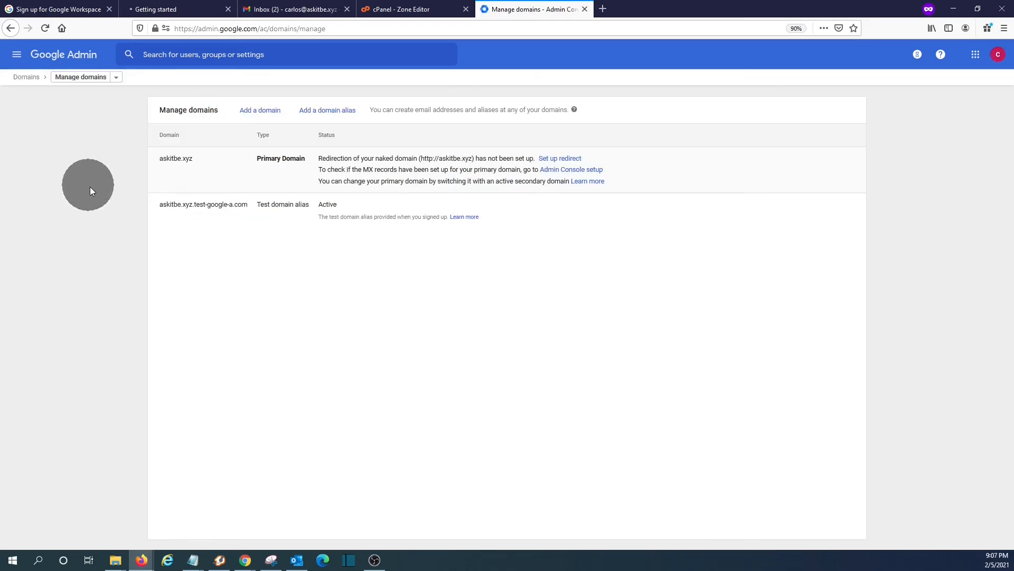
{"action": "mouse_move", "coordinate": [326, 110]}
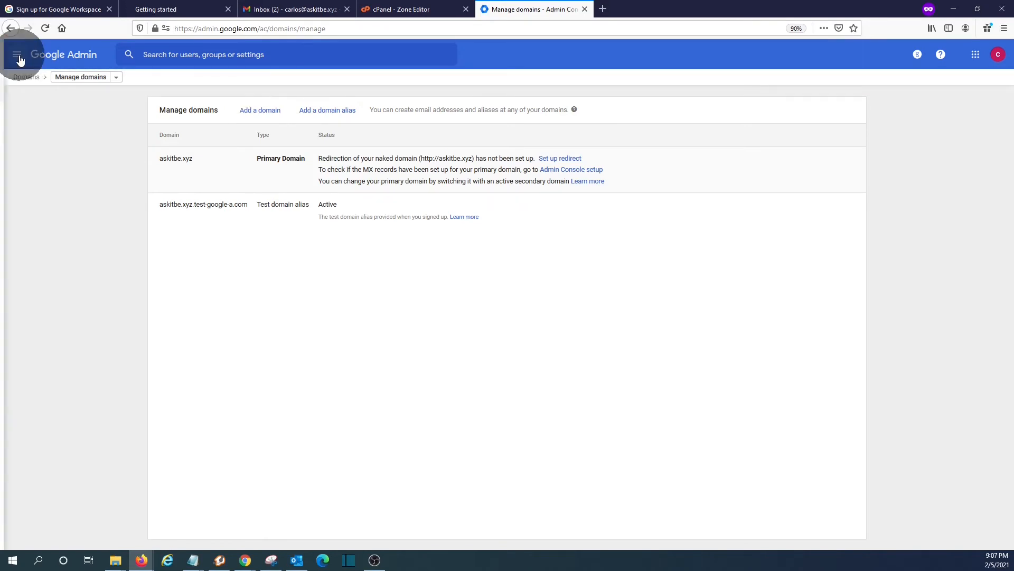
{"action": "left_click", "coordinate": [17, 54]}
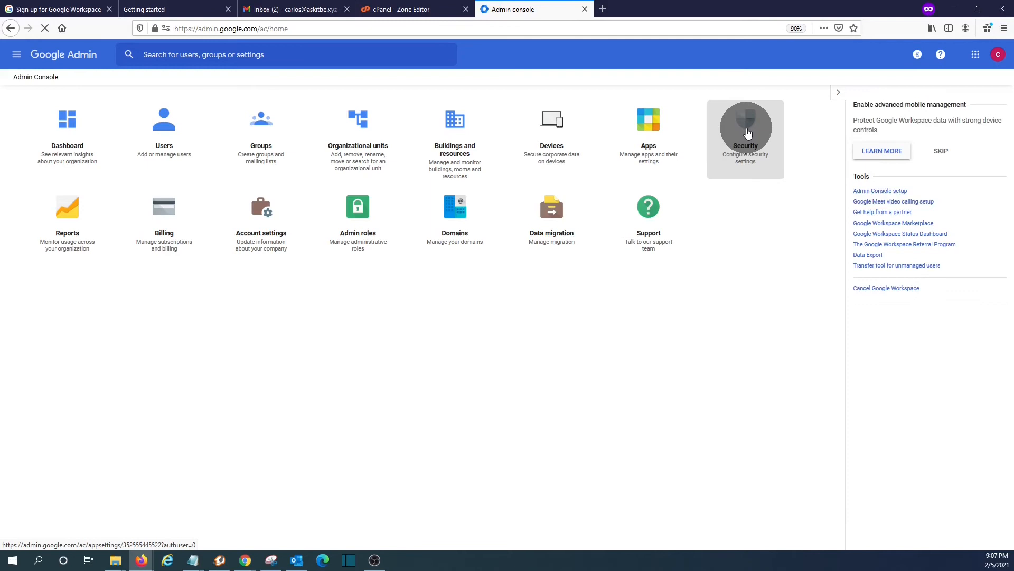
{"action": "left_click", "coordinate": [745, 126]}
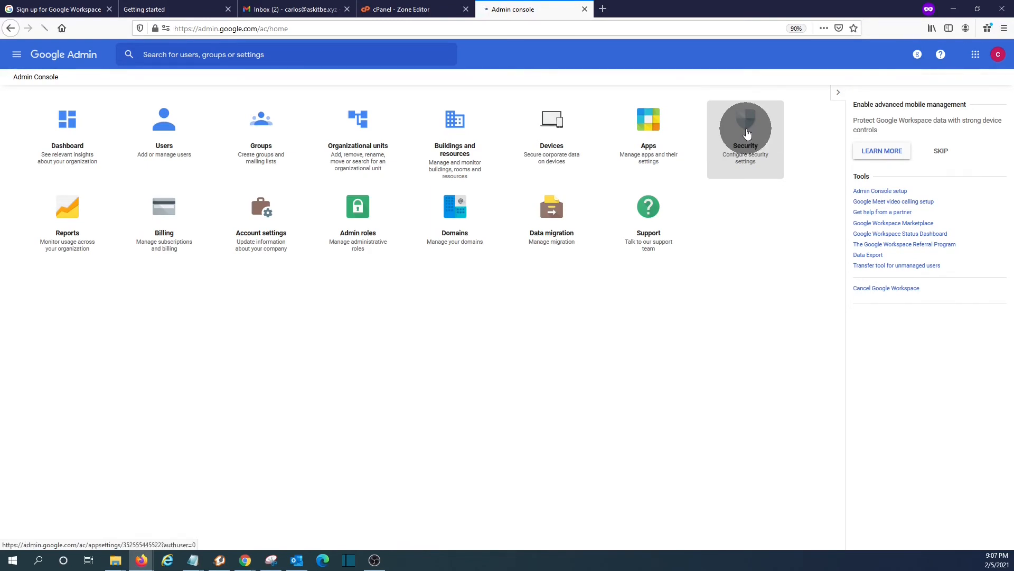
{"action": "left_click", "coordinate": [745, 123]}
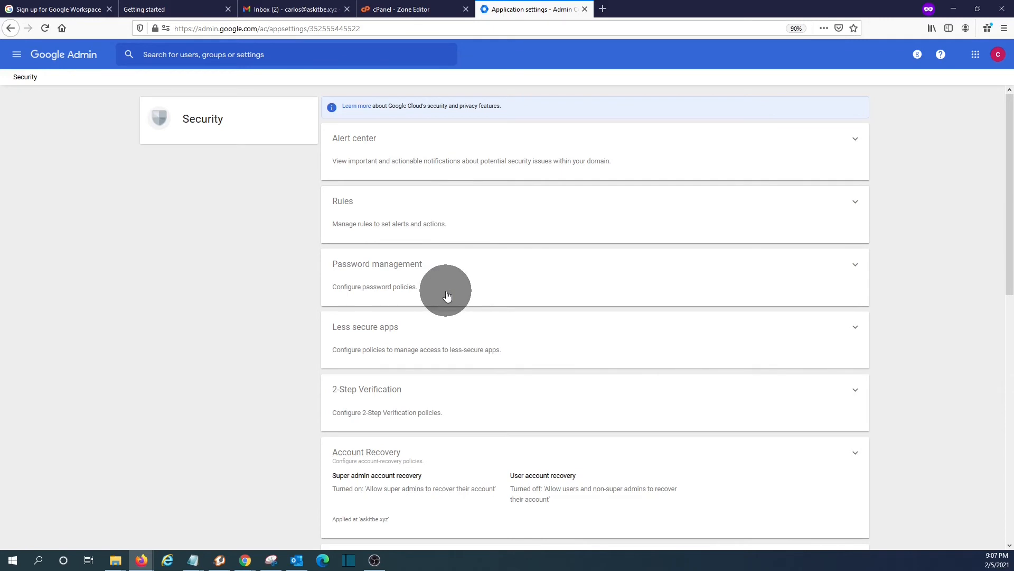
{"action": "mouse_move", "coordinate": [418, 286]}
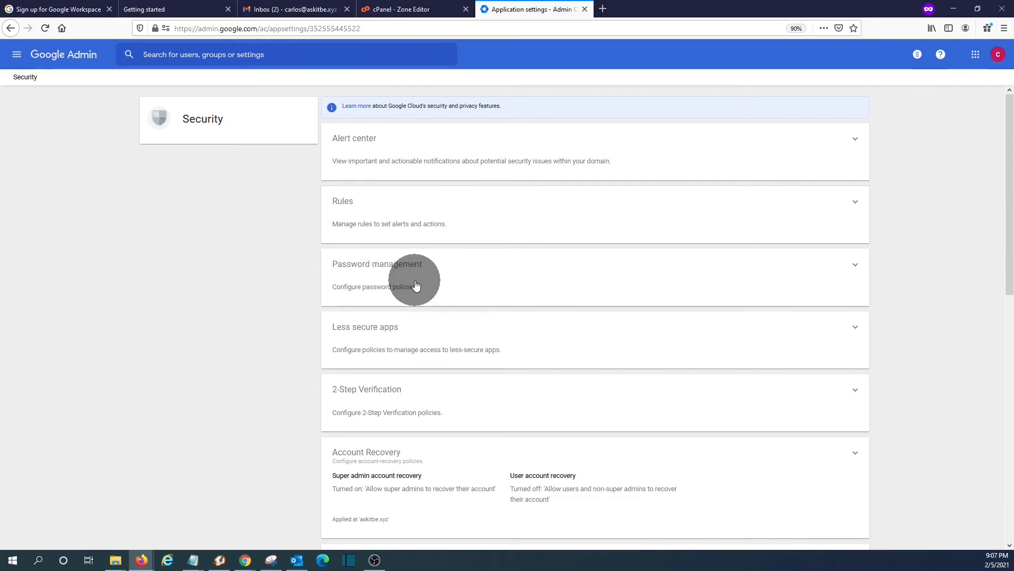
{"action": "scroll", "scroll_direction": "down", "scroll_amount": 3}
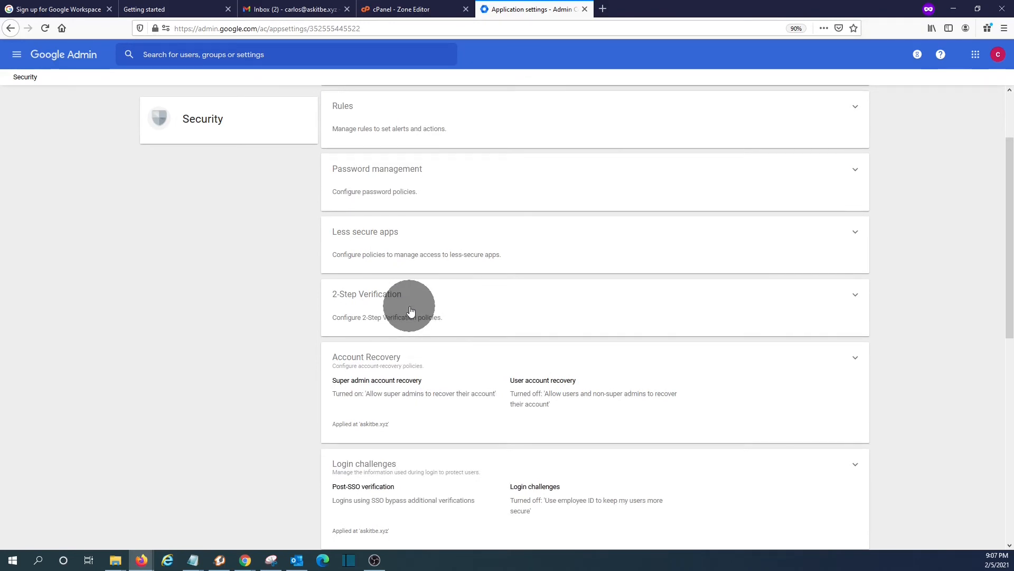
{"action": "scroll", "scroll_direction": "down", "scroll_amount": 3}
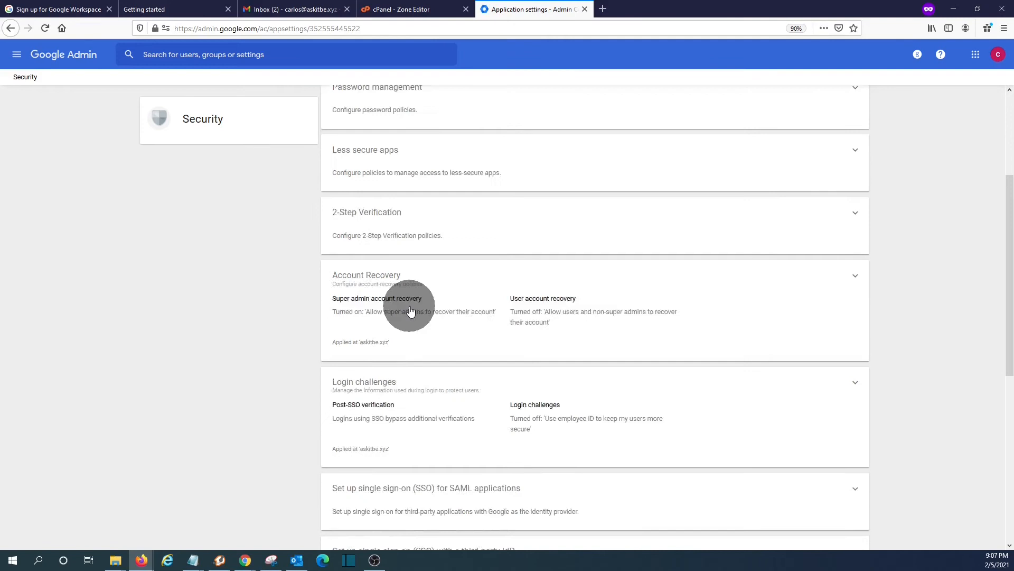
{"action": "scroll", "scroll_direction": "up", "scroll_amount": 3}
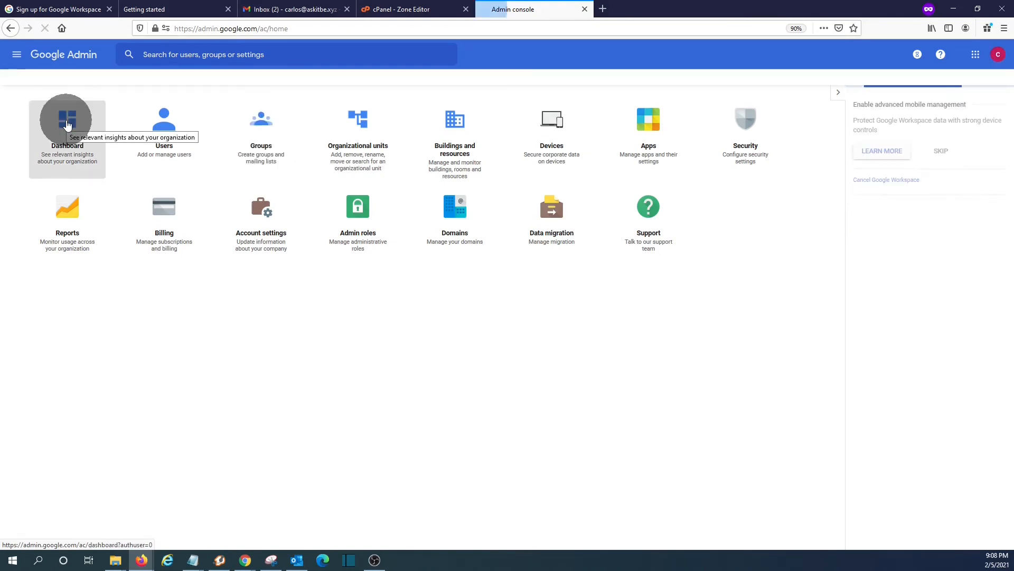
Review the company account settings, including custom URLs for askitbe.xyz, then return to Admin home
{"action": "left_click", "coordinate": [66, 124]}
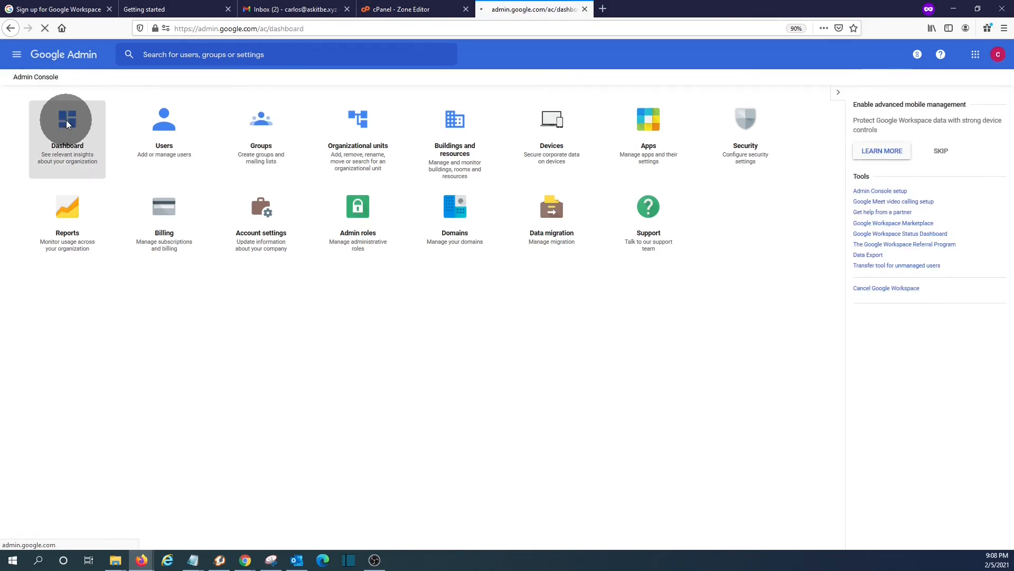
{"action": "left_click", "coordinate": [66, 119]}
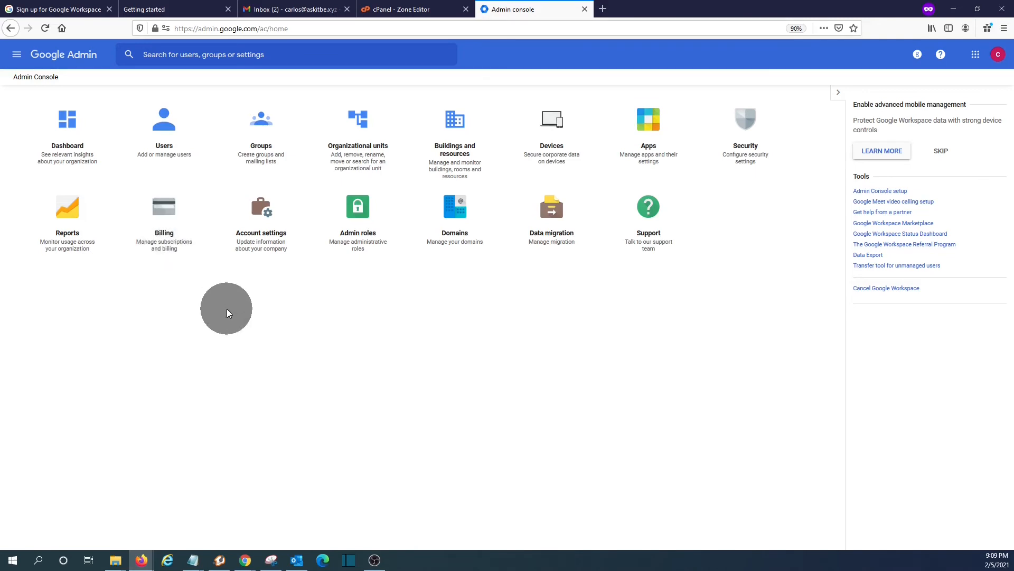
{"action": "left_click", "coordinate": [260, 213]}
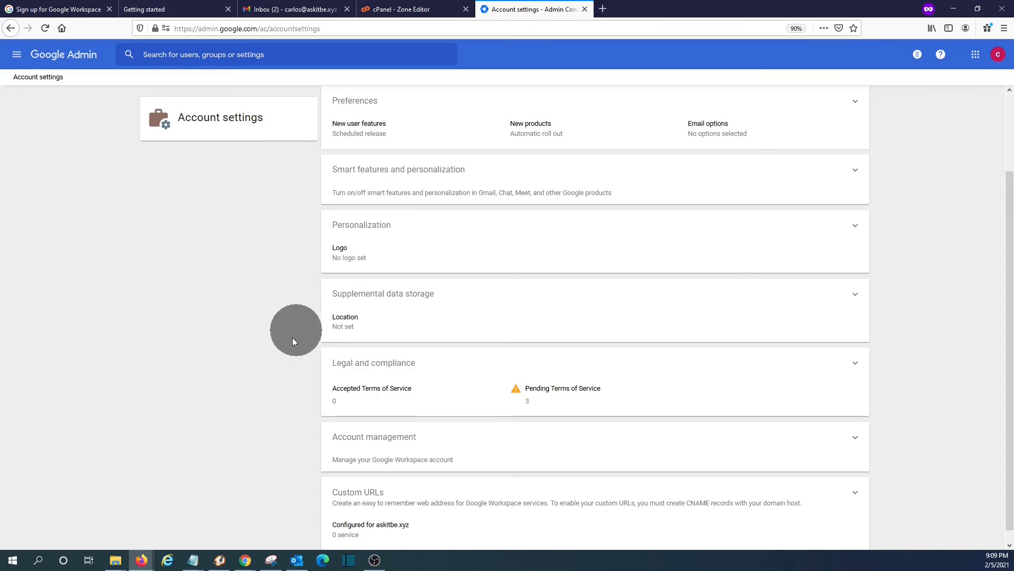
{"action": "scroll", "scroll_direction": "down", "scroll_amount": 3}
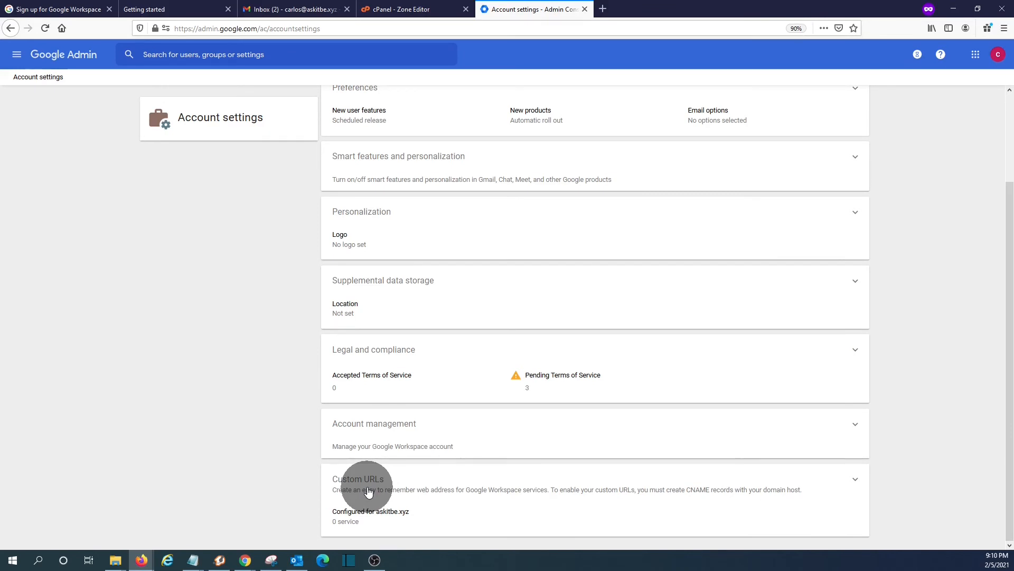
{"action": "mouse_move", "coordinate": [271, 399]}
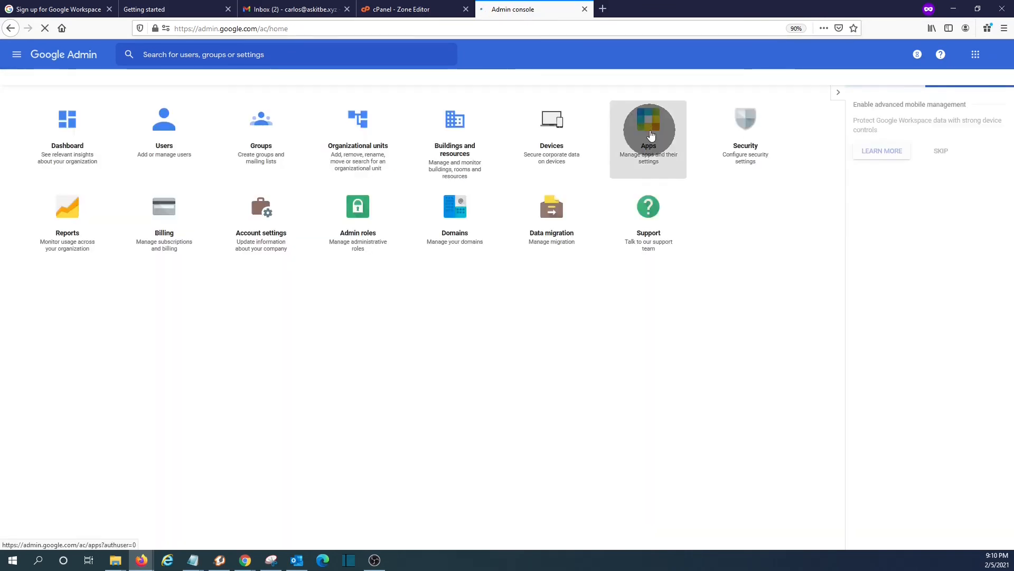
{"action": "left_click", "coordinate": [648, 129]}
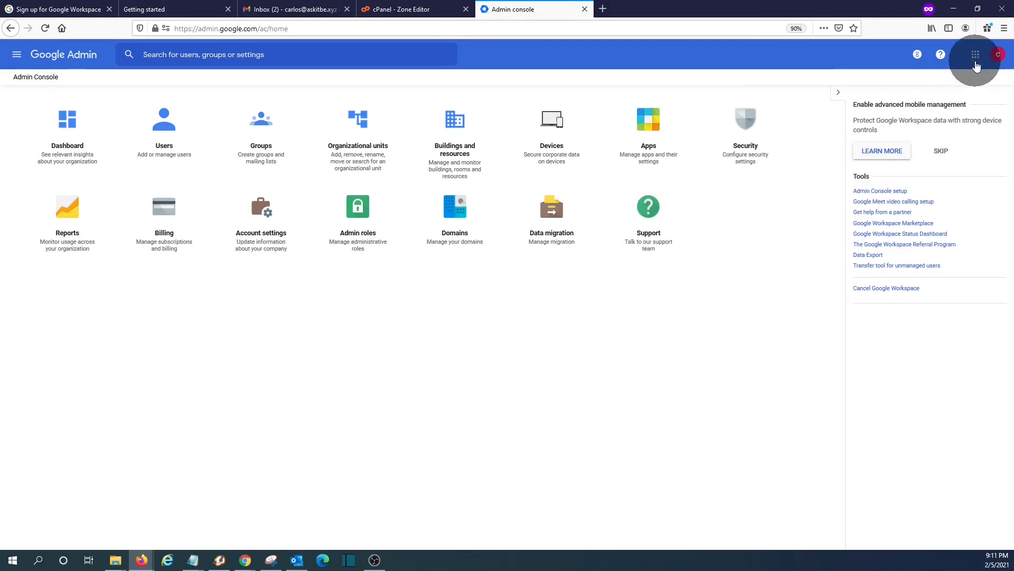
Switch from Google Admin to the askitbe.xyz Gmail inbox and start a new message
{"action": "left_click", "coordinate": [974, 54]}
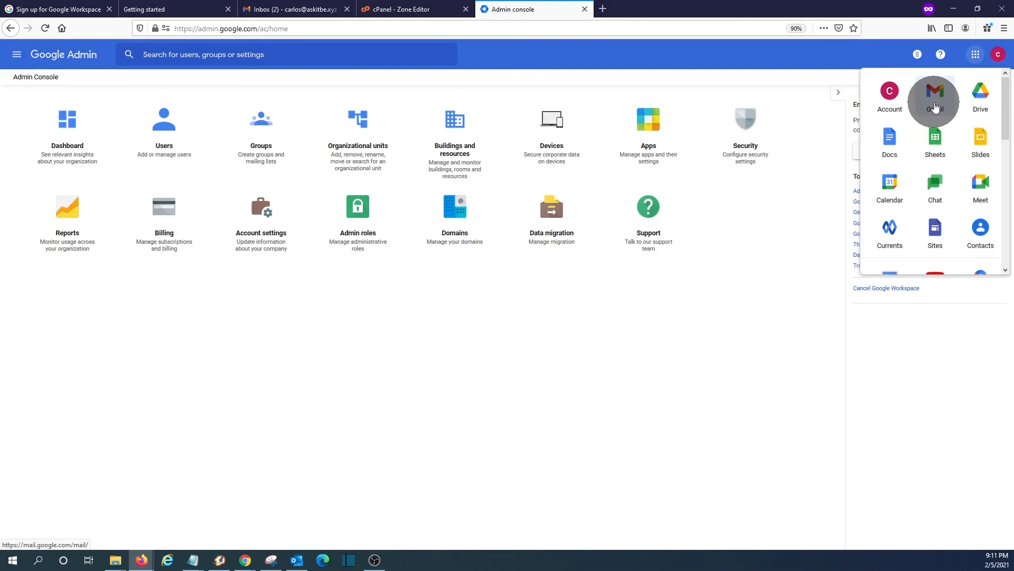
{"action": "left_click", "coordinate": [934, 90]}
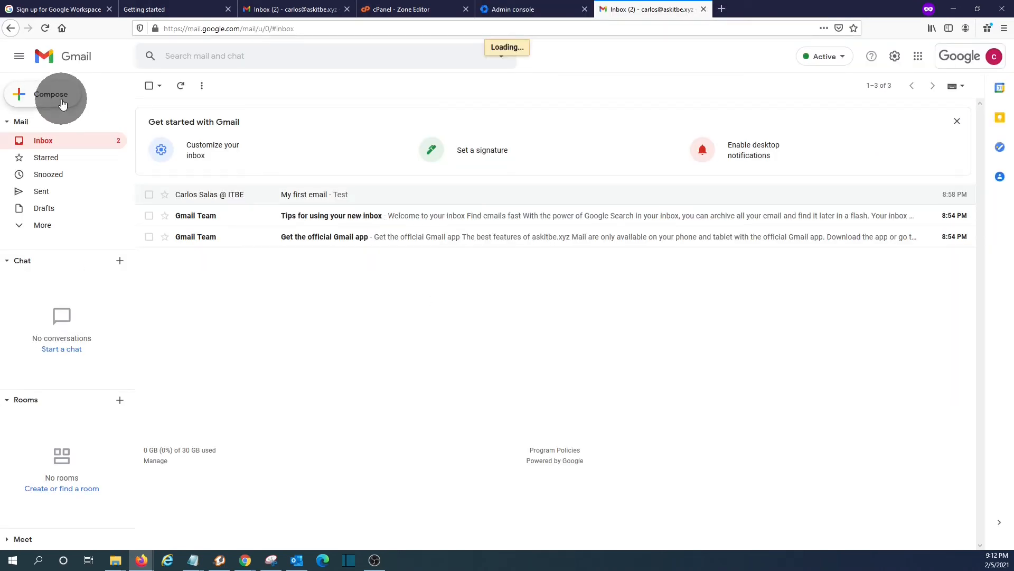
{"action": "left_click", "coordinate": [50, 94]}
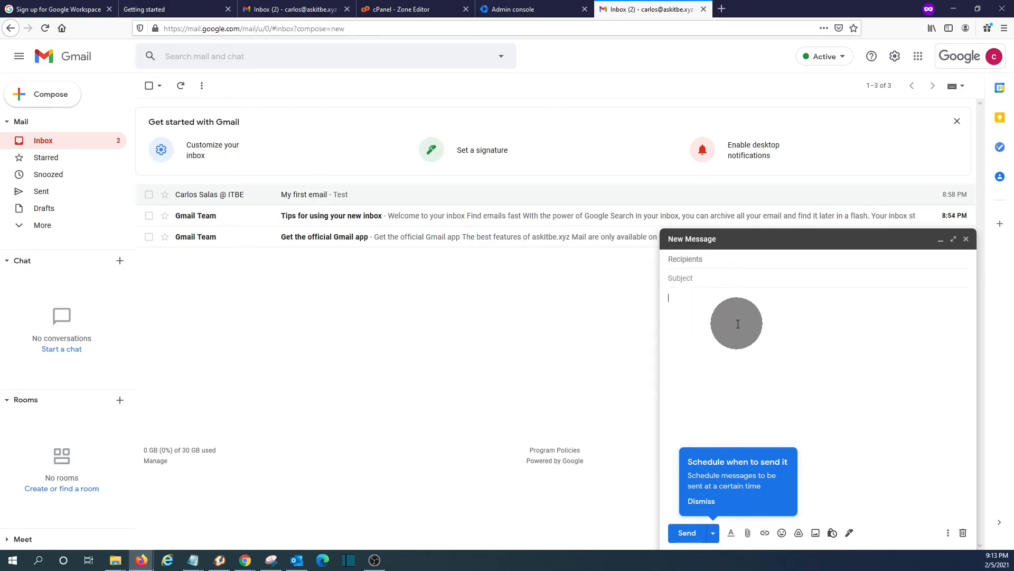
{"action": "mouse_move", "coordinate": [742, 335]}
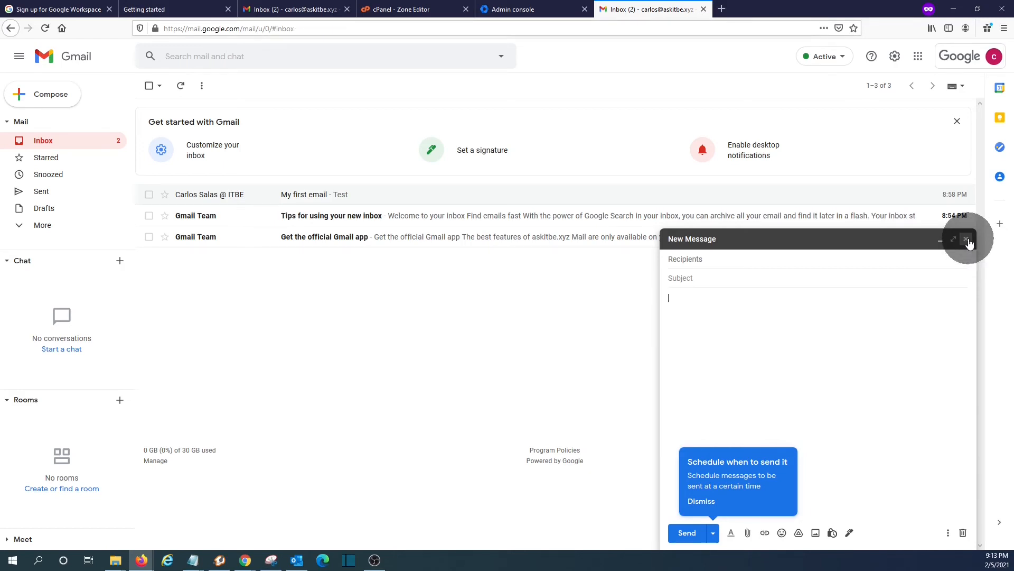
{"action": "left_click", "coordinate": [967, 239]}
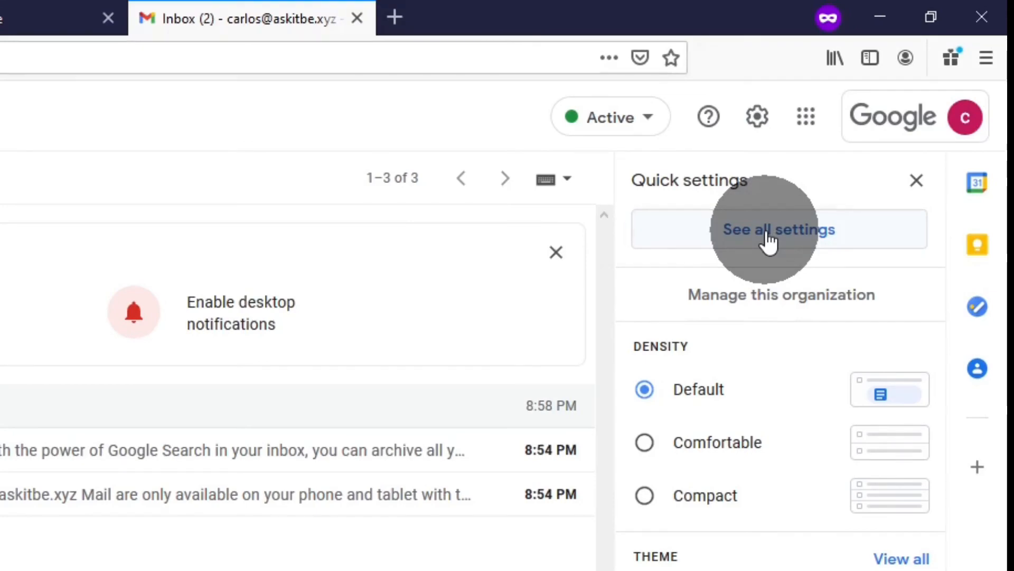
{"action": "left_click", "coordinate": [779, 229]}
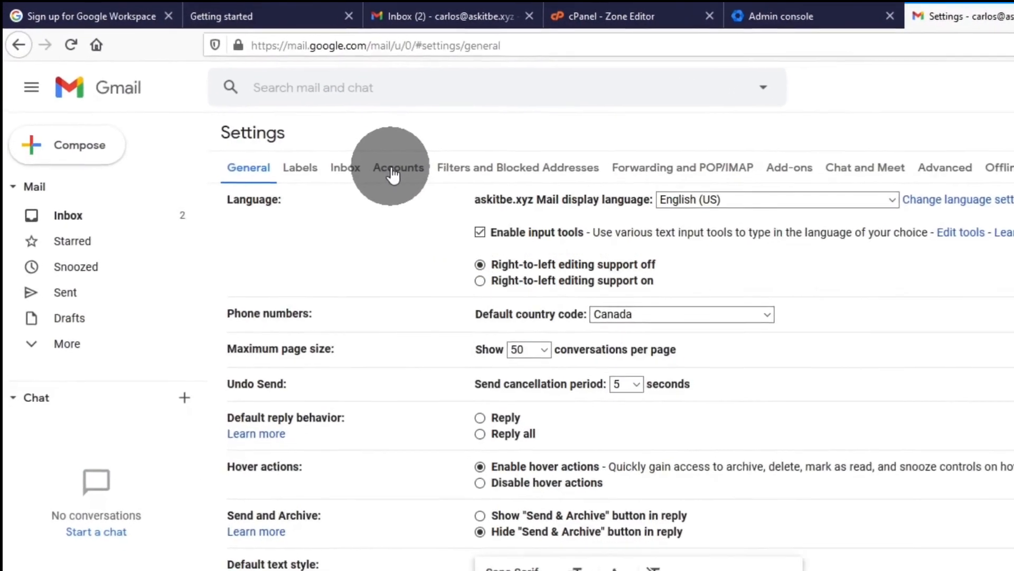
{"action": "left_click", "coordinate": [398, 167]}
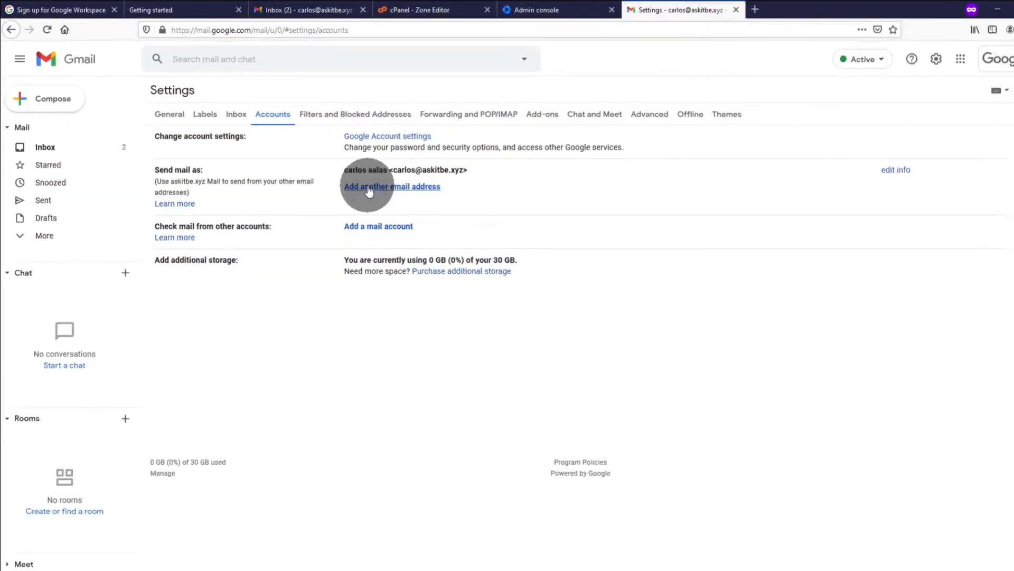
{"action": "left_click", "coordinate": [392, 186]}
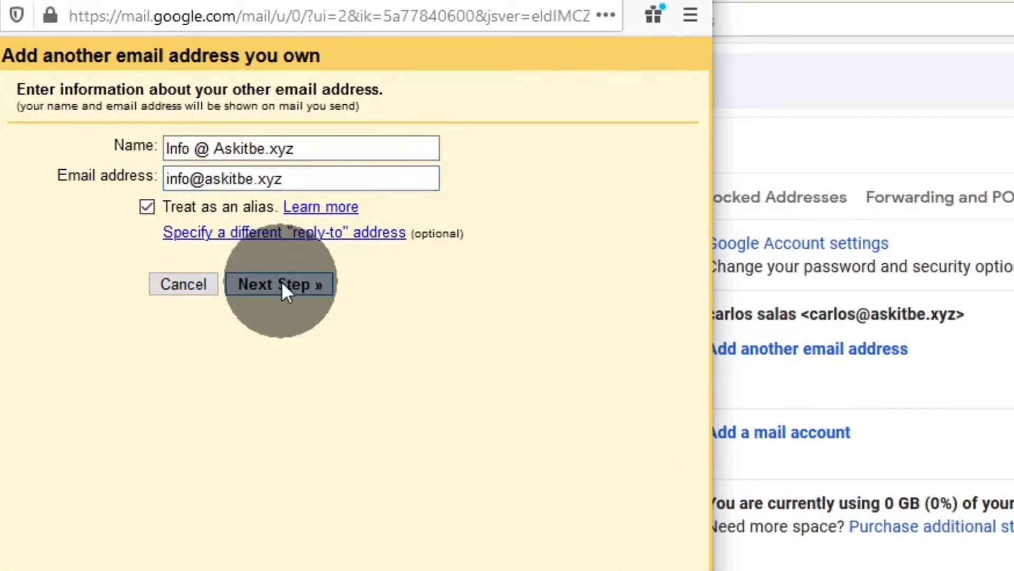
{"action": "left_click", "coordinate": [279, 284]}
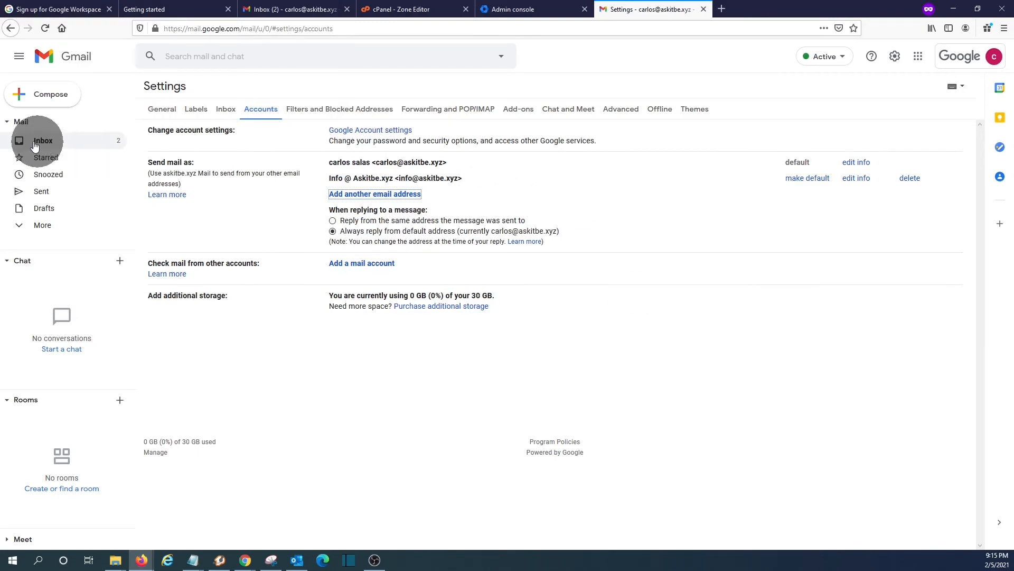
{"action": "left_click", "coordinate": [43, 141]}
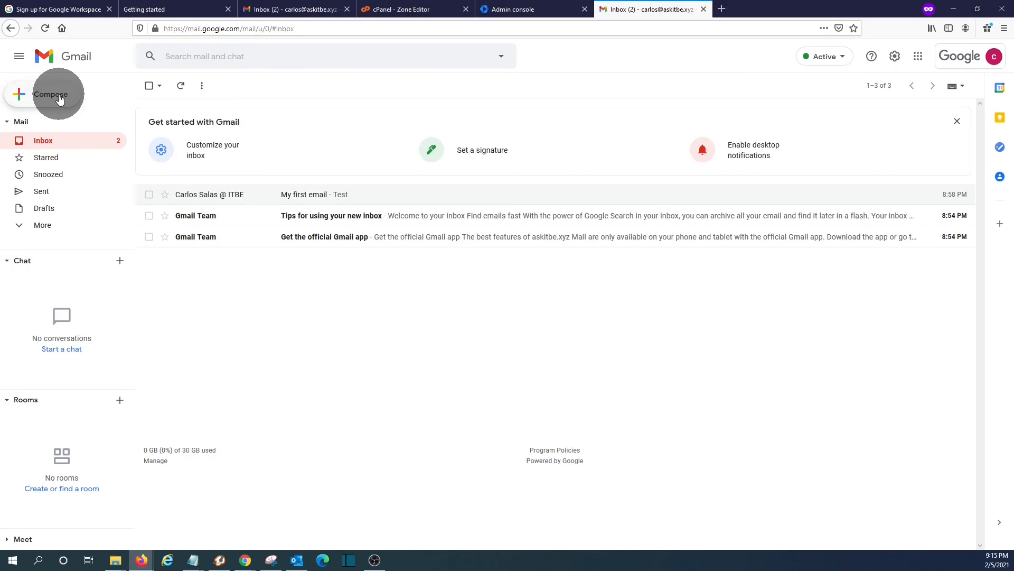
{"action": "left_click", "coordinate": [50, 94]}
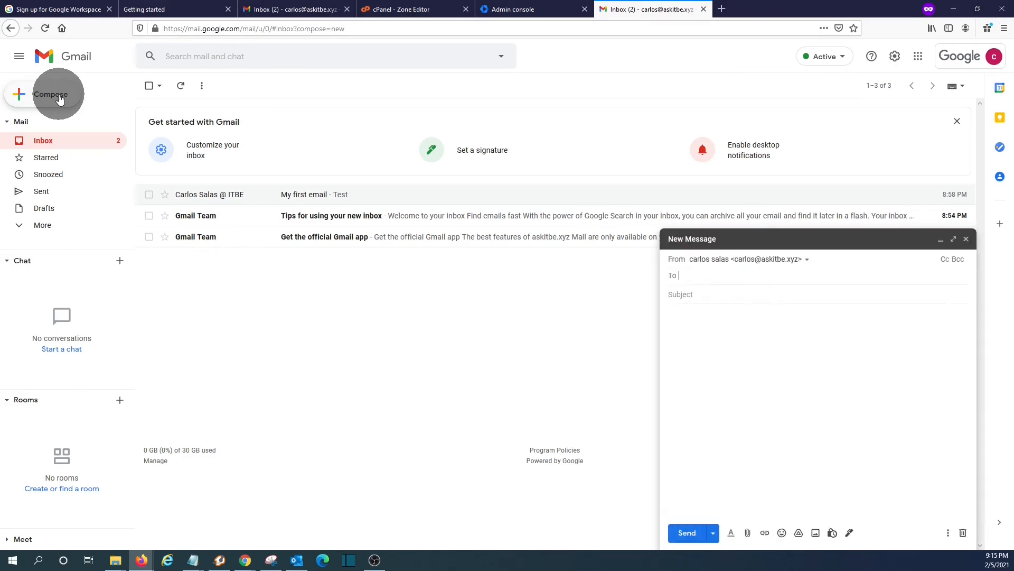
{"action": "mouse_move", "coordinate": [814, 264]}
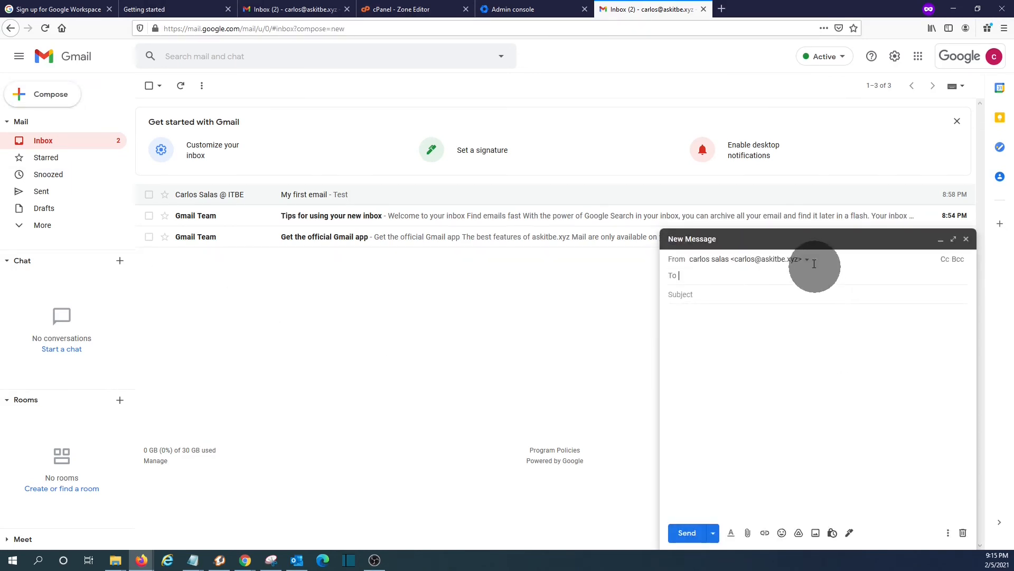
{"action": "left_click", "coordinate": [806, 259]}
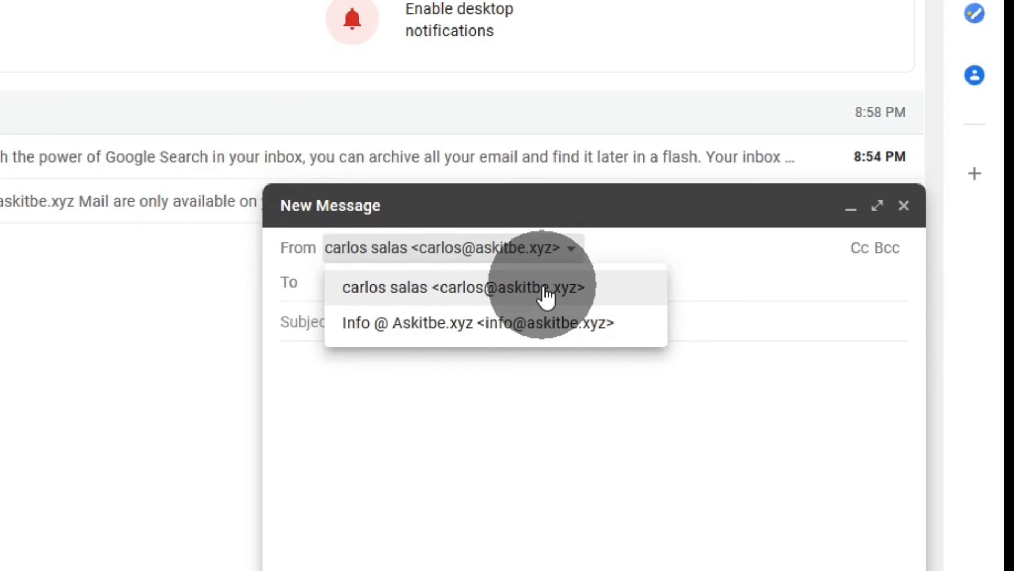
{"action": "mouse_move", "coordinate": [536, 330]}
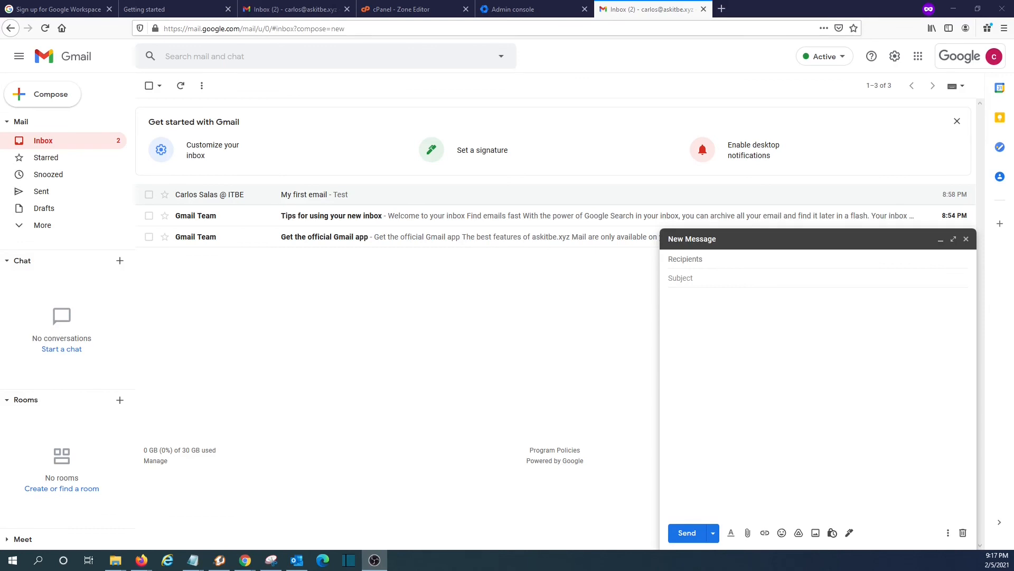
{"action": "mouse_move", "coordinate": [960, 243]}
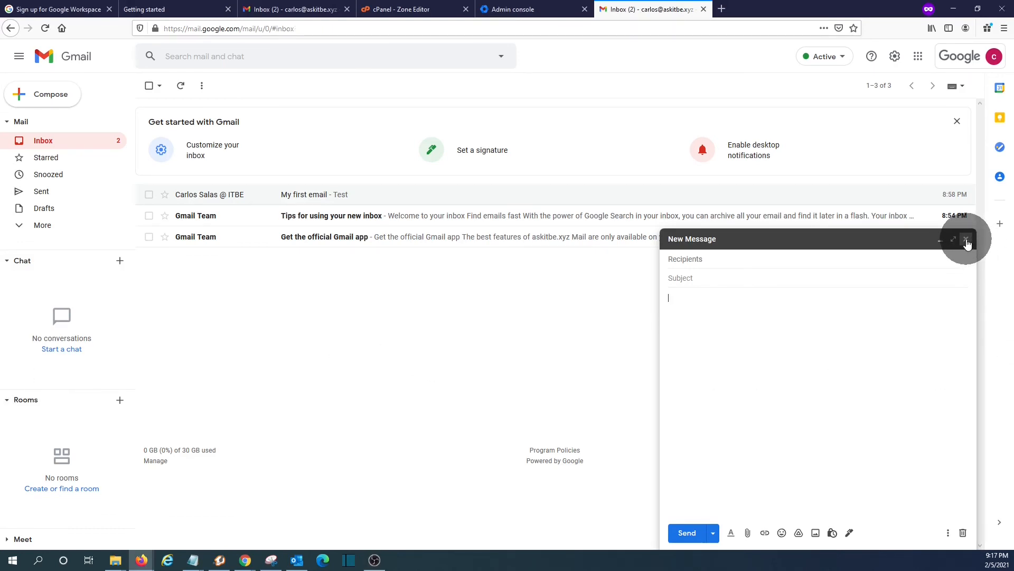
{"action": "left_click", "coordinate": [968, 239]}
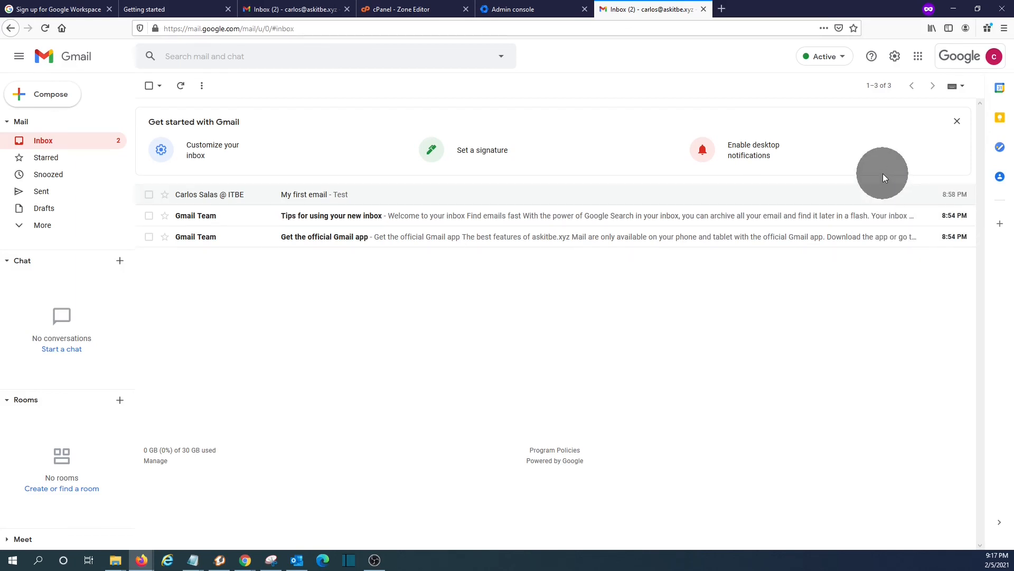
Review the Google Account Security page, including the recovery phone and signed-in devices
{"action": "left_click", "coordinate": [993, 57]}
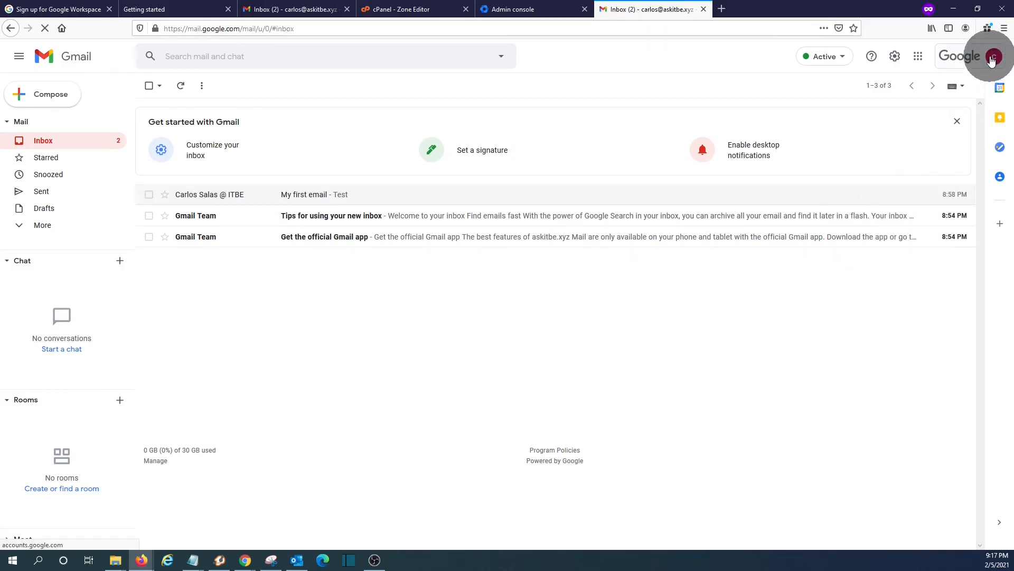
{"action": "mouse_move", "coordinate": [994, 55]}
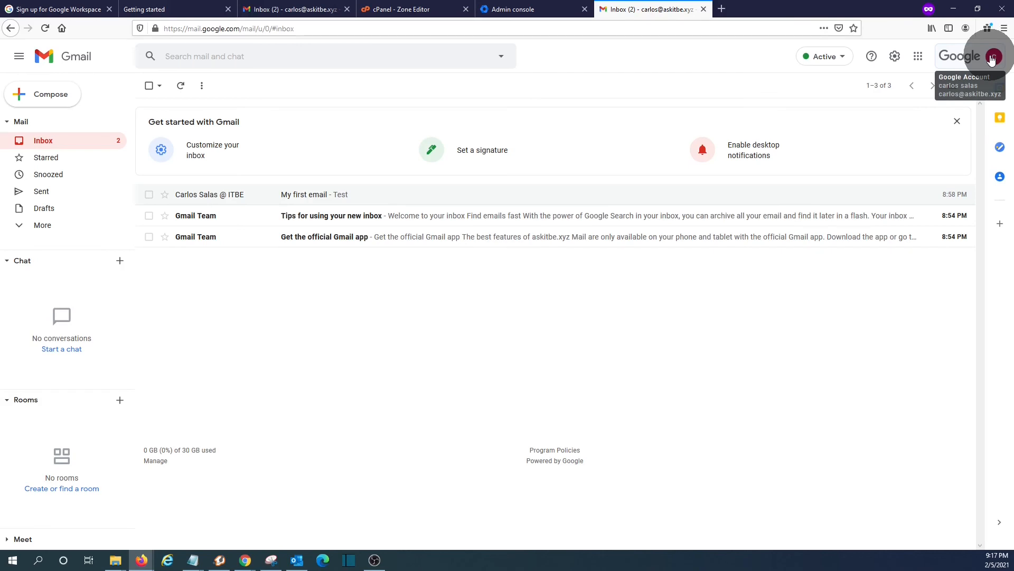
{"action": "left_click", "coordinate": [994, 57]}
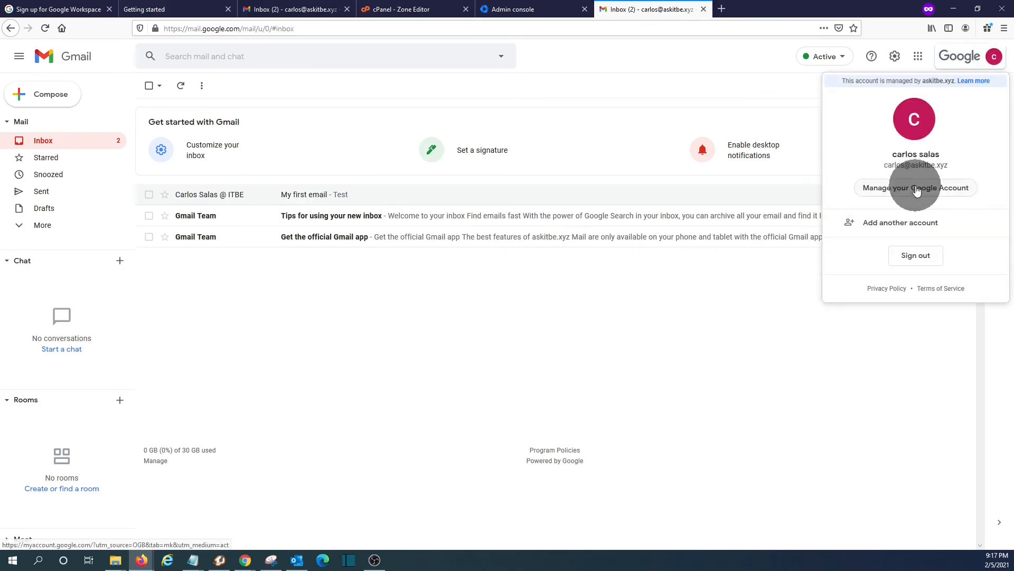
{"action": "left_click", "coordinate": [915, 188]}
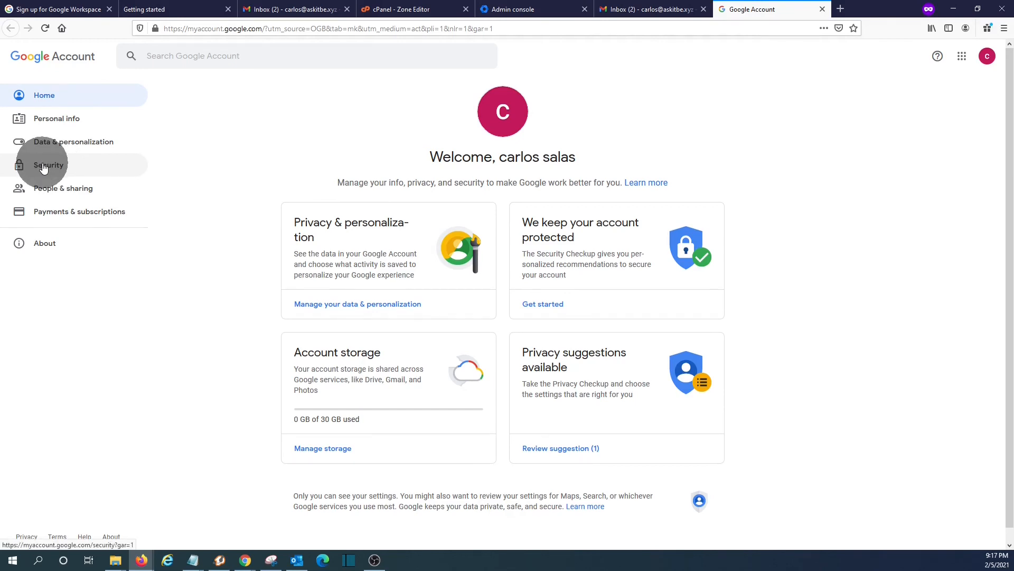
{"action": "left_click", "coordinate": [48, 164]}
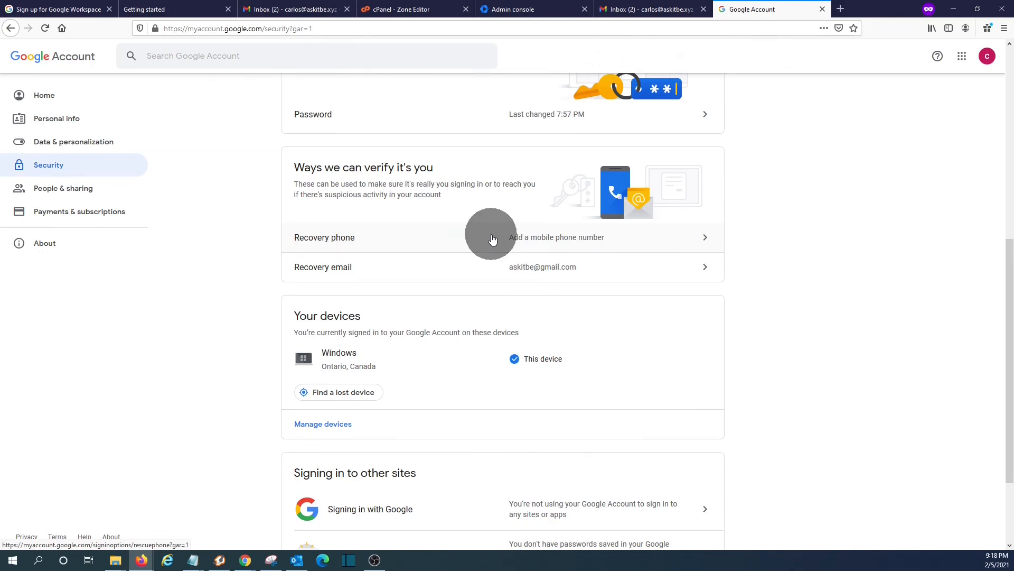
{"action": "left_click", "coordinate": [822, 9]}
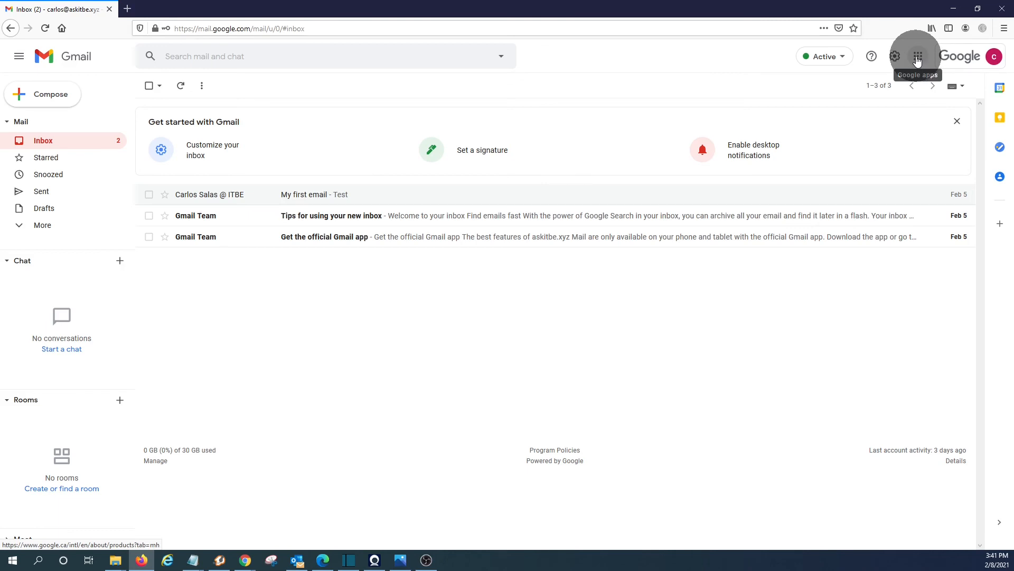
Open the Google apps list and scroll to the Admin icon
{"action": "left_click", "coordinate": [916, 56]}
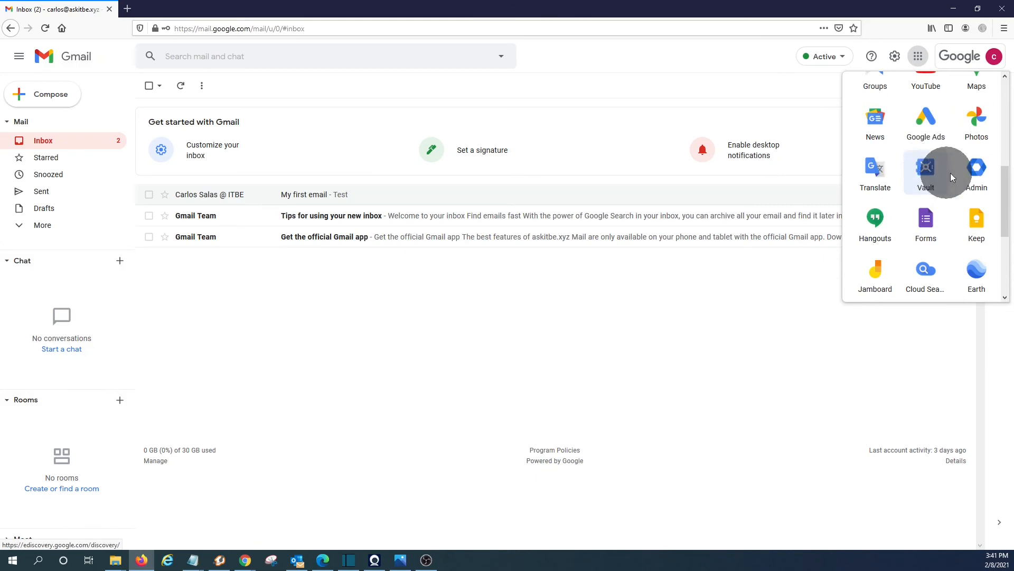
{"action": "mouse_move", "coordinate": [976, 173]}
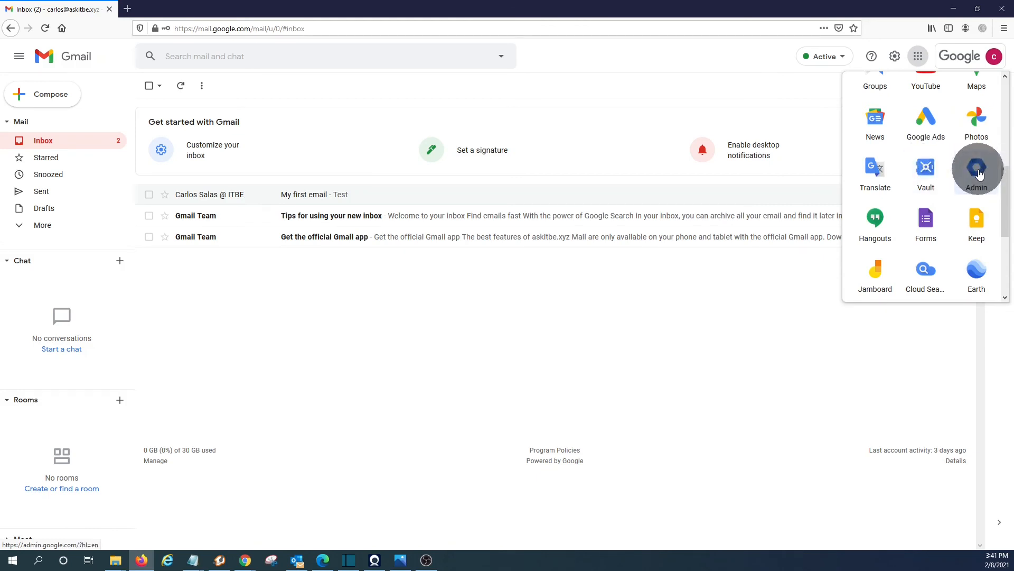